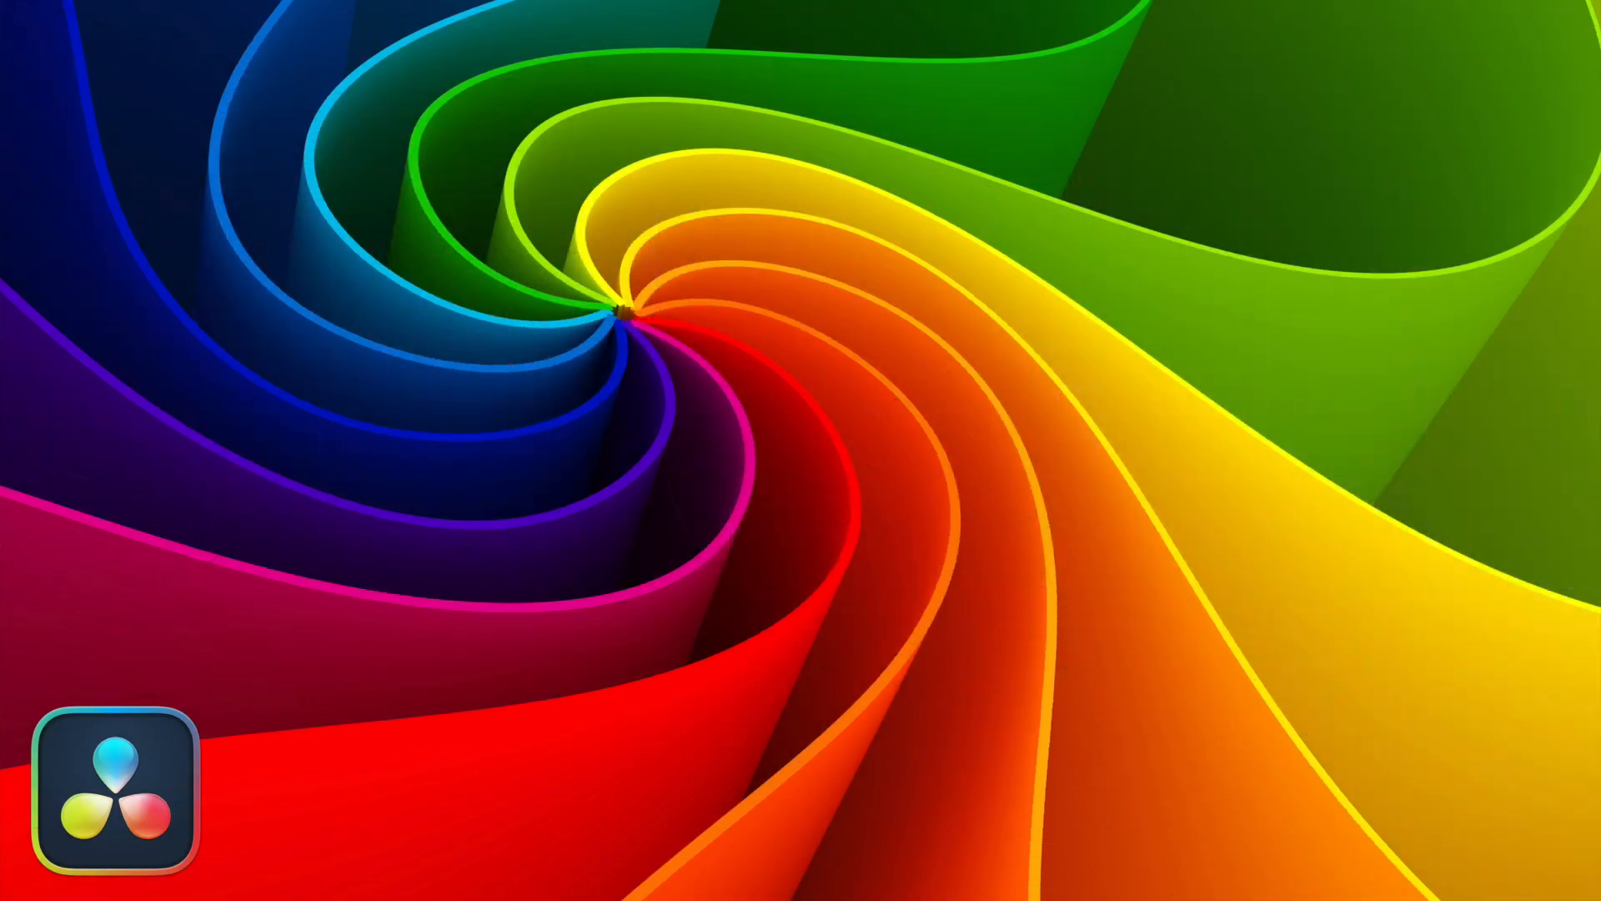
# Add Foley Sampler from Fairlight FX as Audio 3's input and open its sampler window
pyautogui.doubleClick(115, 796)
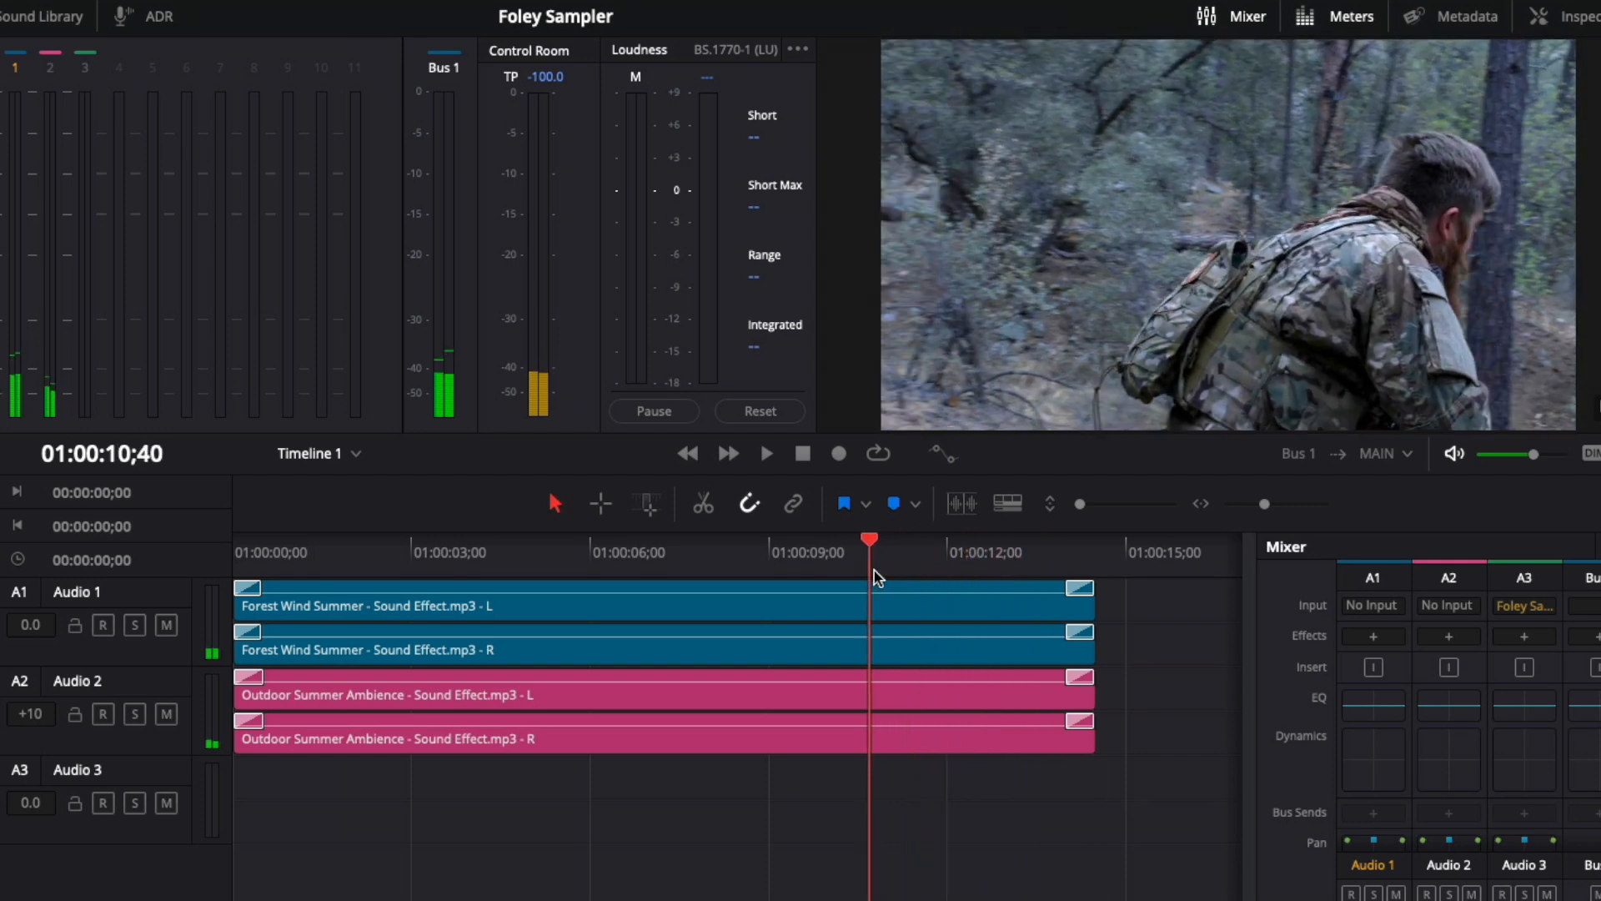
pyautogui.click(692, 540)
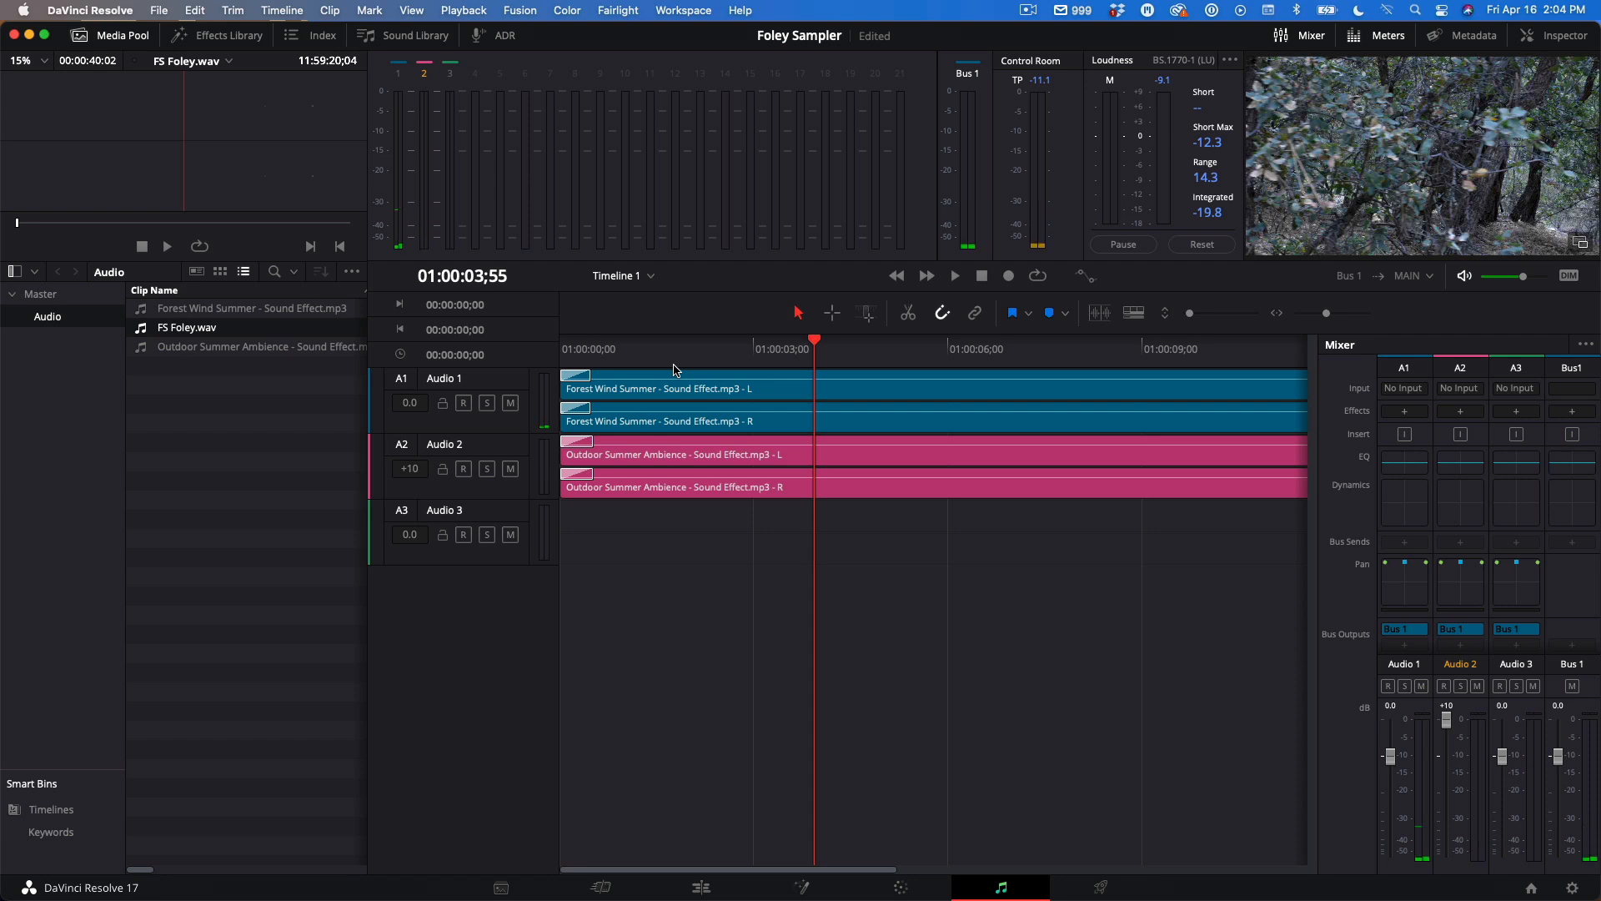
pyautogui.moveTo(233, 54)
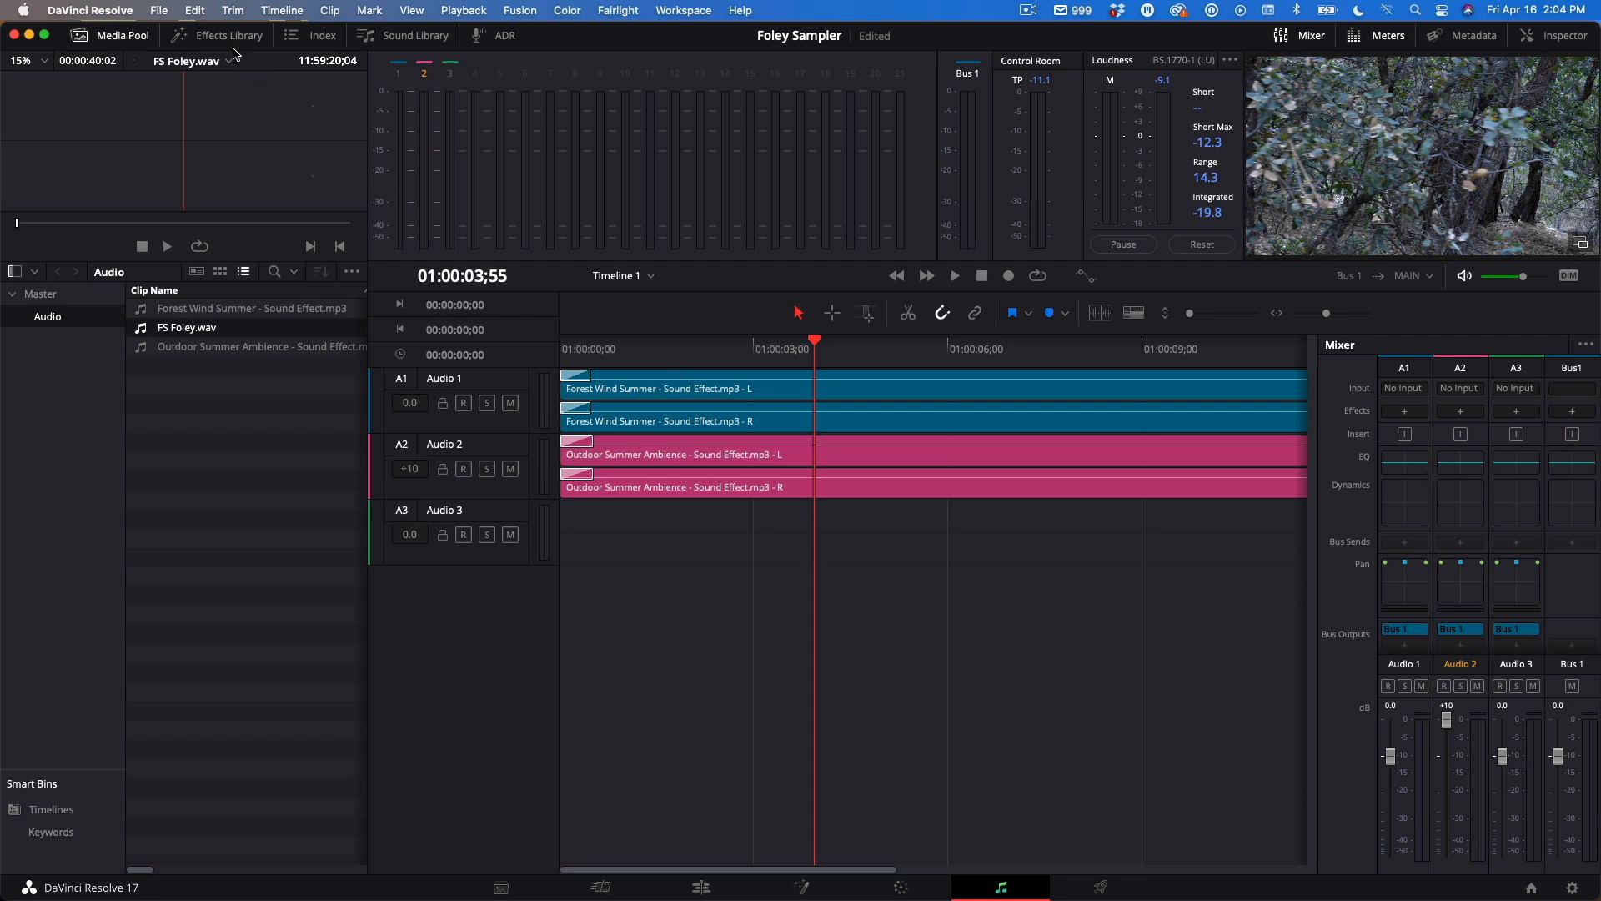
pyautogui.click(226, 35)
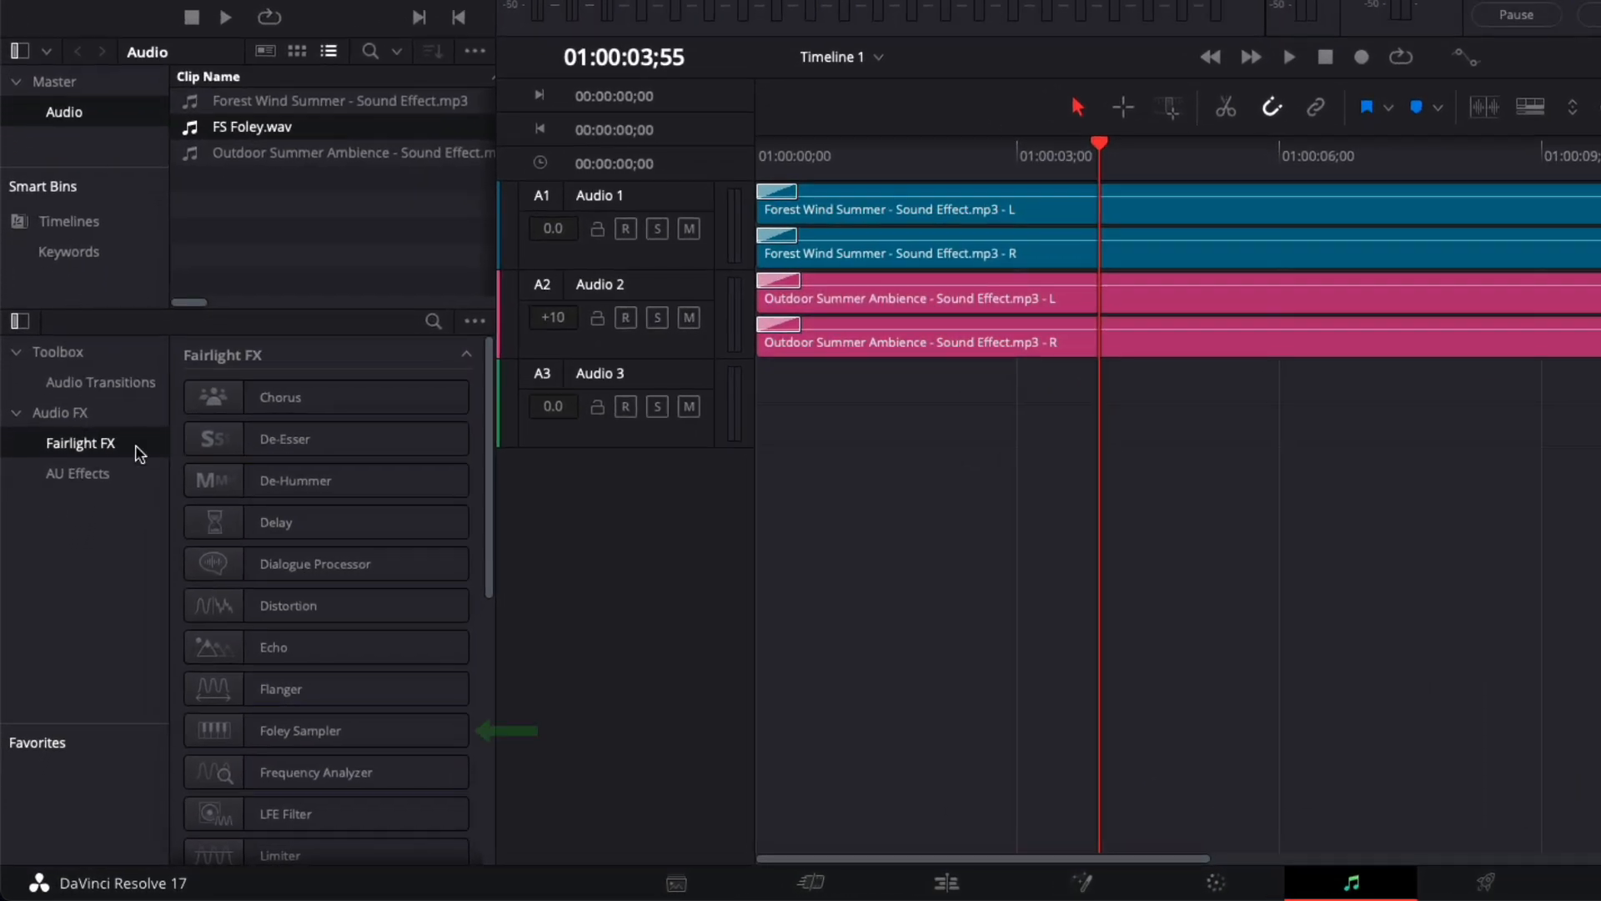
pyautogui.moveTo(365, 733)
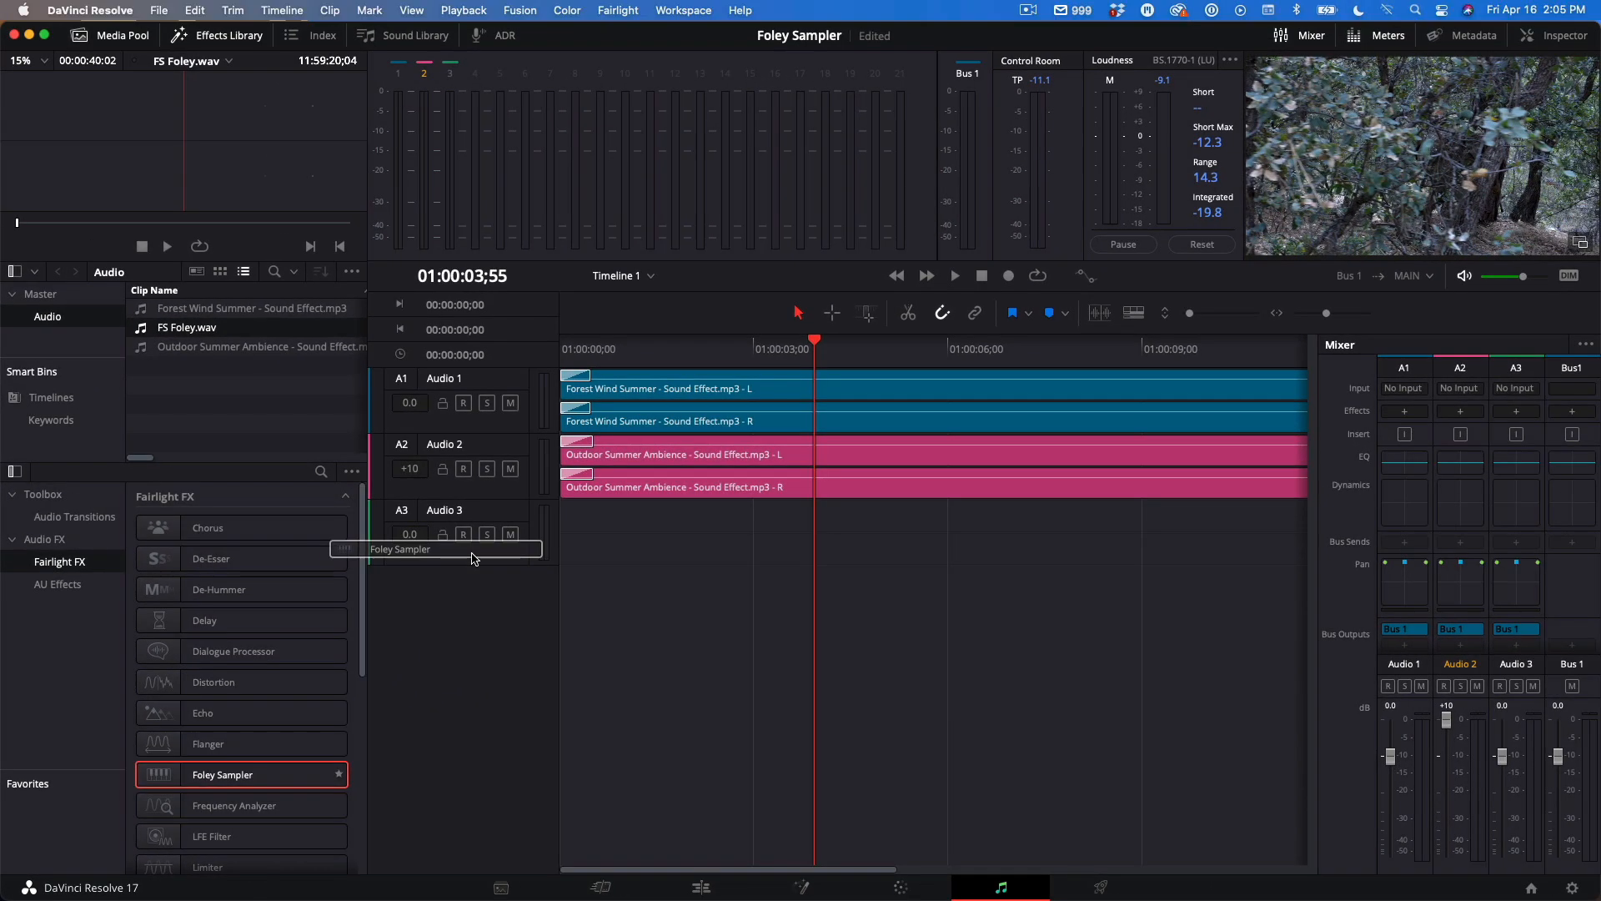
pyautogui.doubleClick(222, 774)
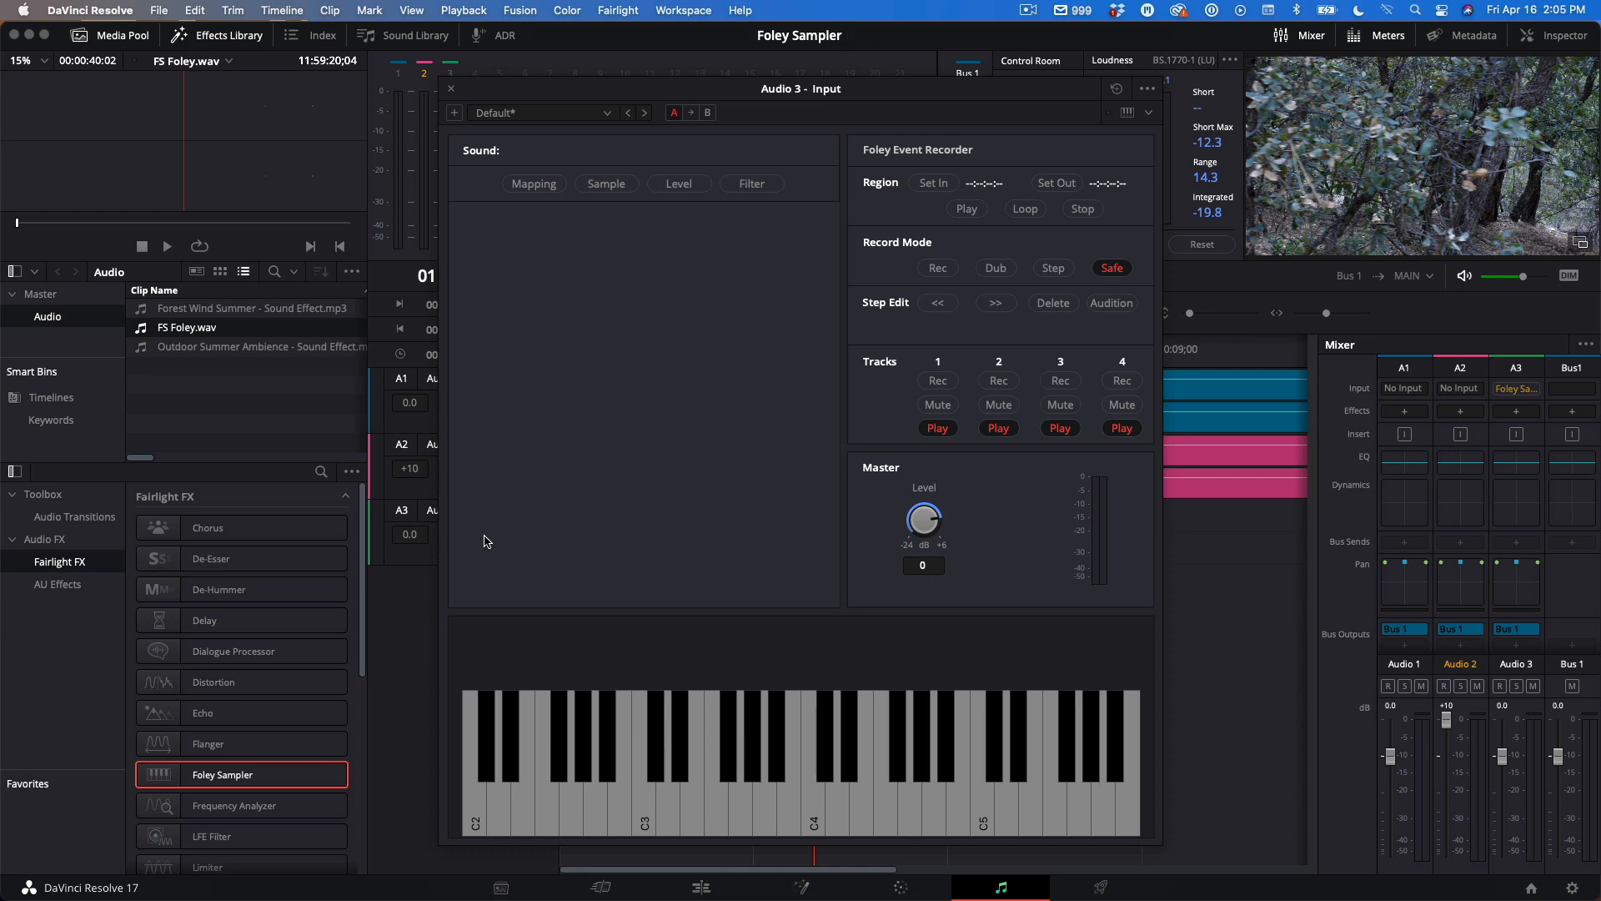
pyautogui.moveTo(614, 561)
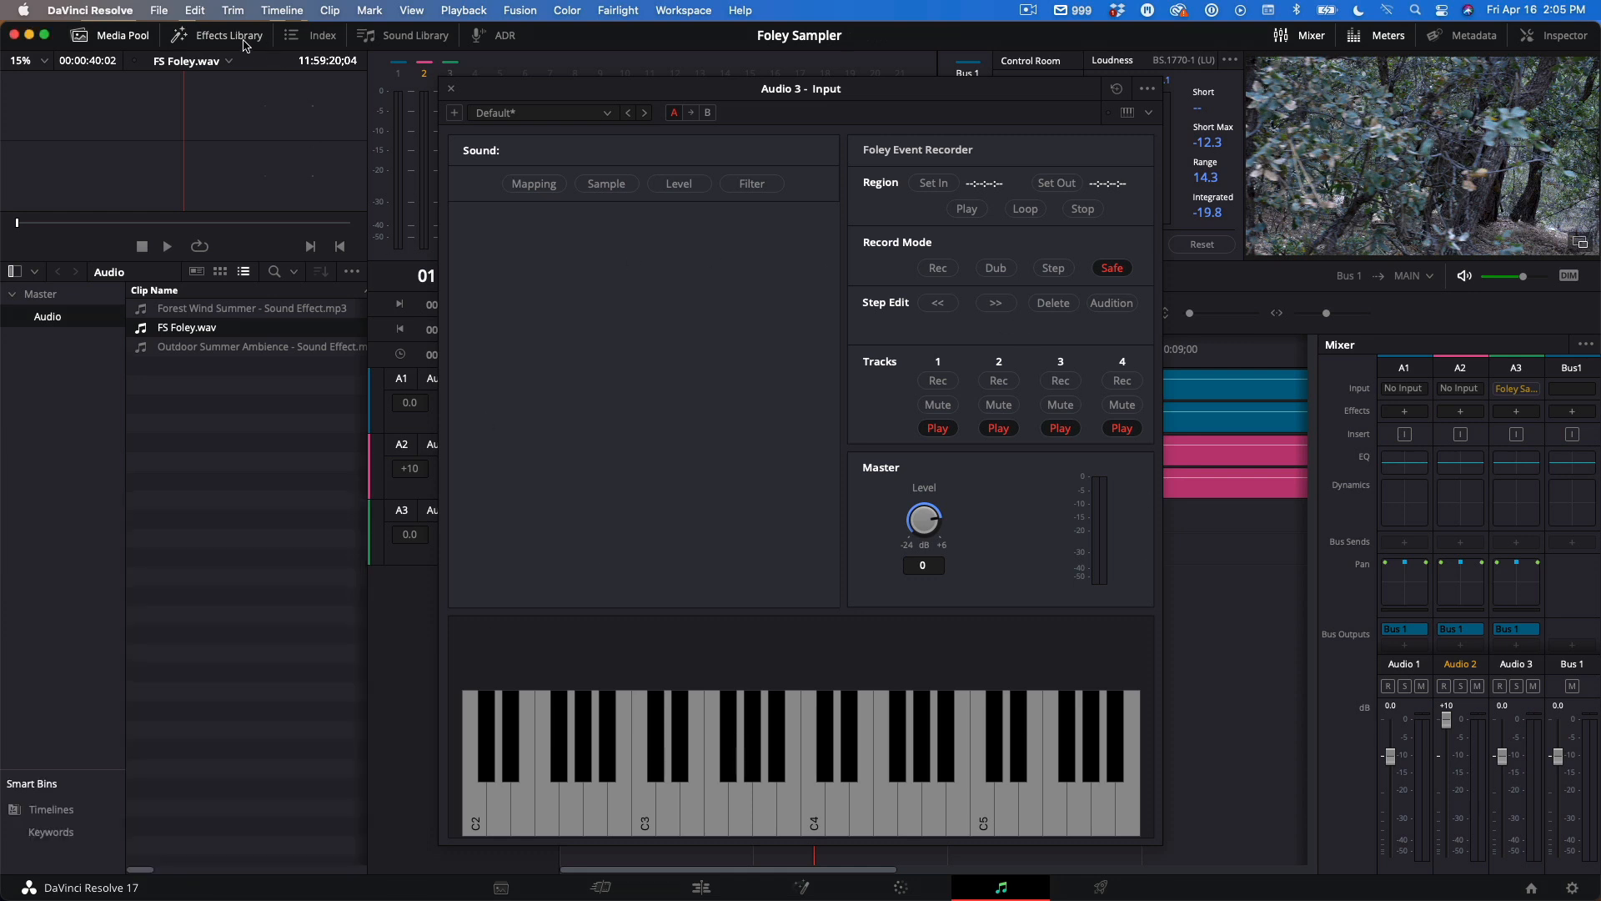
pyautogui.moveTo(845, 491)
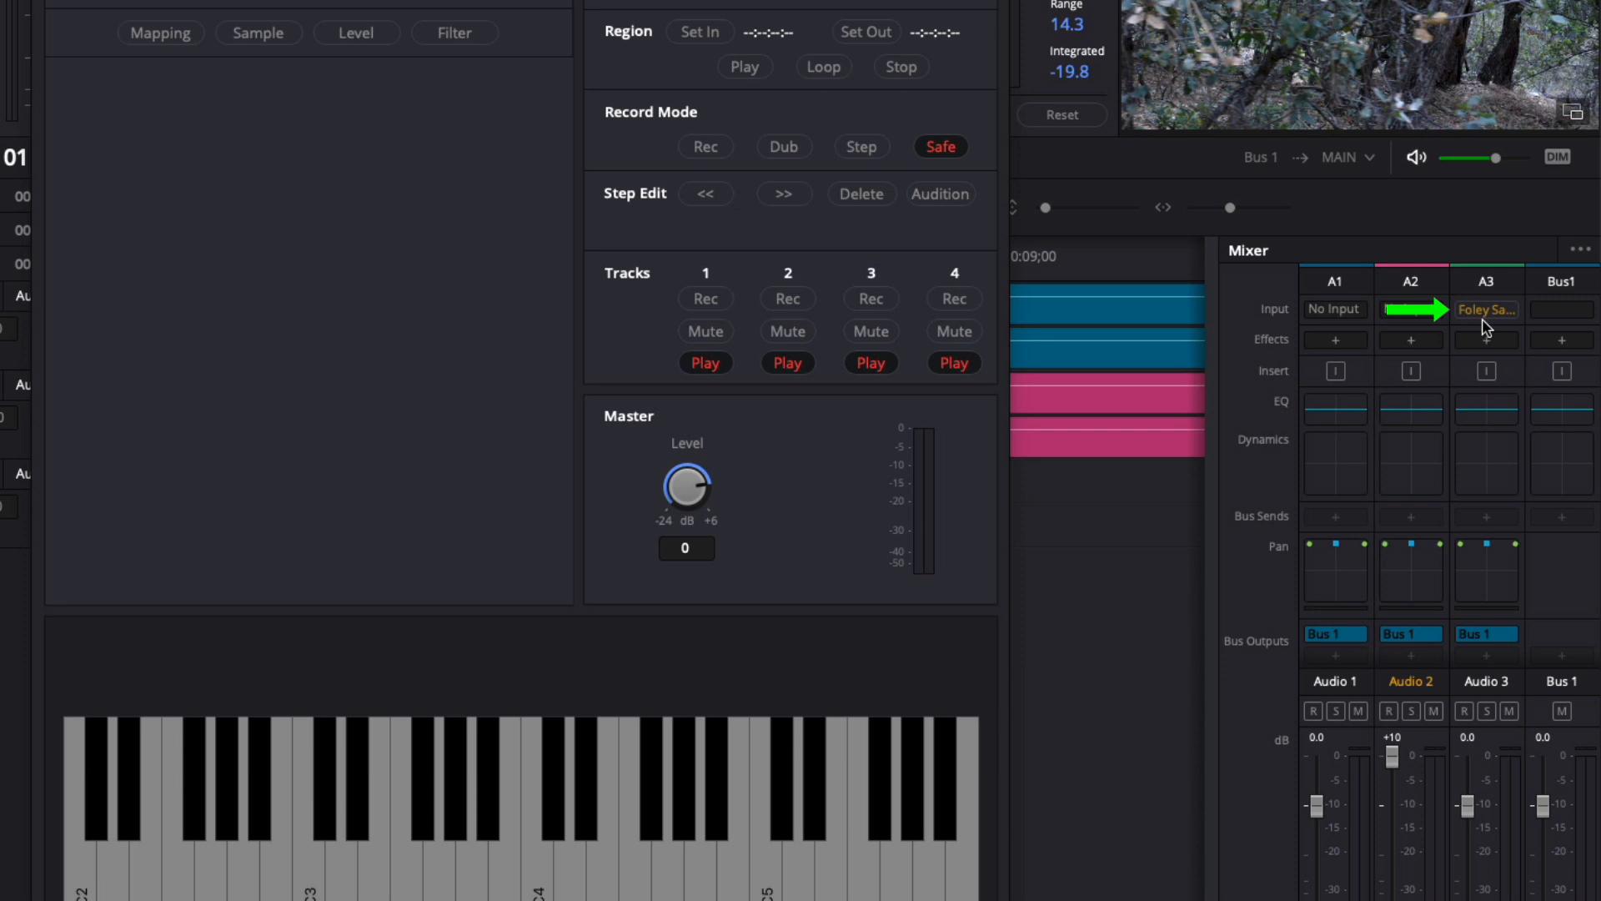
pyautogui.click(1411, 308)
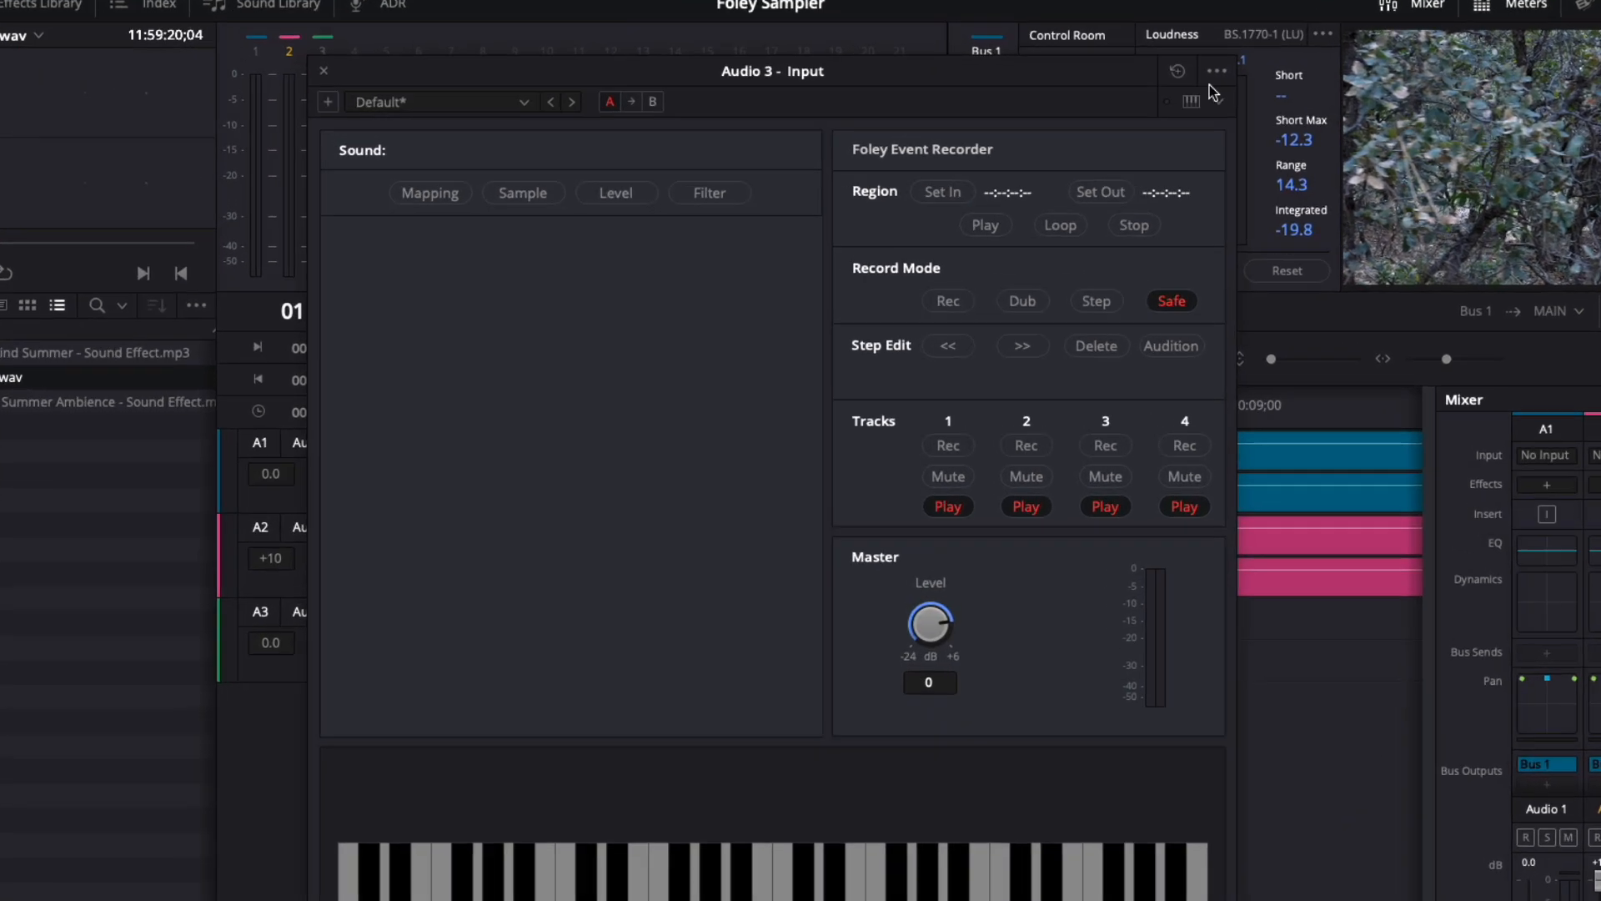
# Load FS Foley.wav from the Media Pool into the Foley Sampler's Sound area
pyautogui.click(1217, 70)
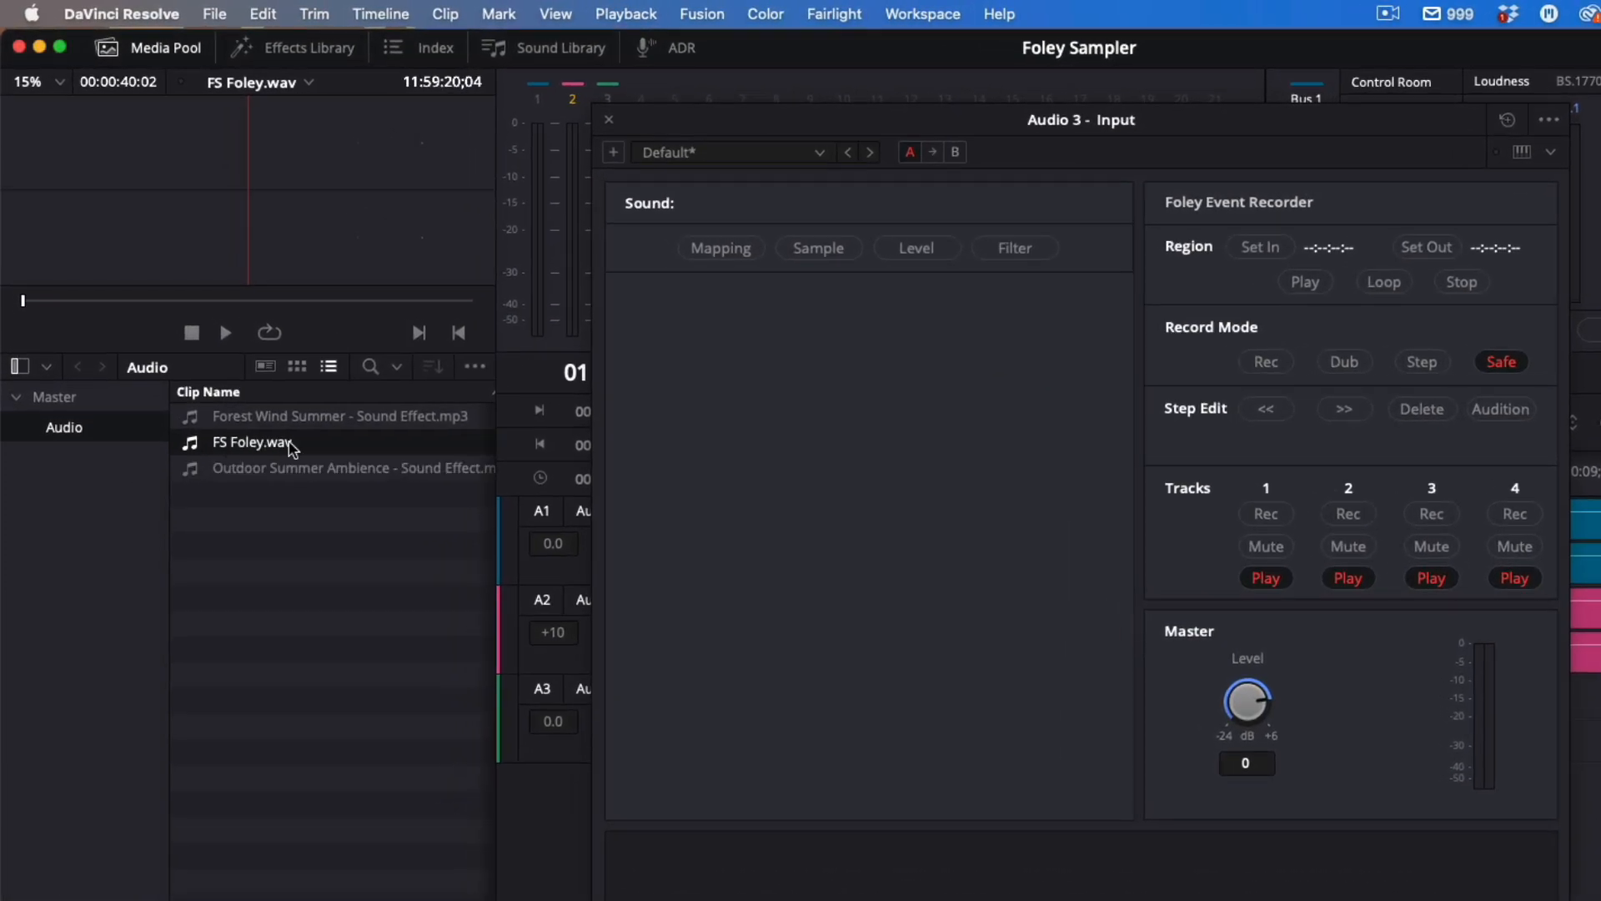
pyautogui.moveTo(198, 452)
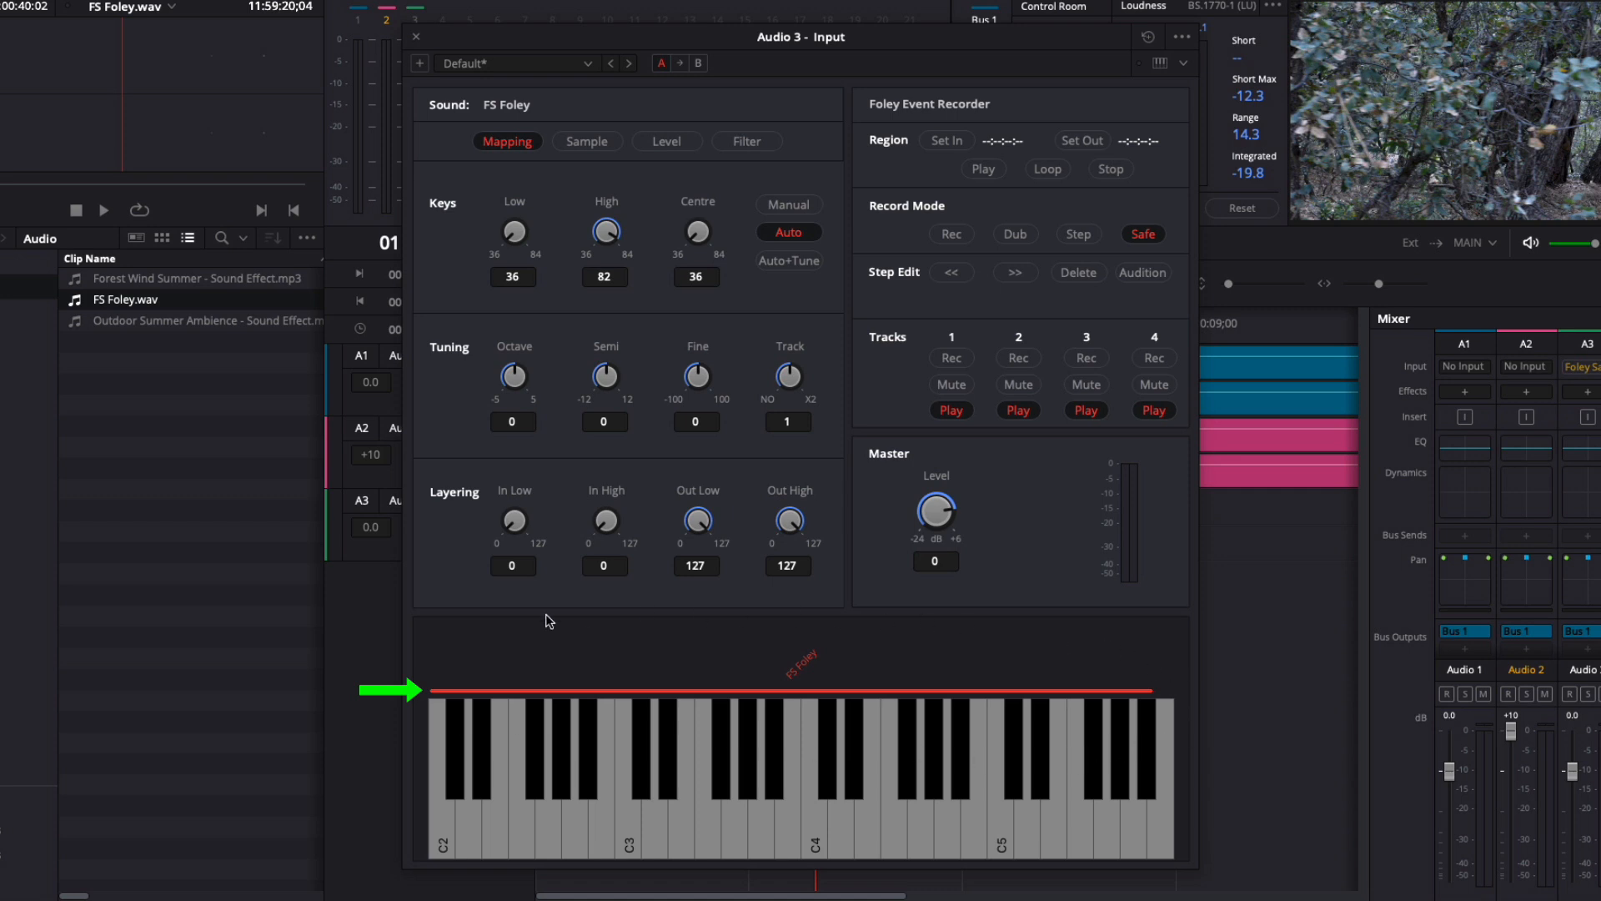
pyautogui.moveTo(868, 714)
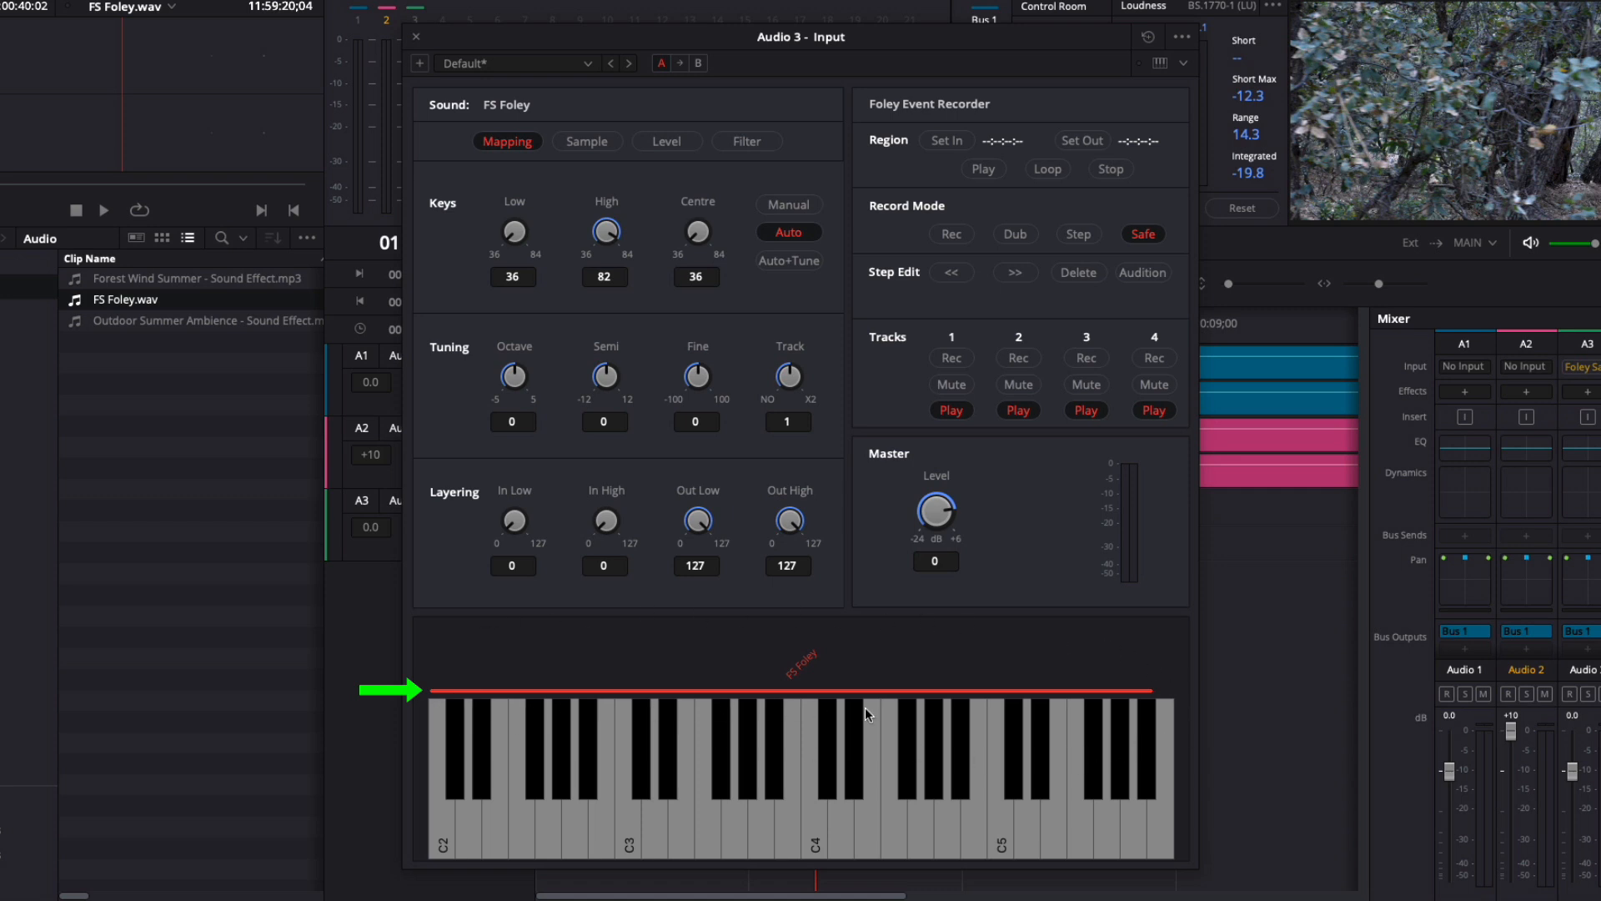
pyautogui.moveTo(811, 681)
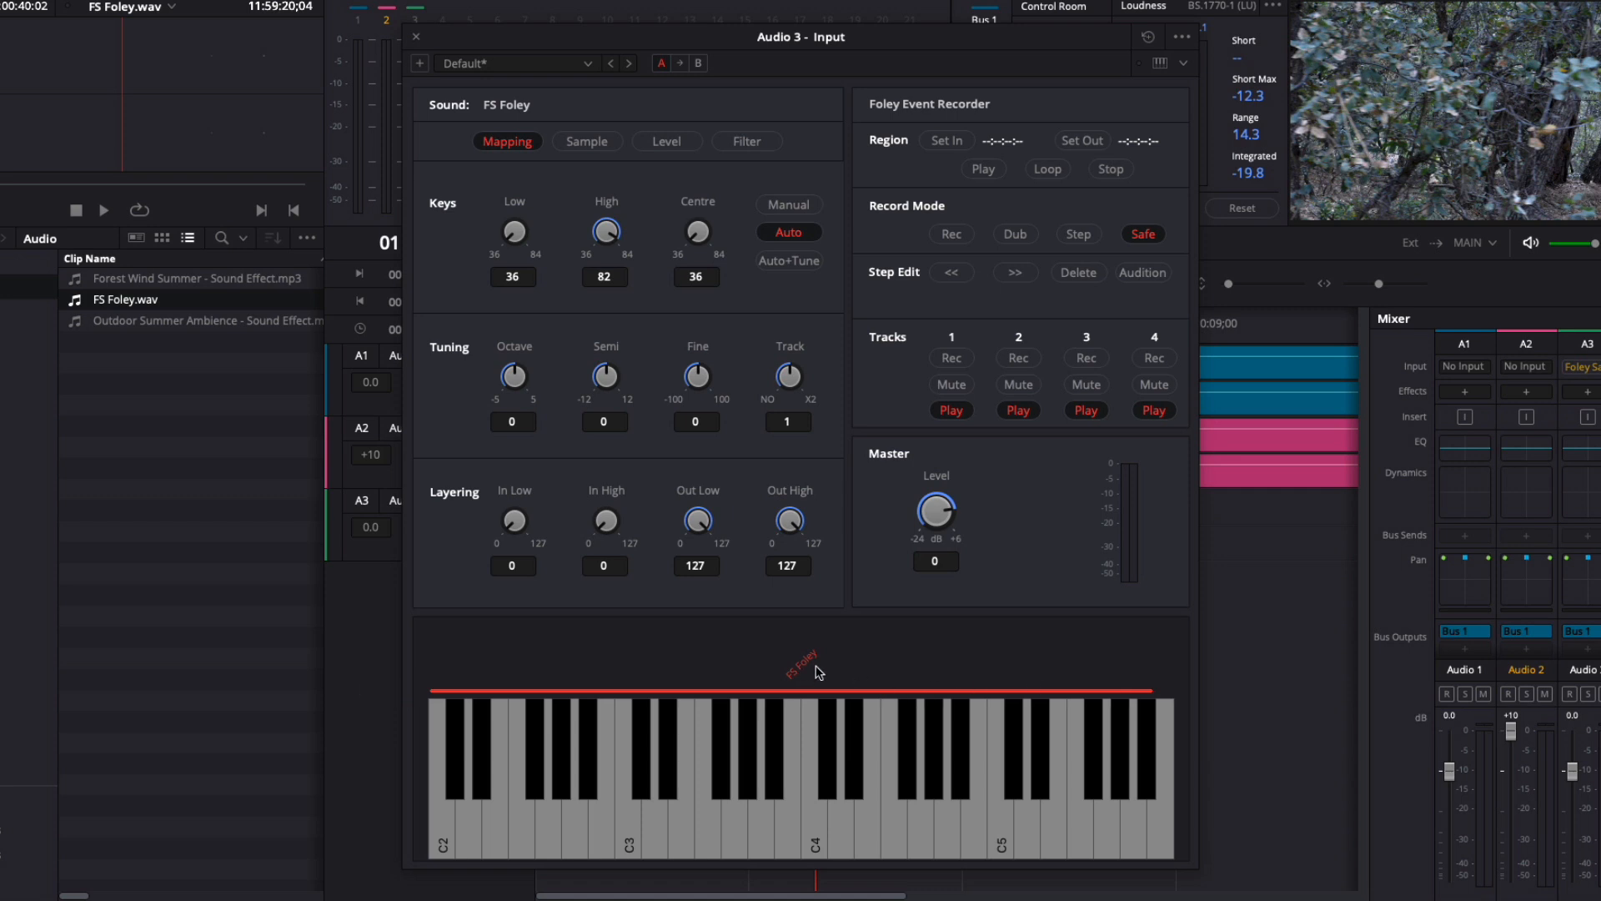
pyautogui.moveTo(737, 624)
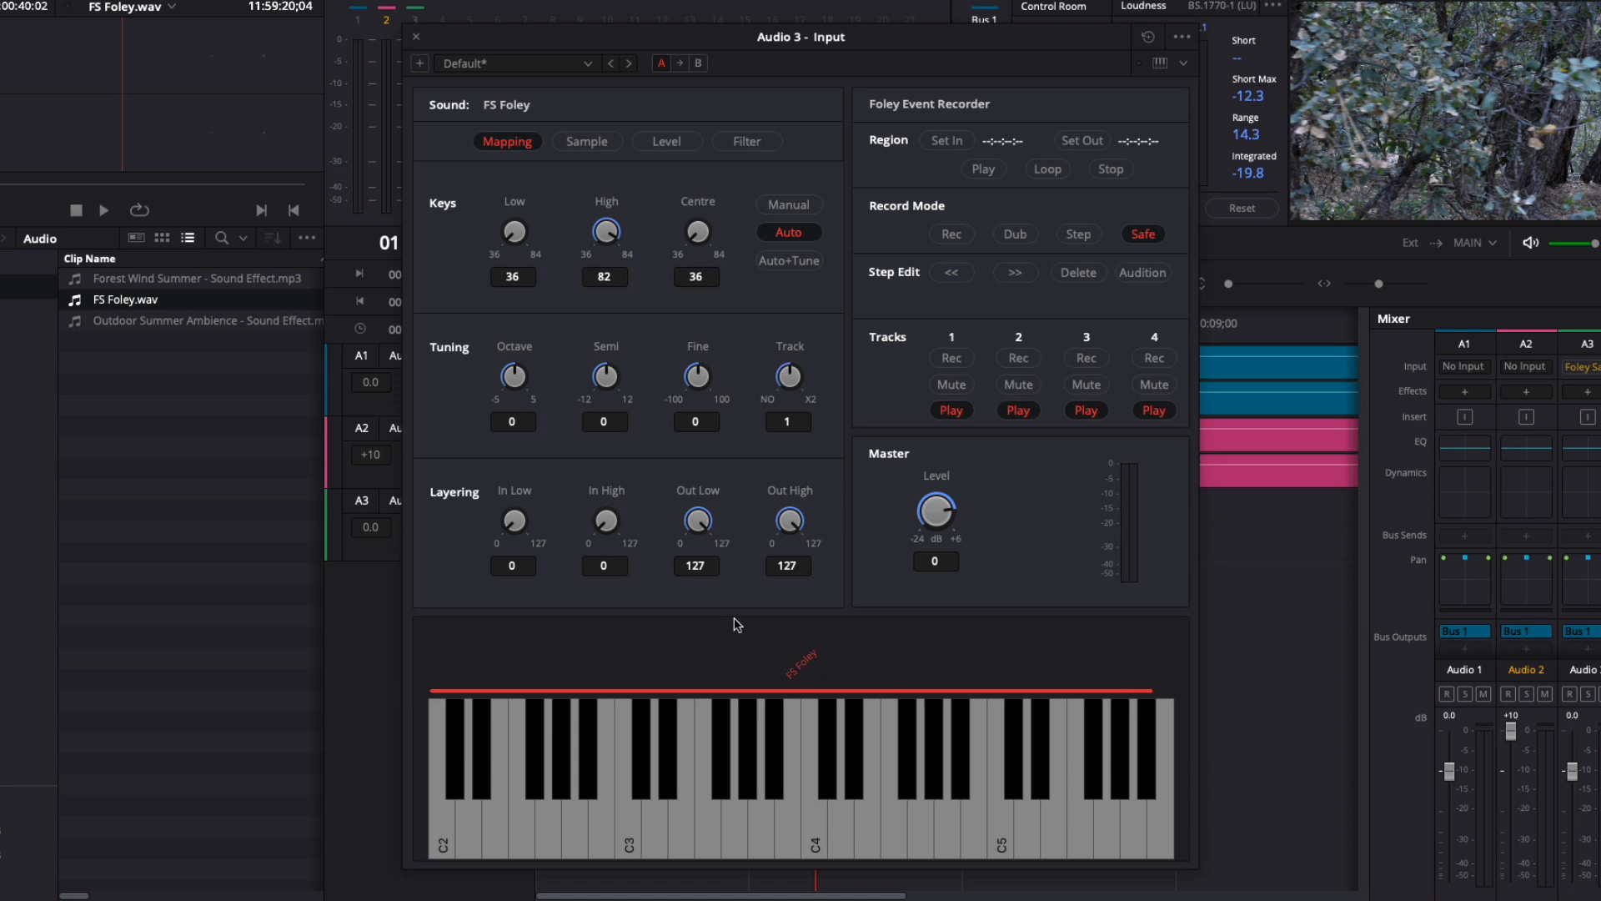
pyautogui.moveTo(500, 230)
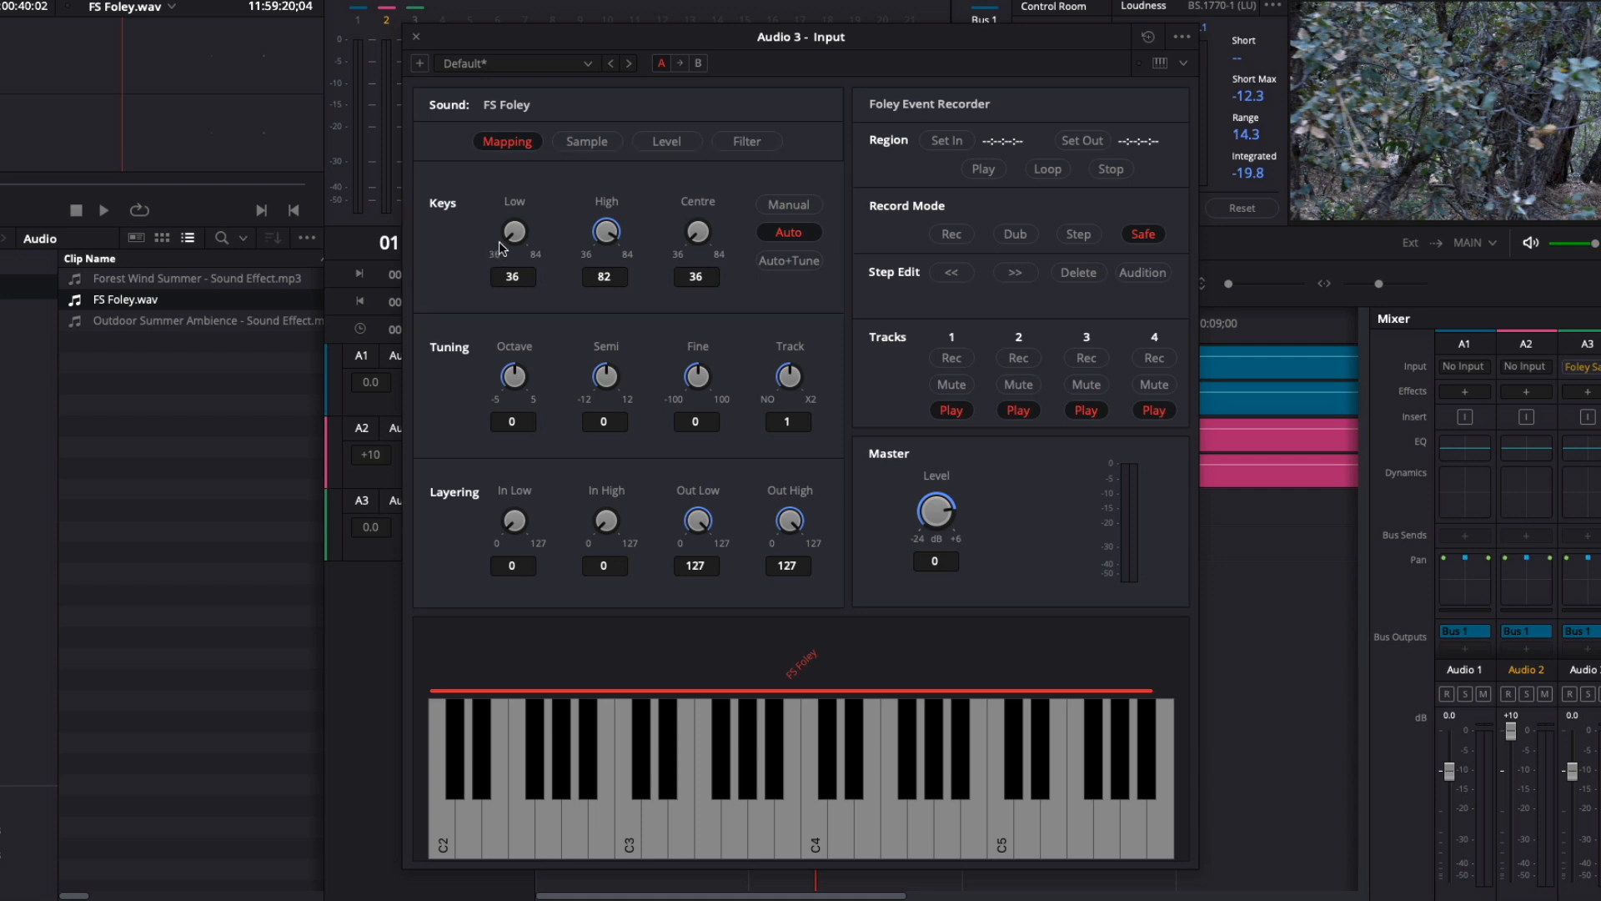
pyautogui.moveTo(531, 247)
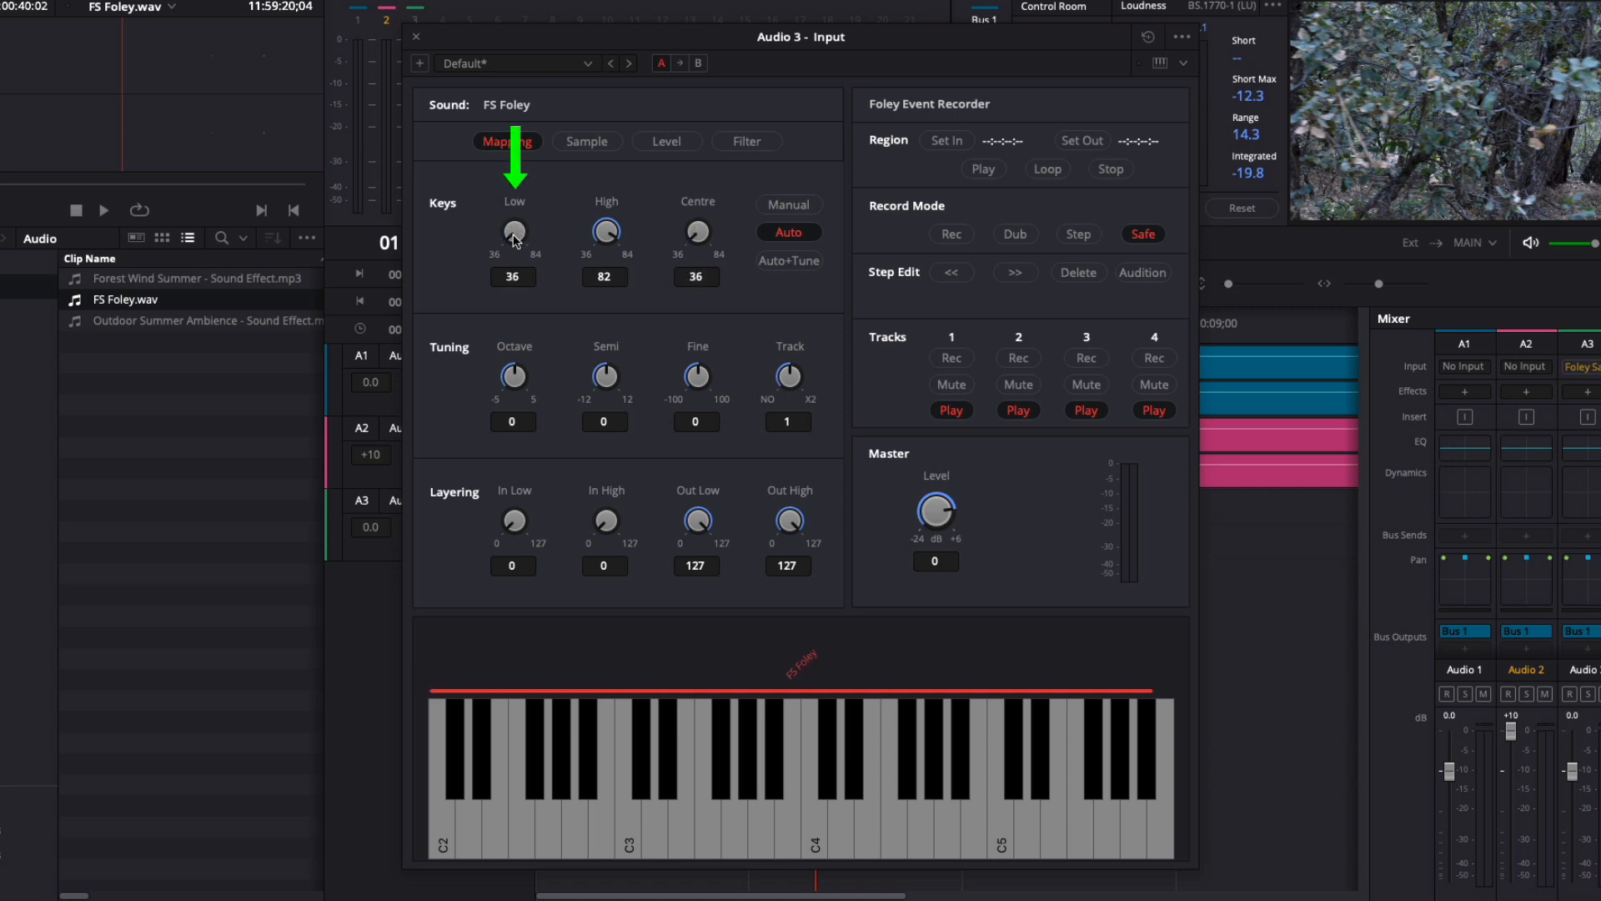
# Adjust the Low and High Keys knobs, ending with FS Foley mapped from 36 to 84
pyautogui.moveTo(515, 230); pyautogui.dragTo(515, 195)
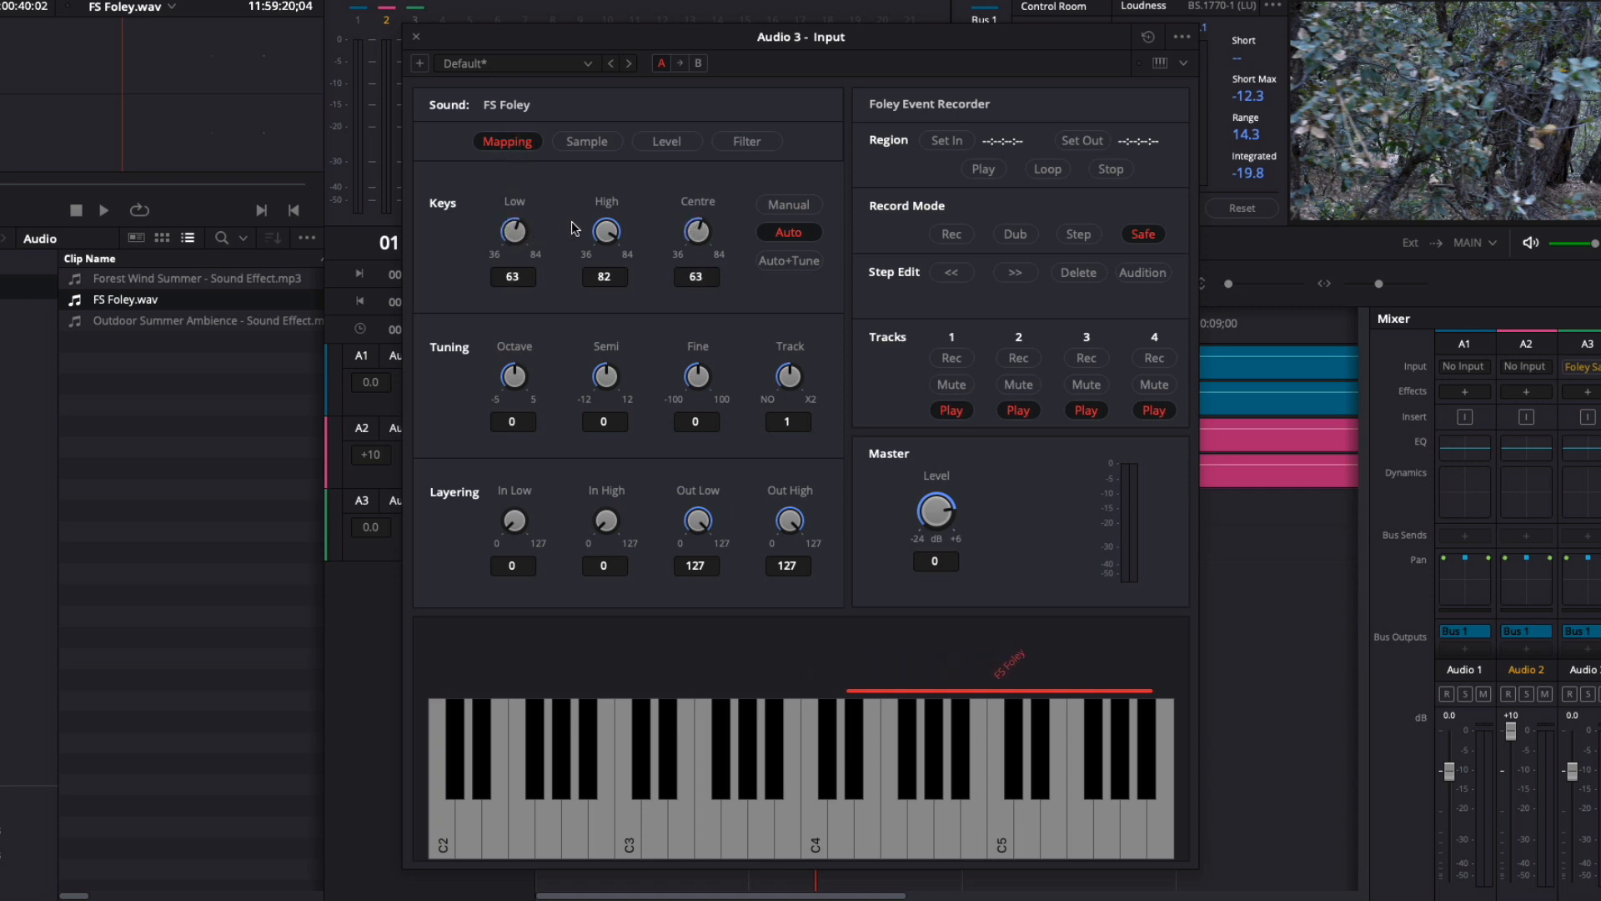
pyautogui.moveTo(514, 231); pyautogui.dragTo(496, 250)
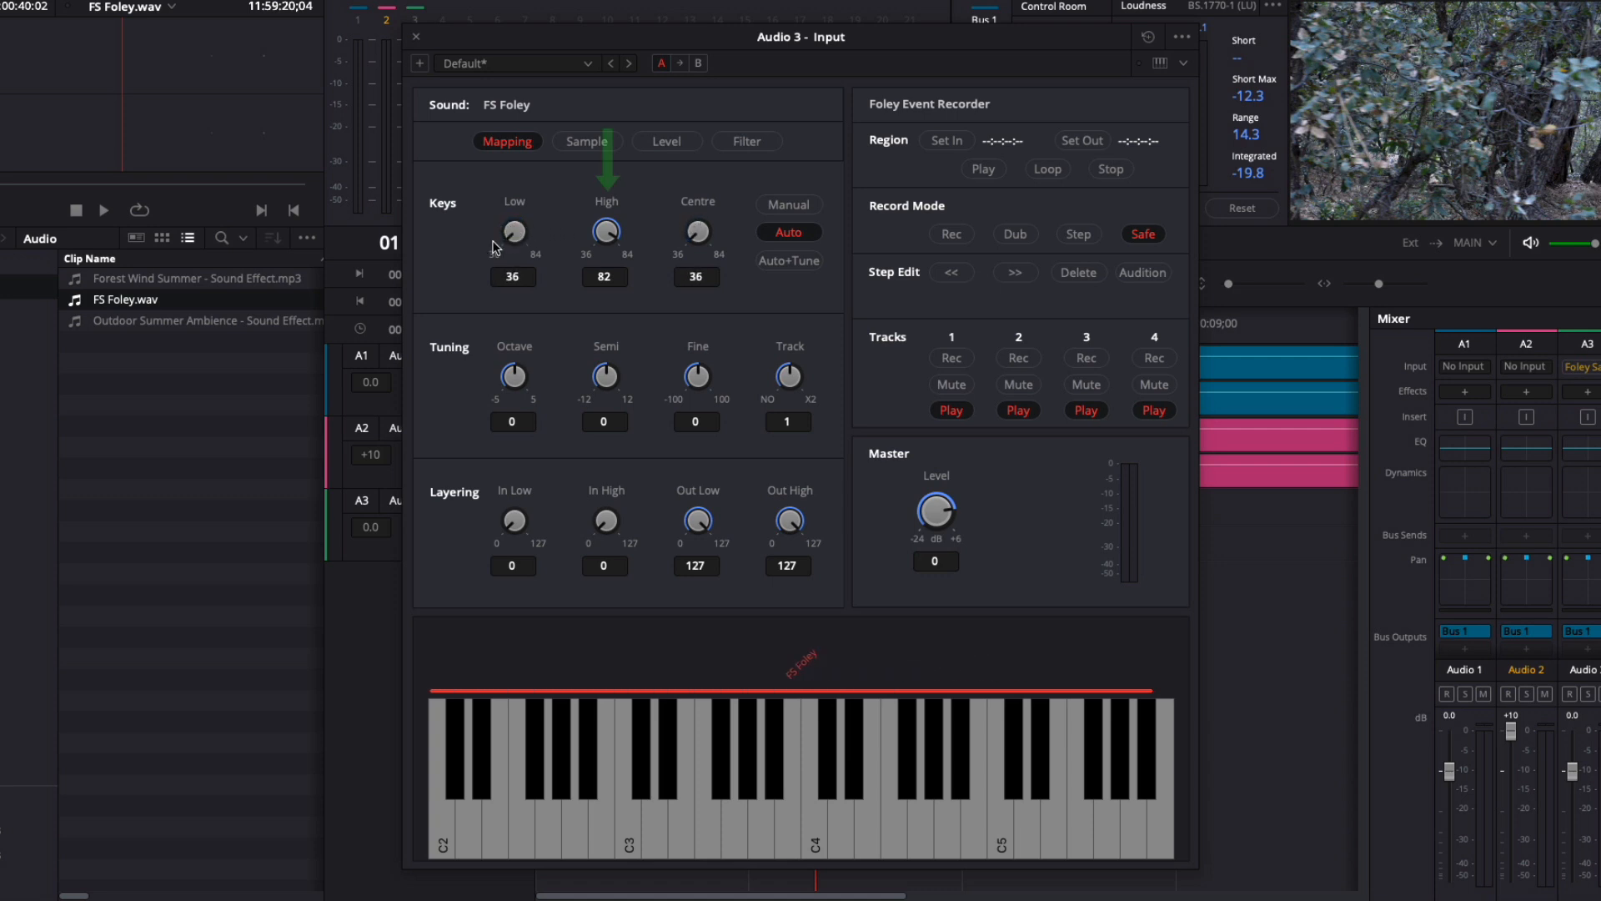
pyautogui.moveTo(495, 247)
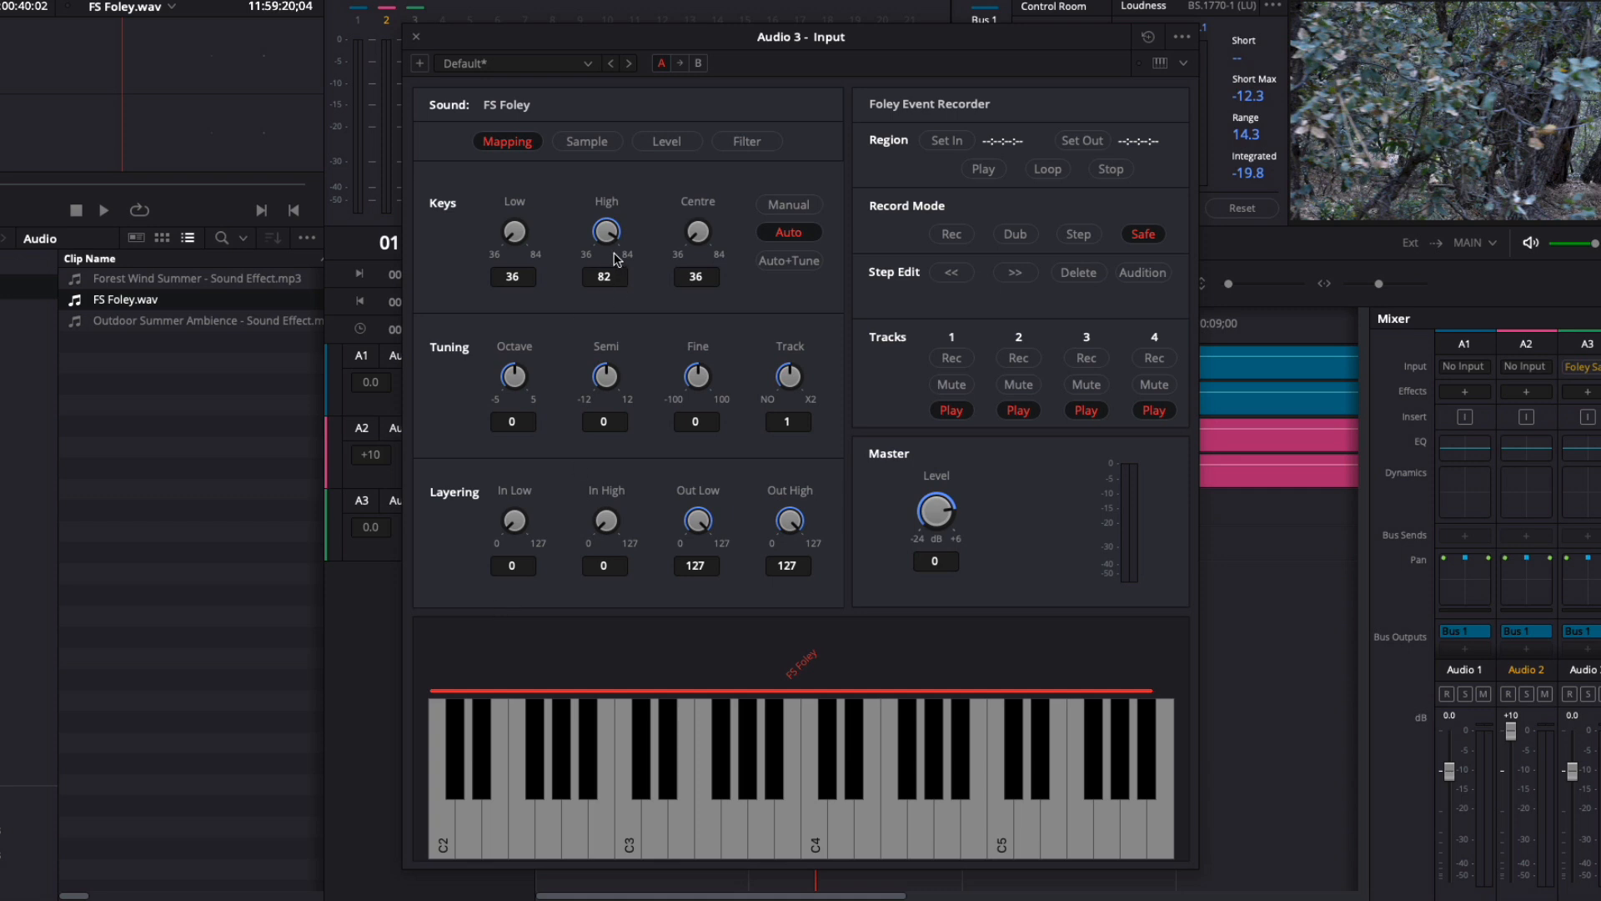
pyautogui.moveTo(605, 228); pyautogui.dragTo(567, 245)
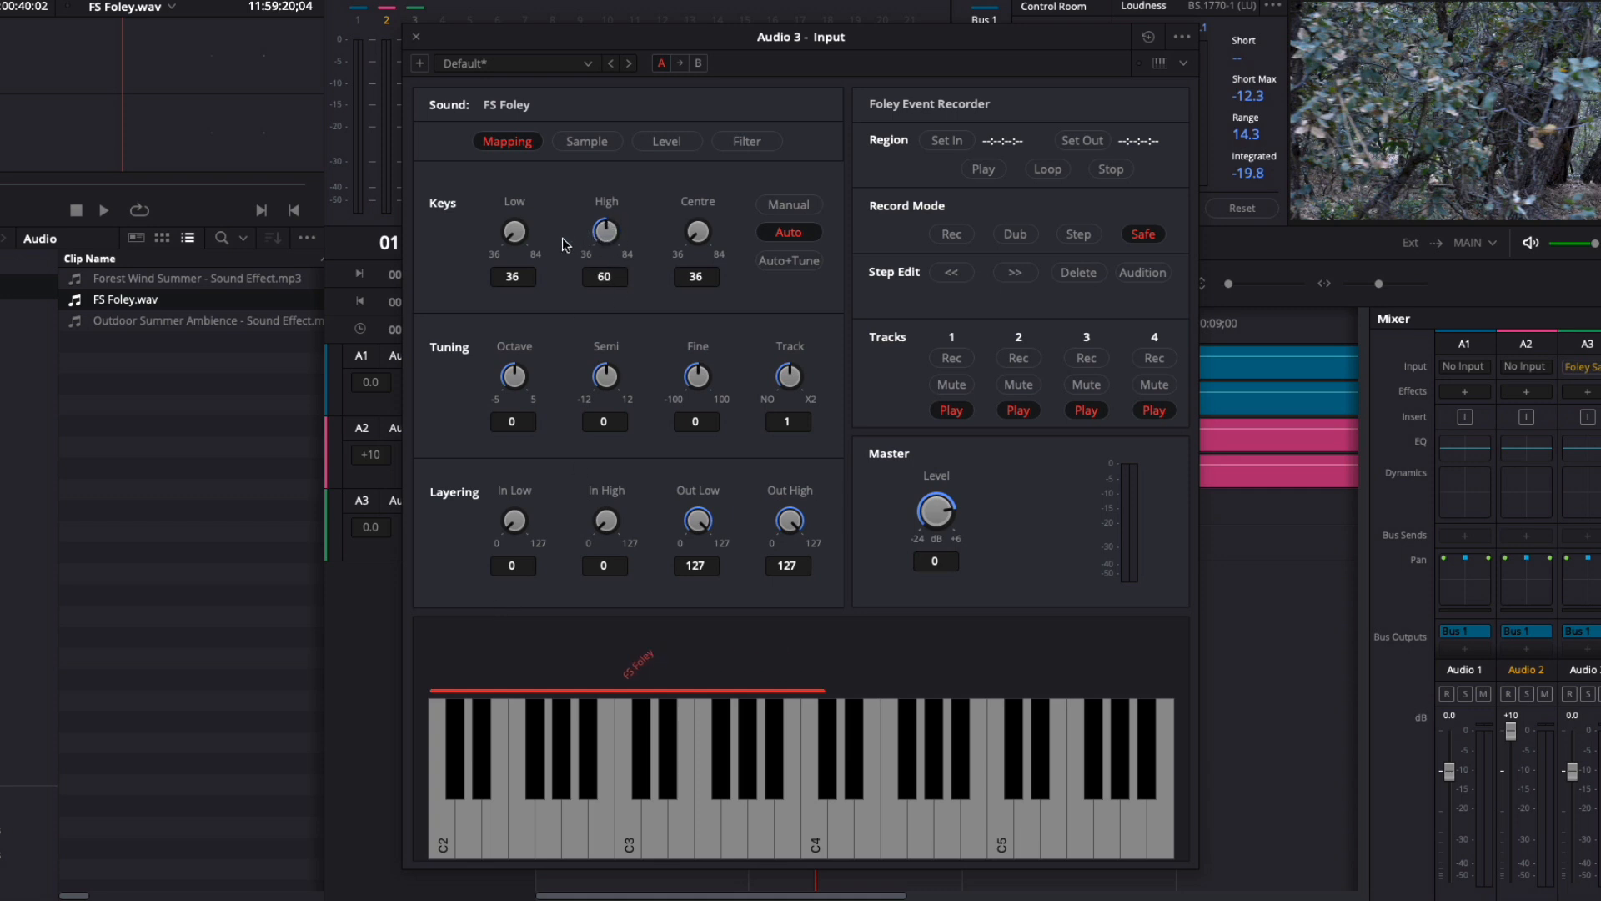
pyautogui.moveTo(605, 230); pyautogui.dragTo(605, 205)
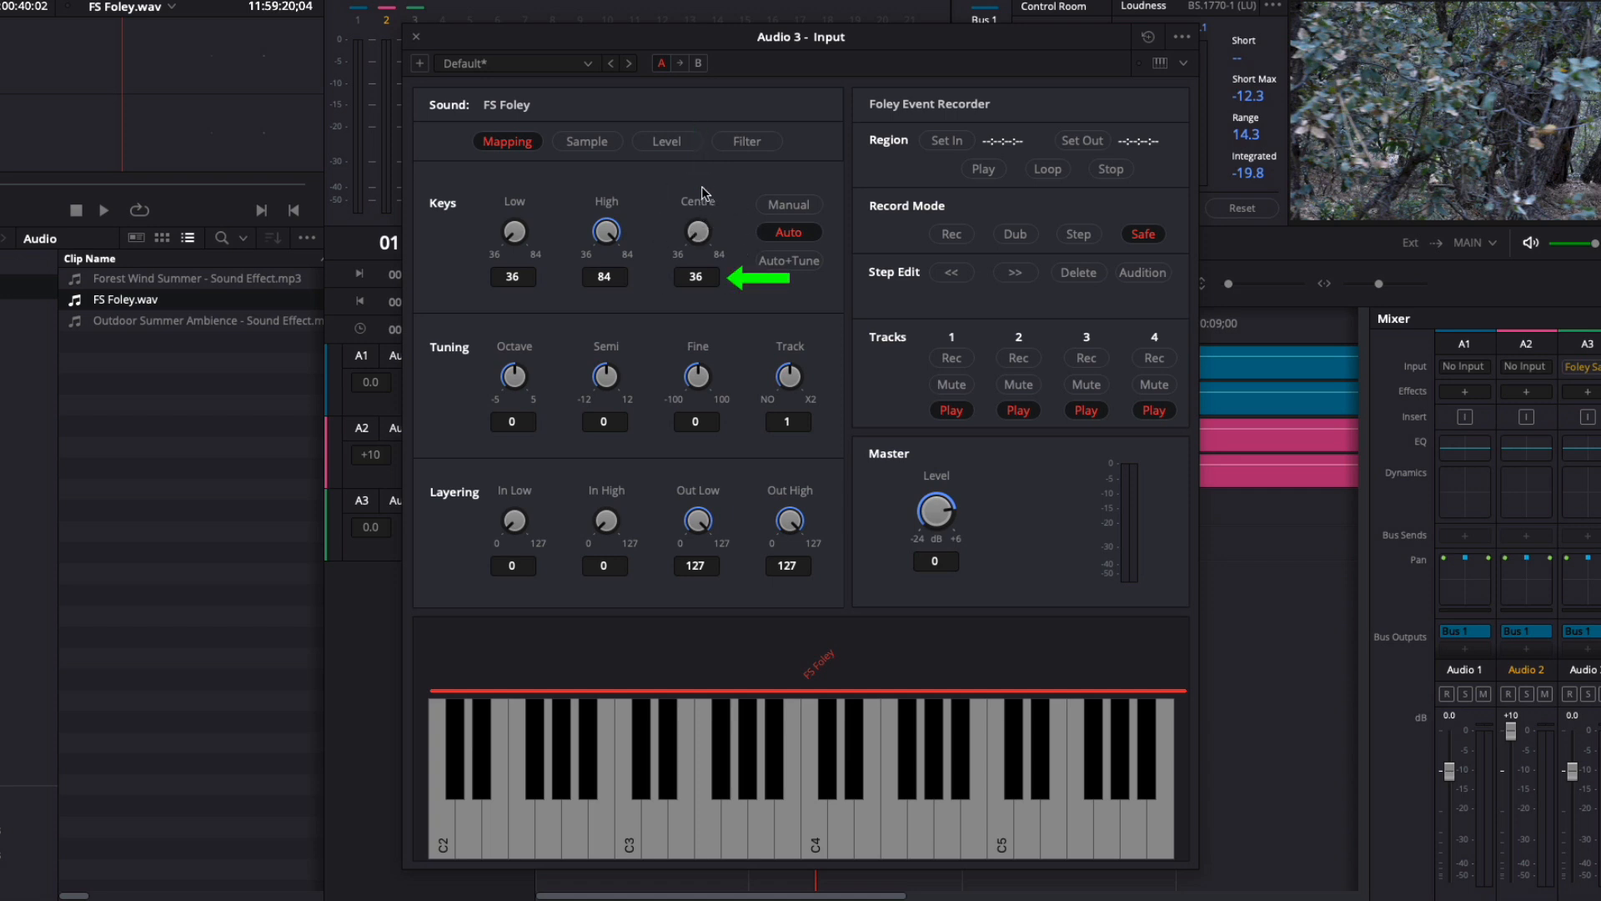
pyautogui.moveTo(695, 221)
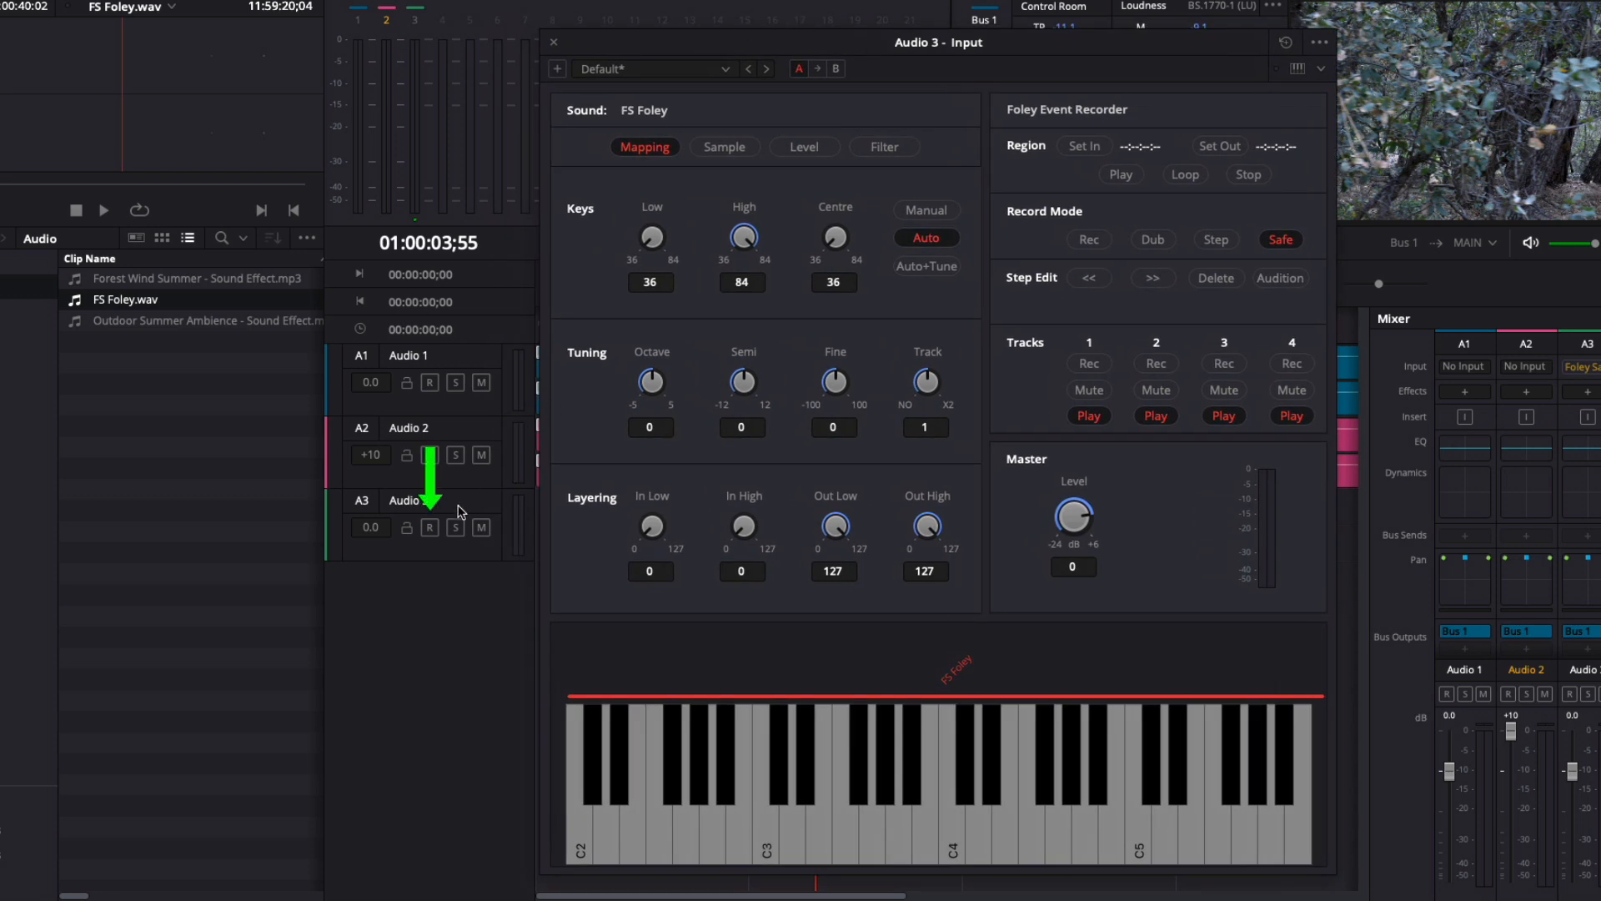
# Arm the Audio 3 track for recording with its R button
pyautogui.click(429, 528)
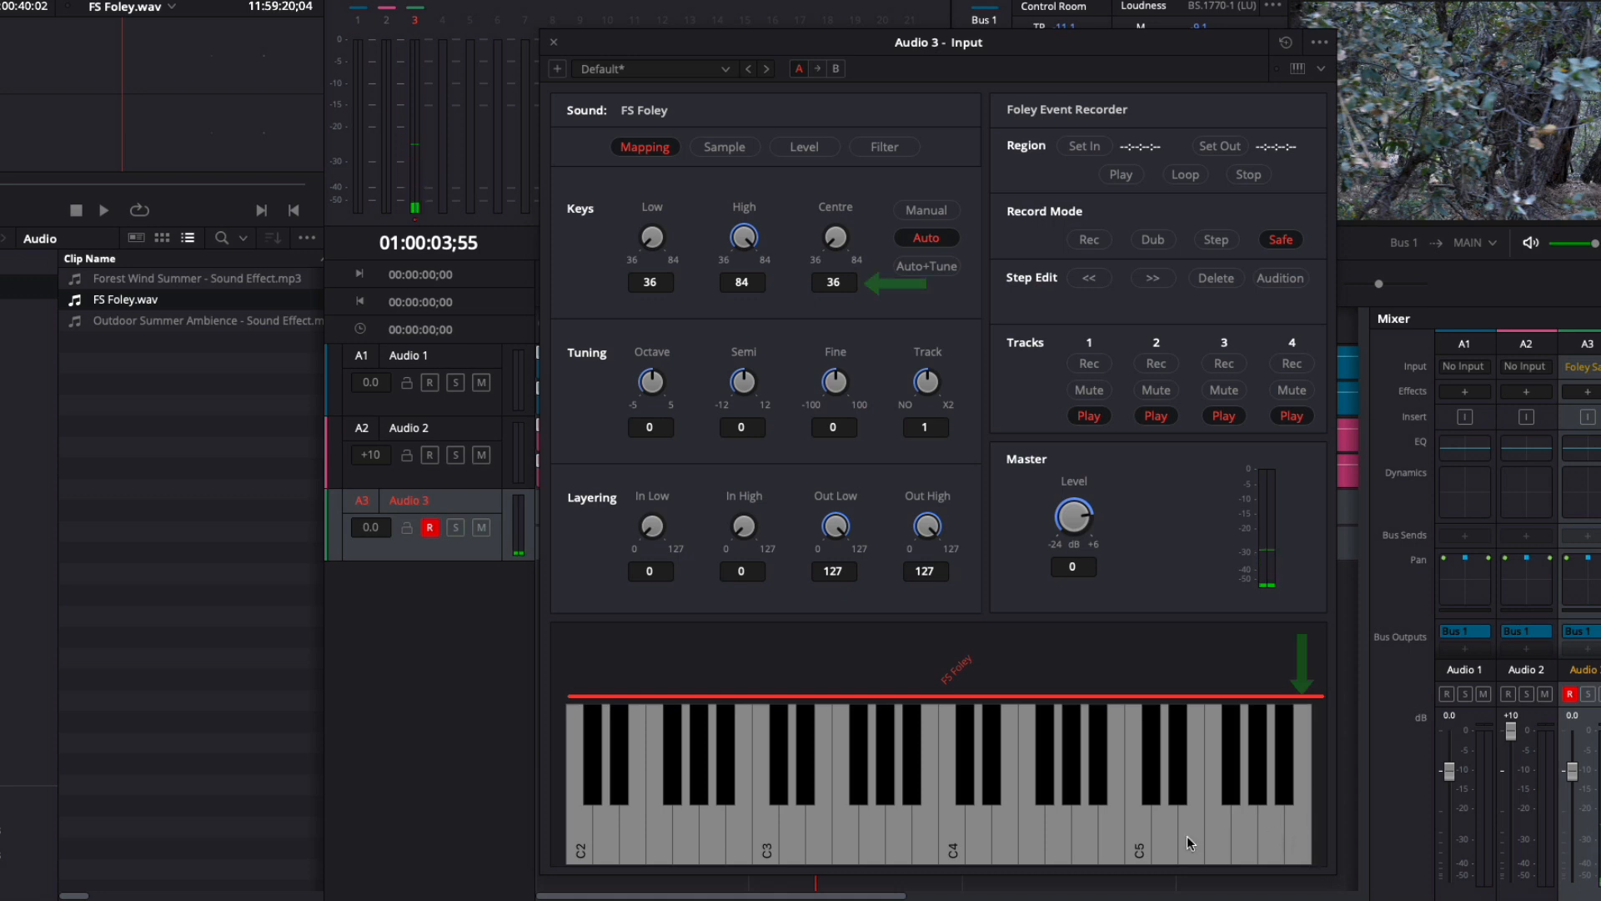
pyautogui.moveTo(831, 240)
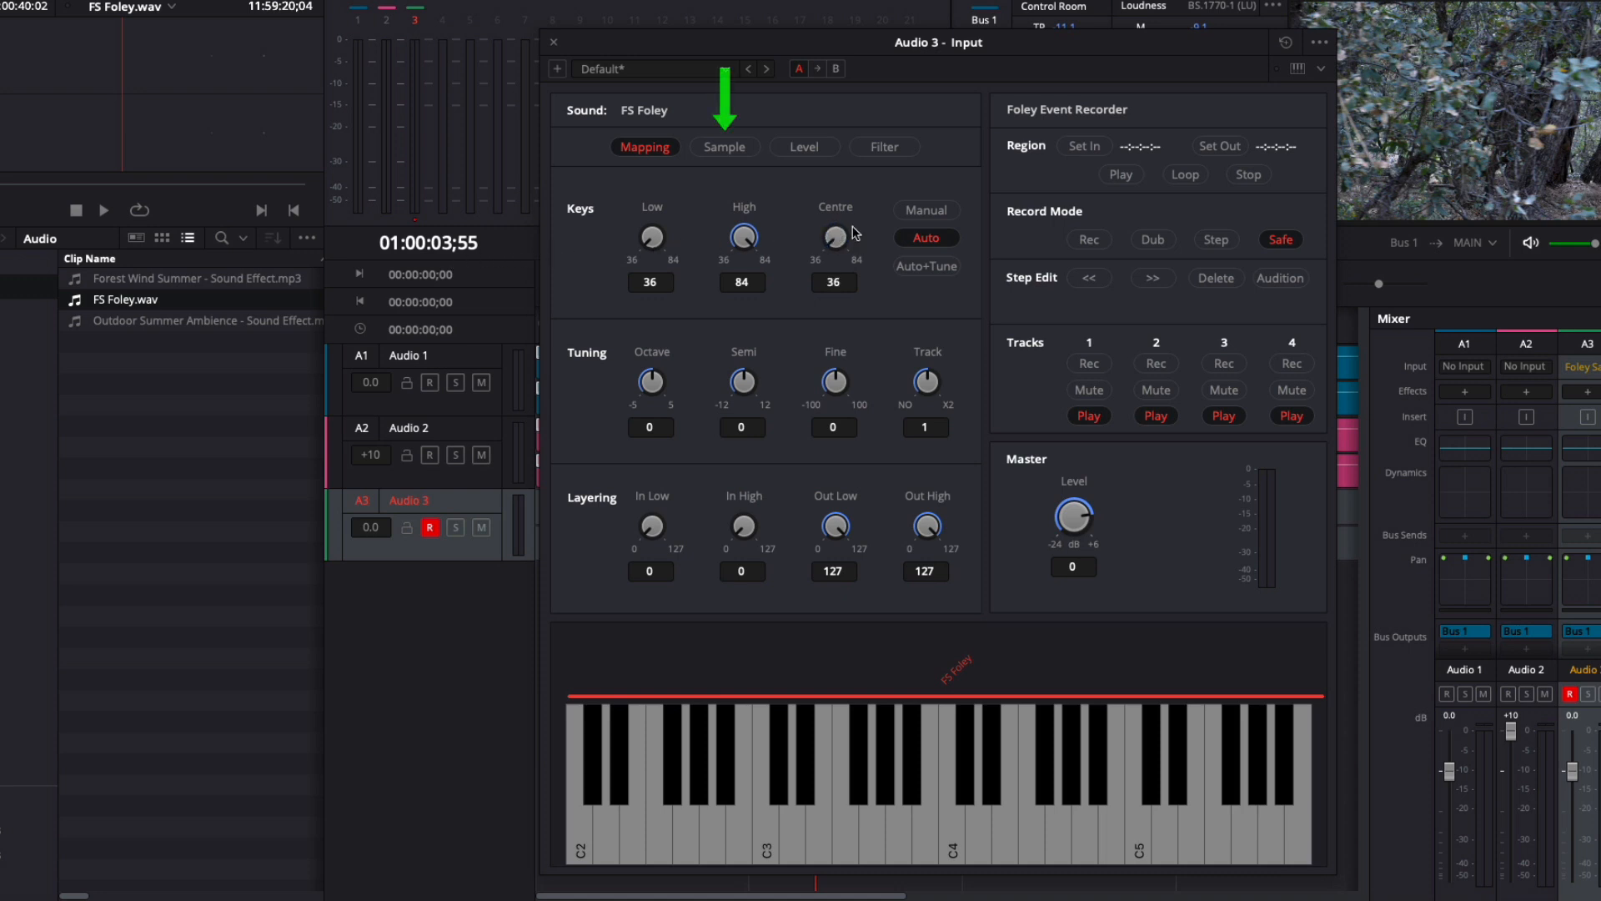
# Show FS Foley's waveform with range and loop points at 0 and 100
pyautogui.click(725, 146)
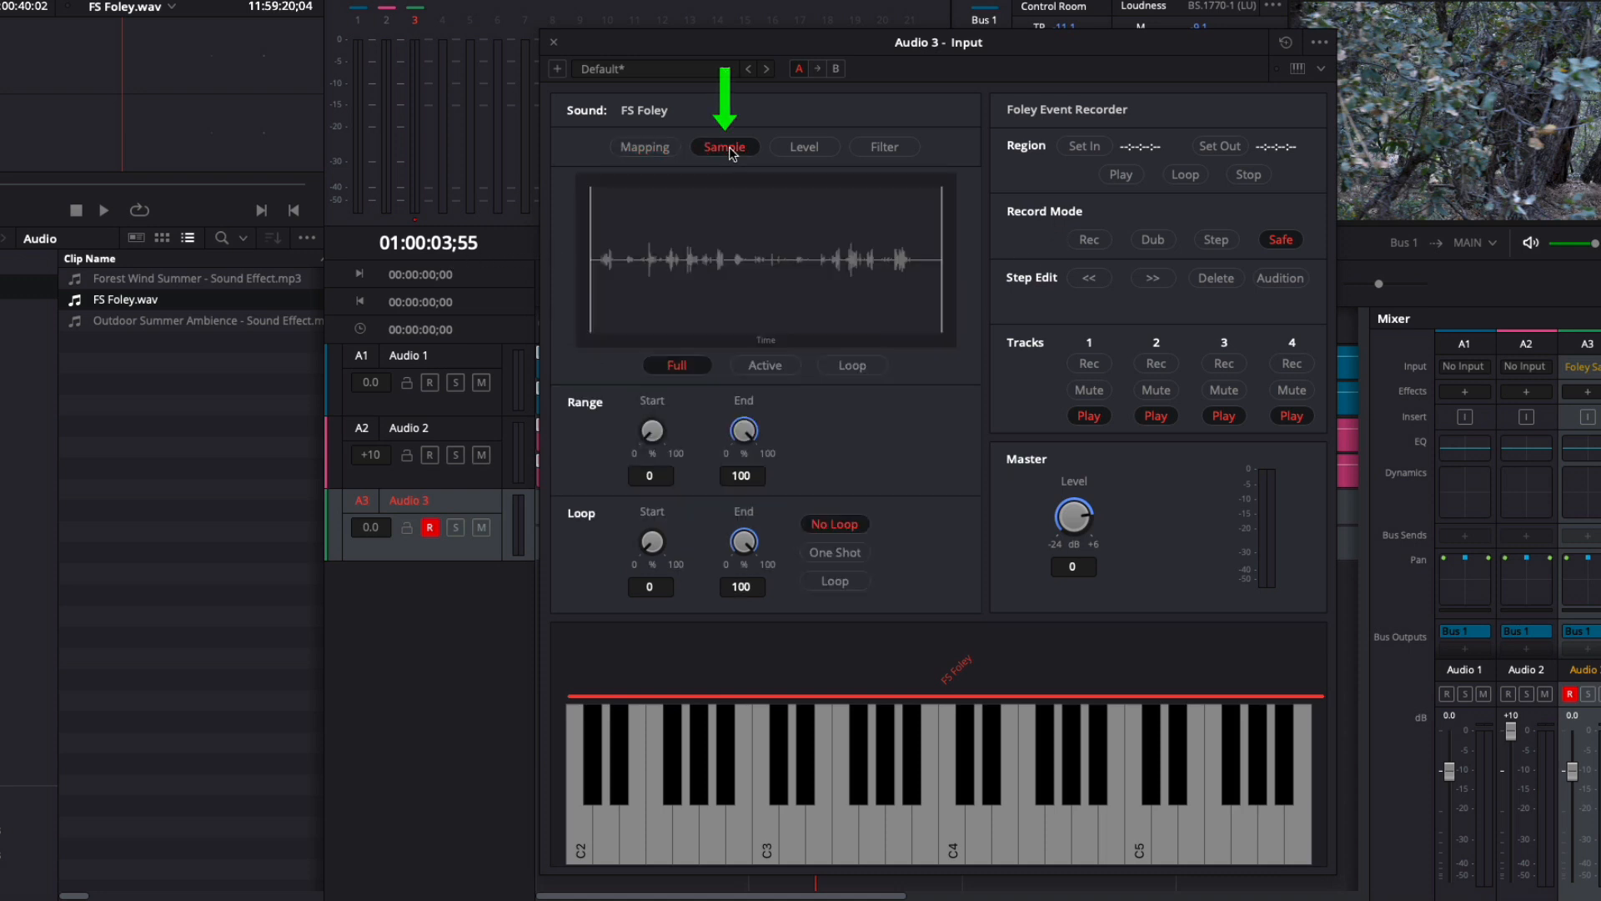
pyautogui.moveTo(666, 167)
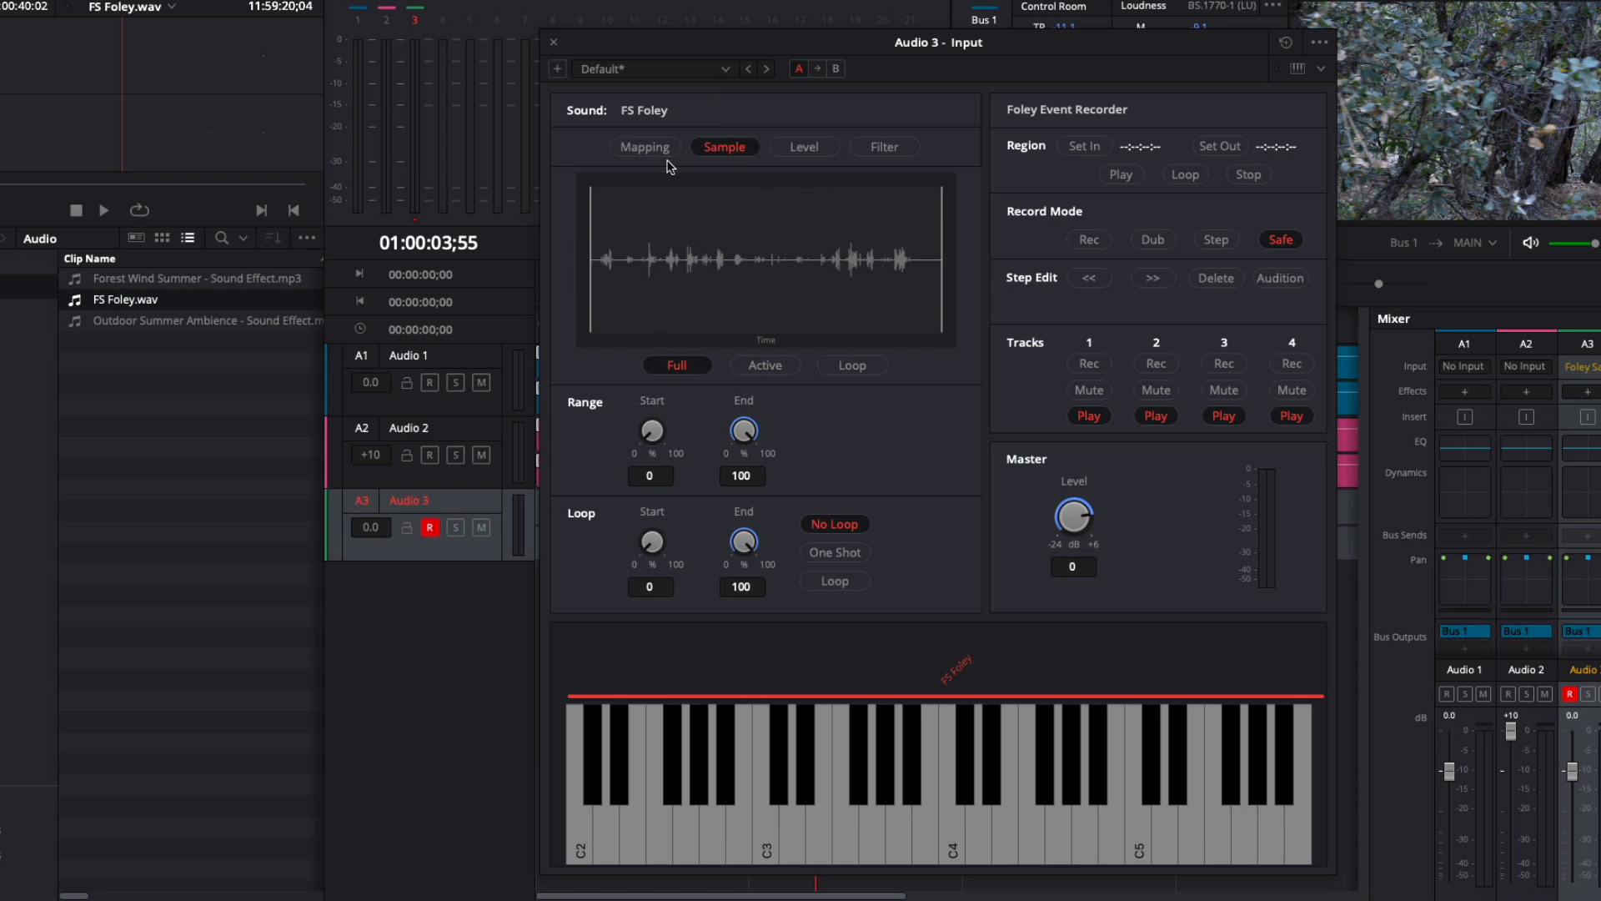
pyautogui.moveTo(824, 823)
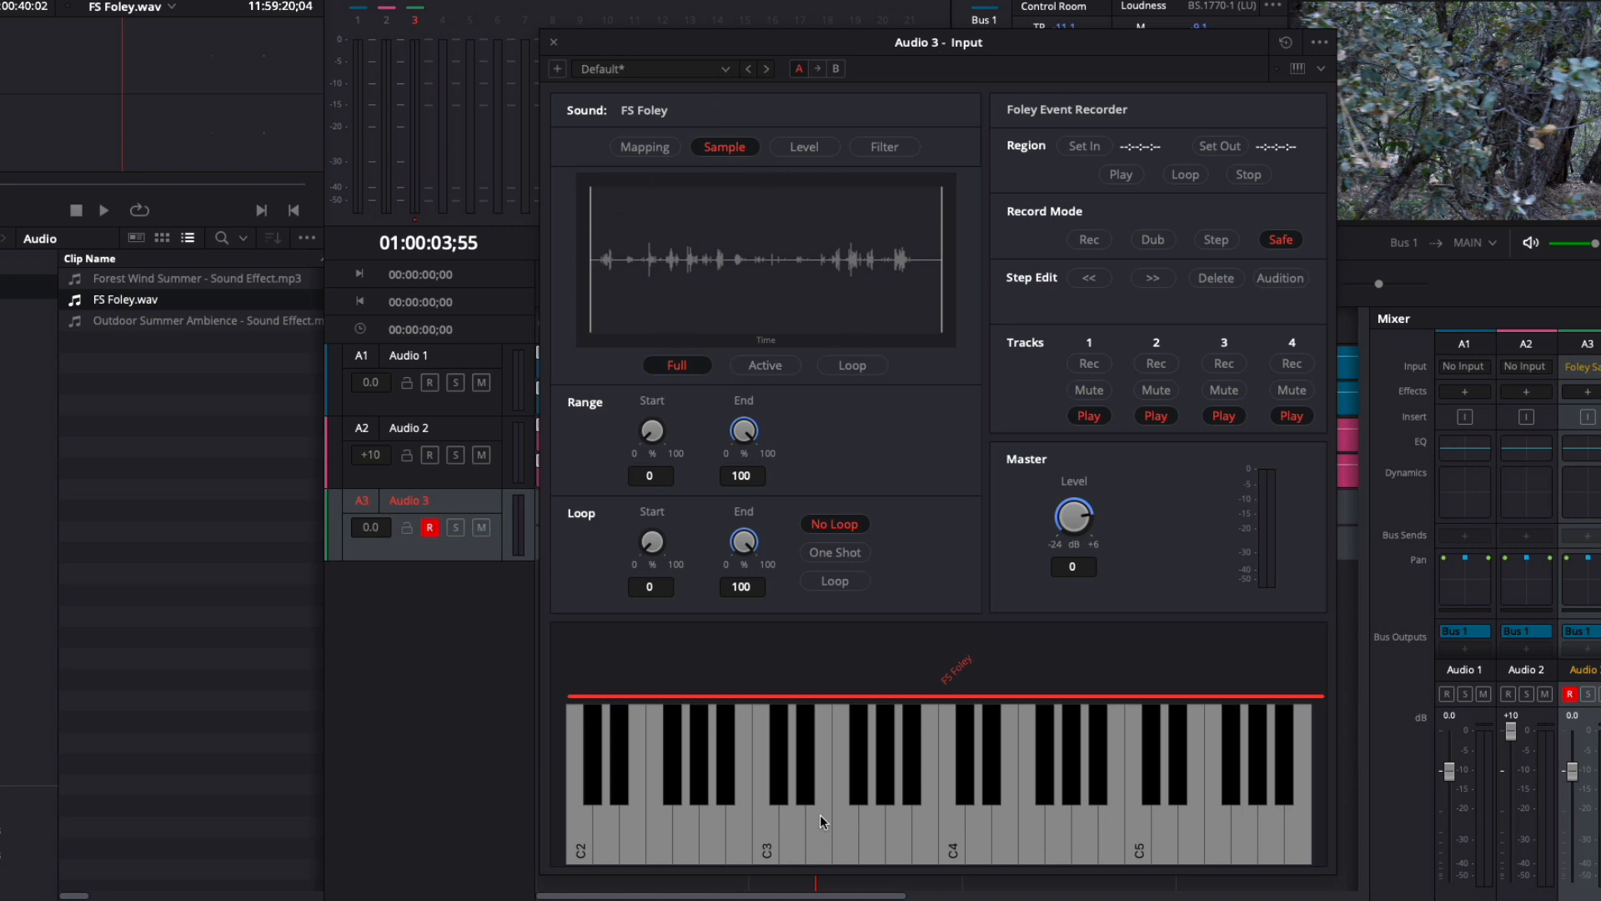
pyautogui.moveTo(586, 832)
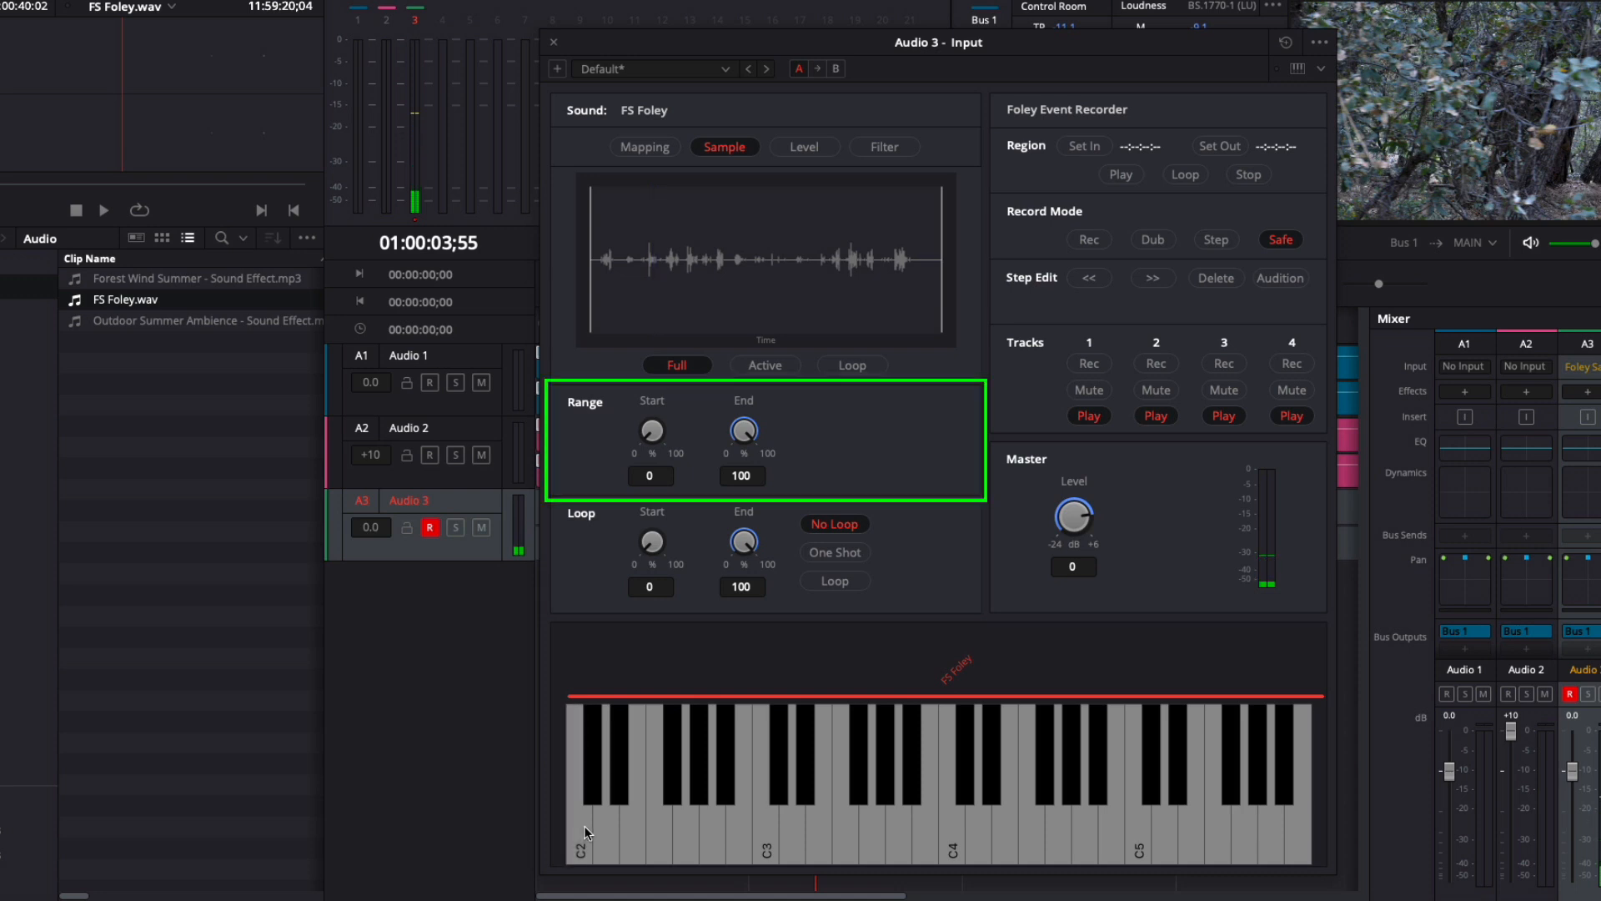
pyautogui.moveTo(665, 754)
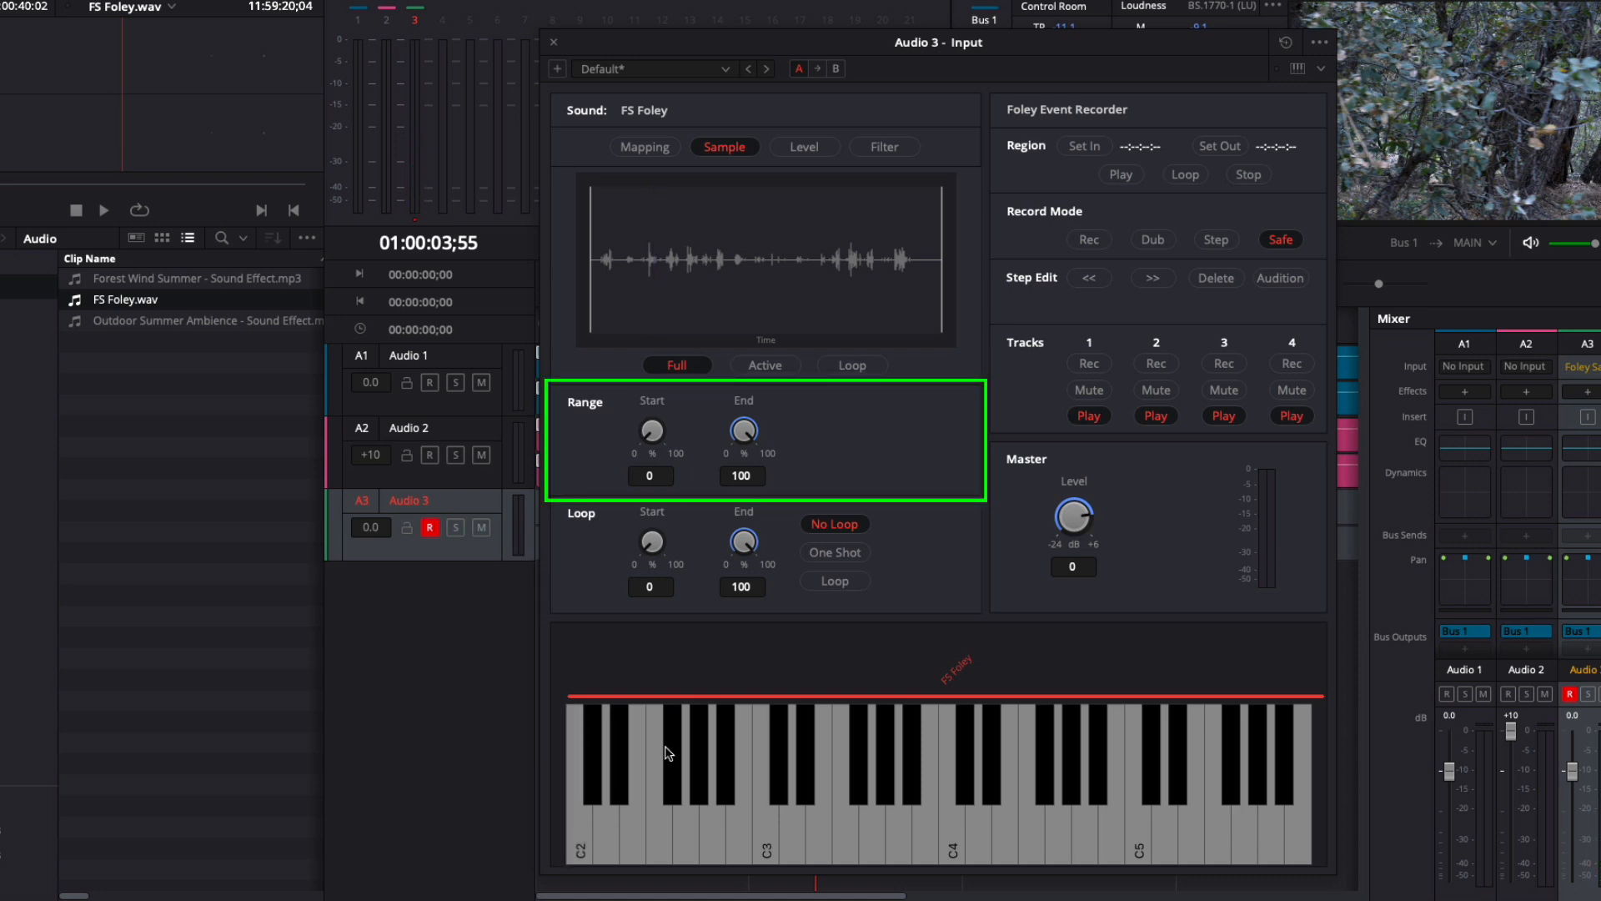
pyautogui.moveTo(669, 420)
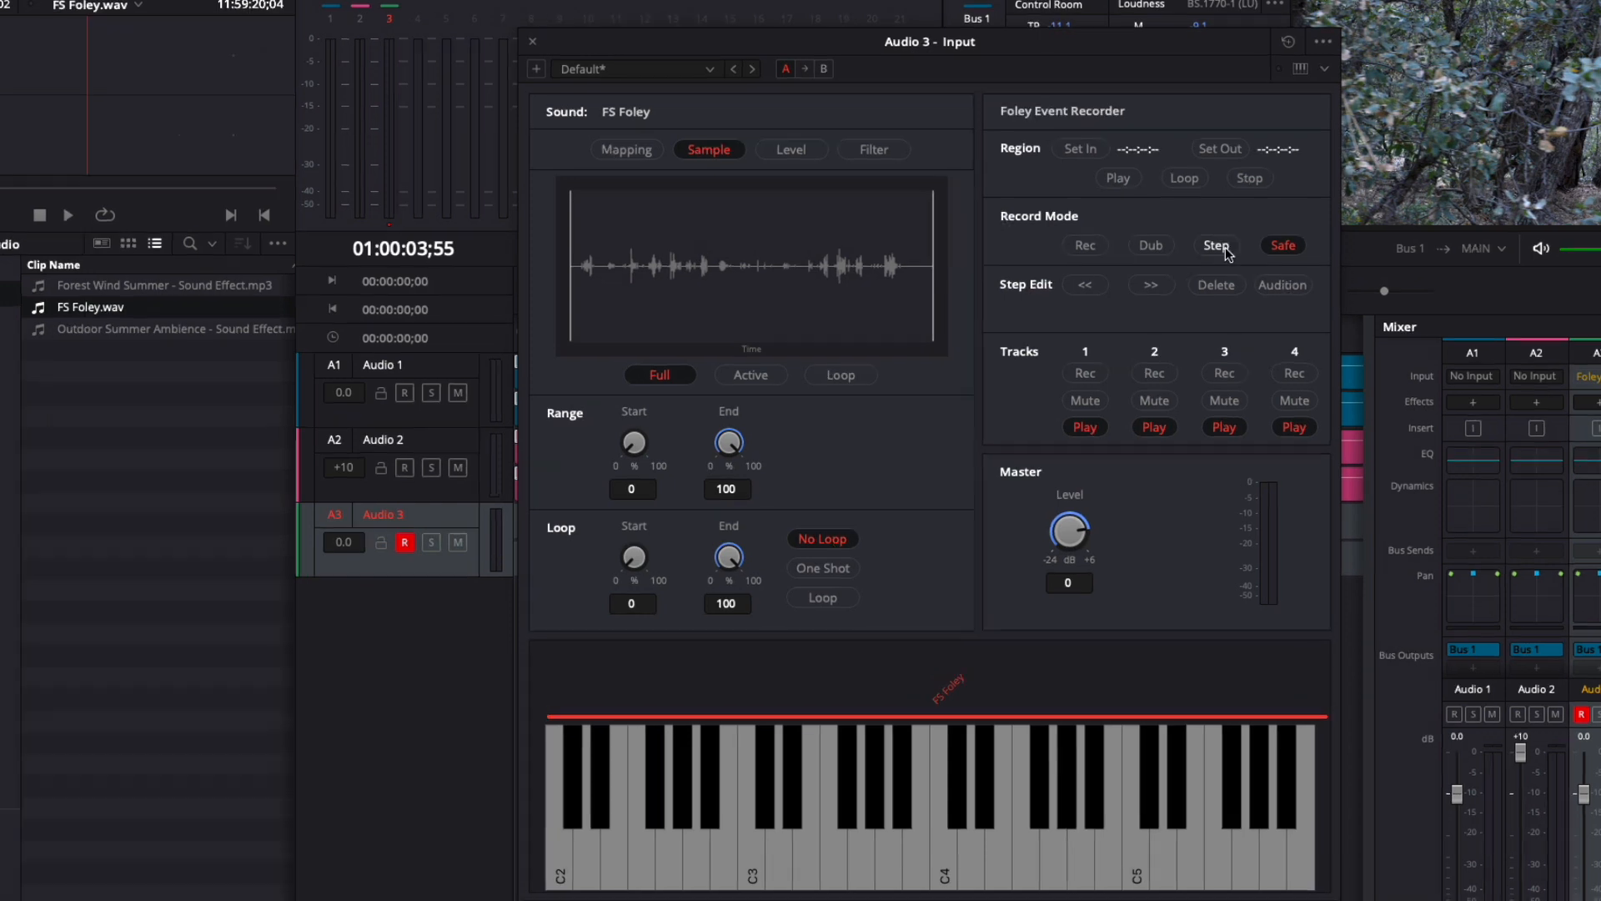
# Split the footsteps sample and audition the FS Foley-1, FS Foley-2 and FS Foley-3 zones
pyautogui.click(1322, 41)
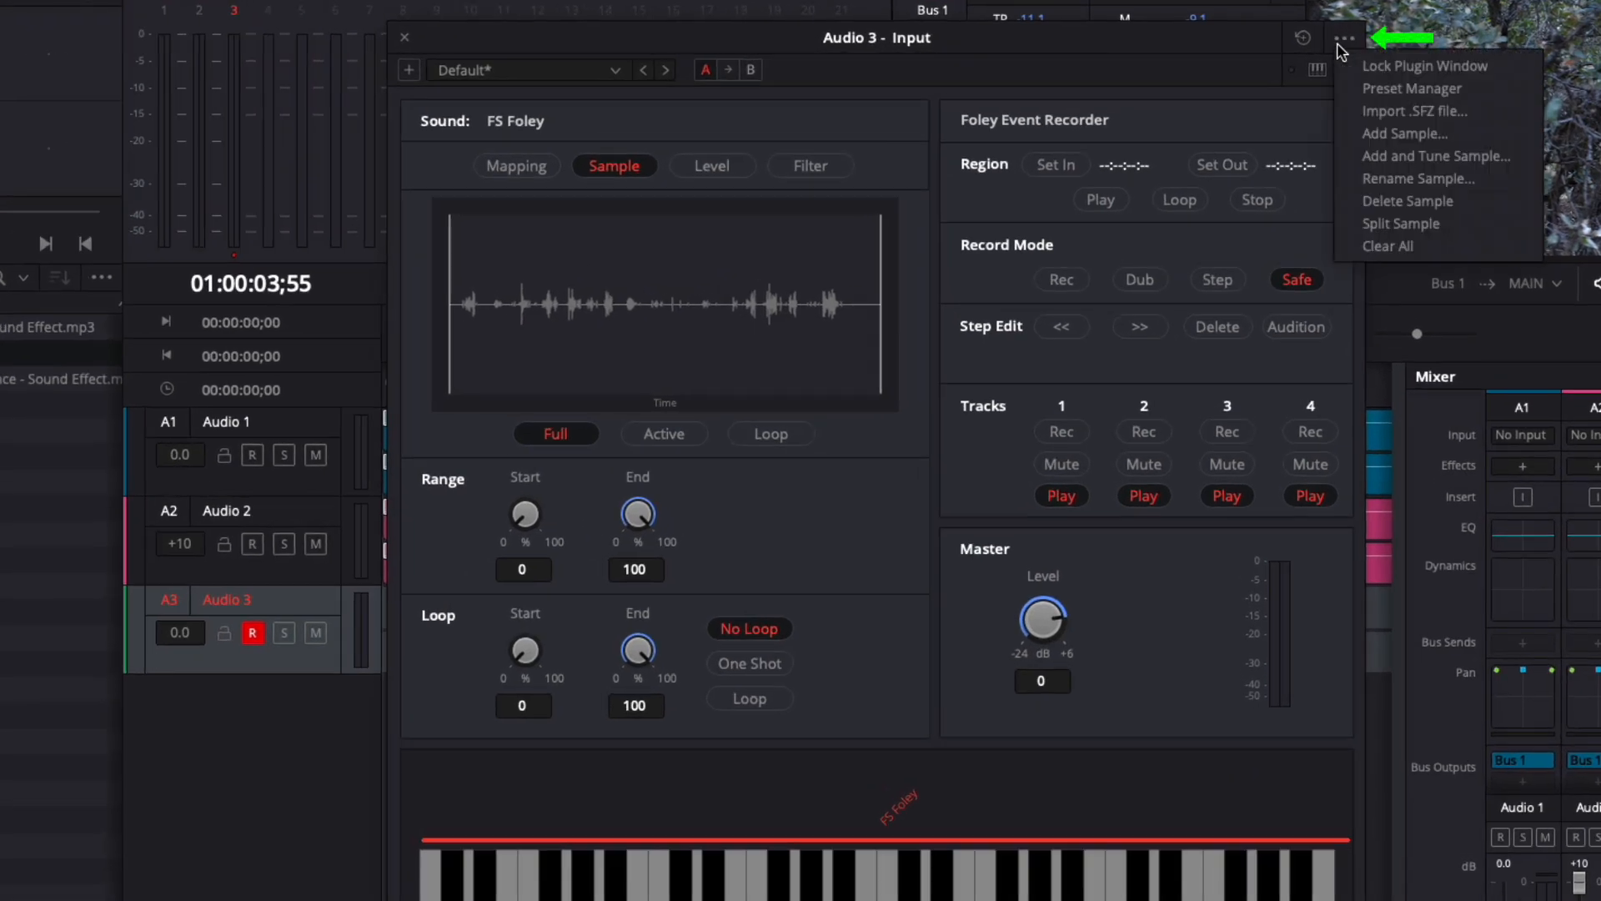
pyautogui.moveTo(1400, 223)
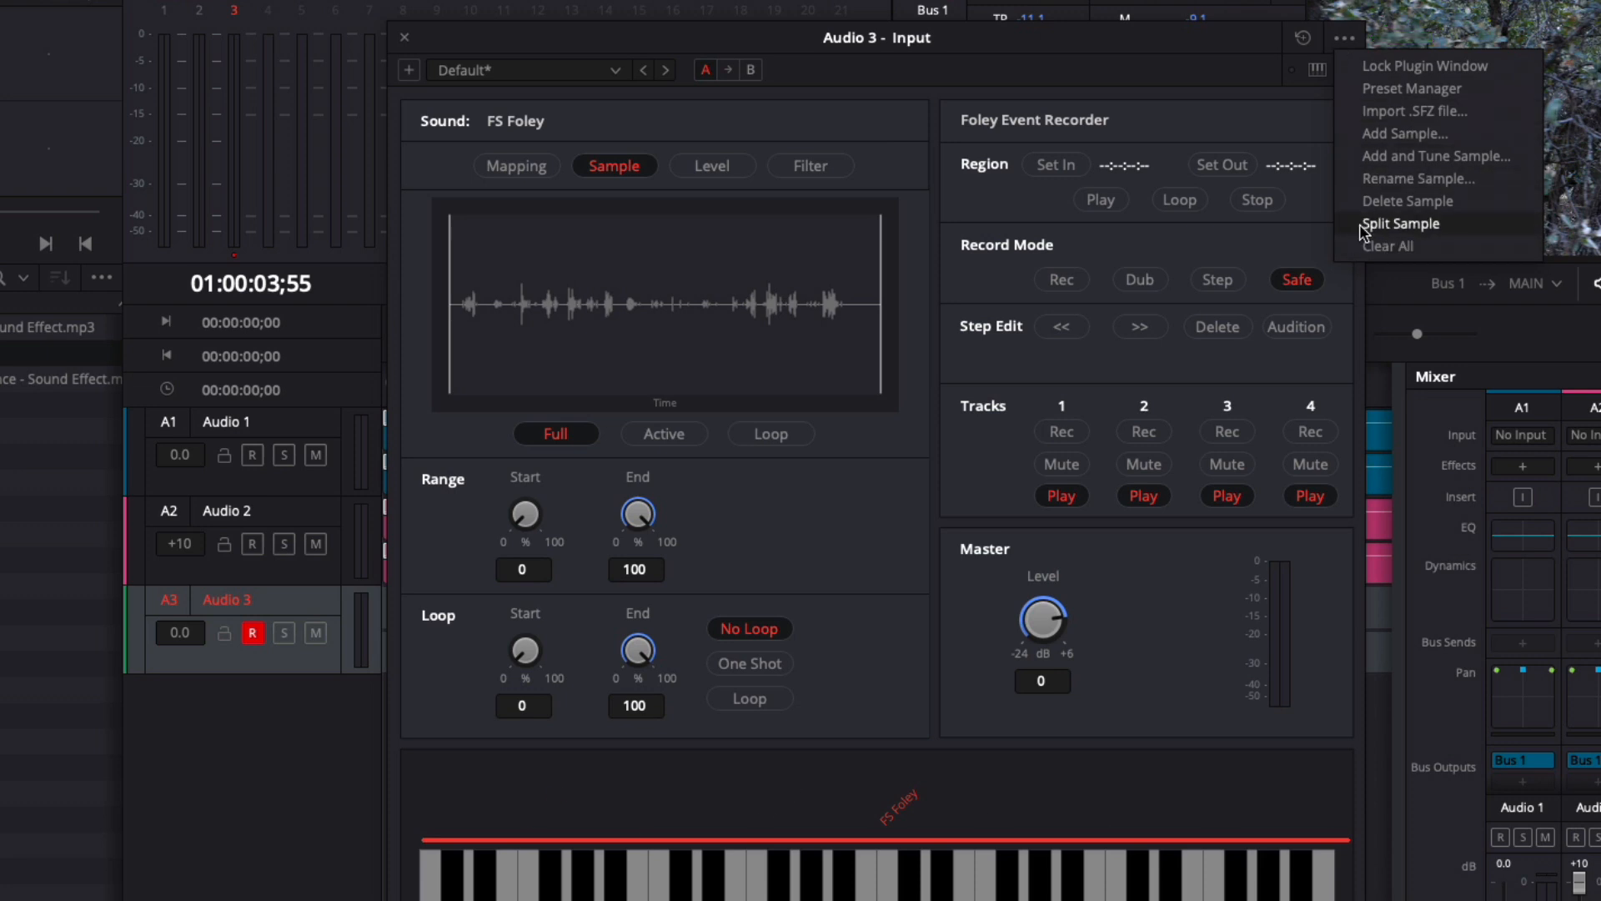
pyautogui.click(1401, 222)
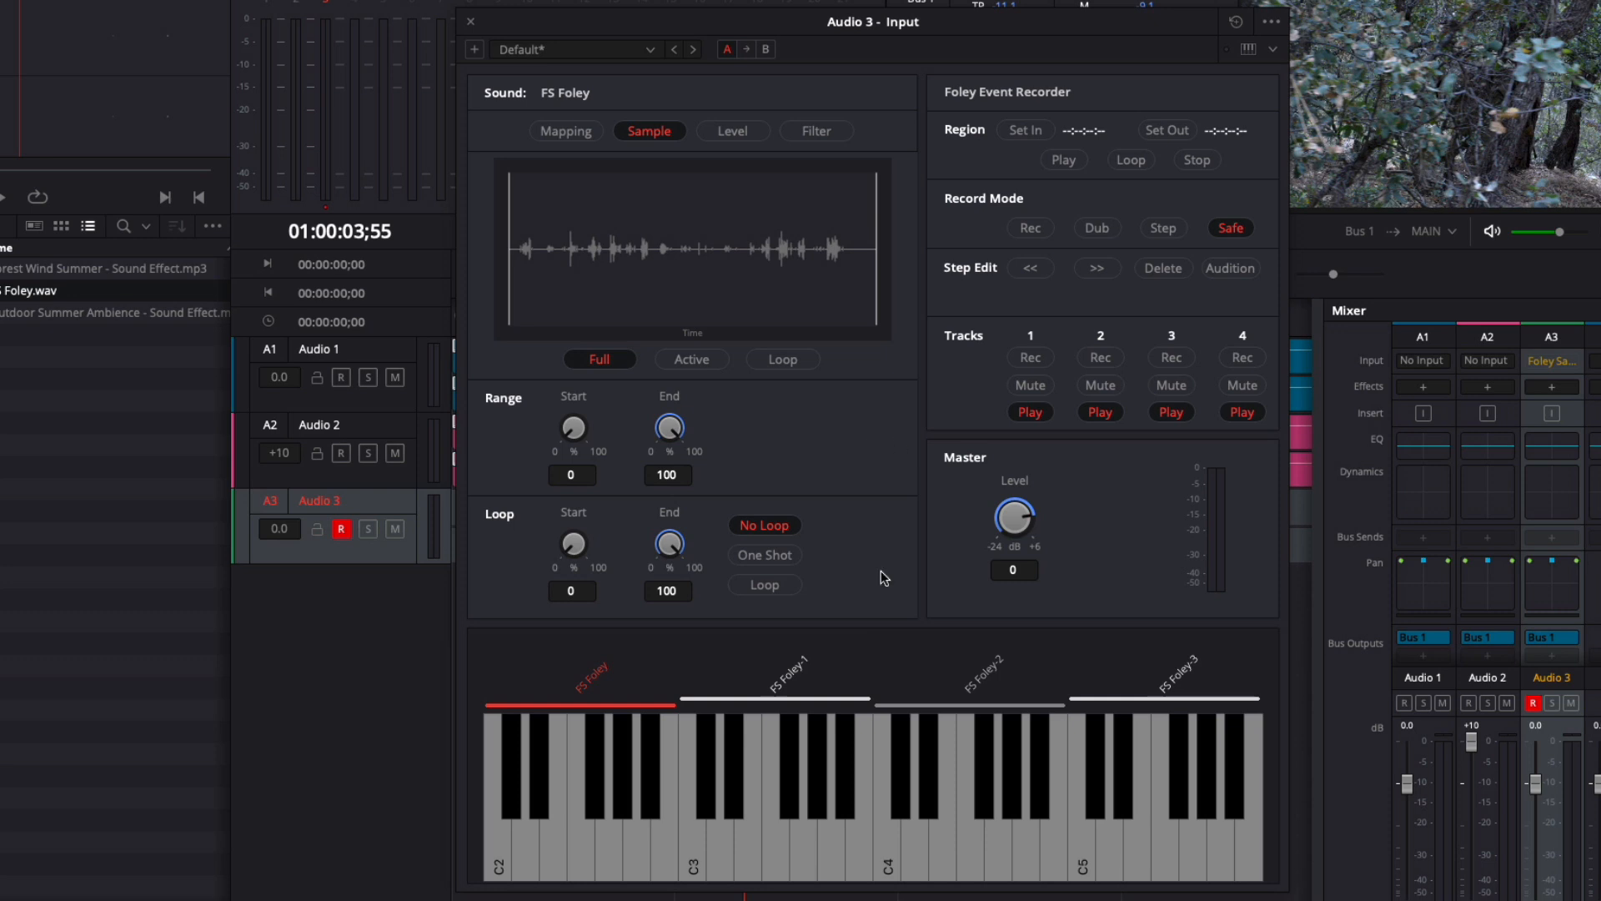
pyautogui.click(774, 700)
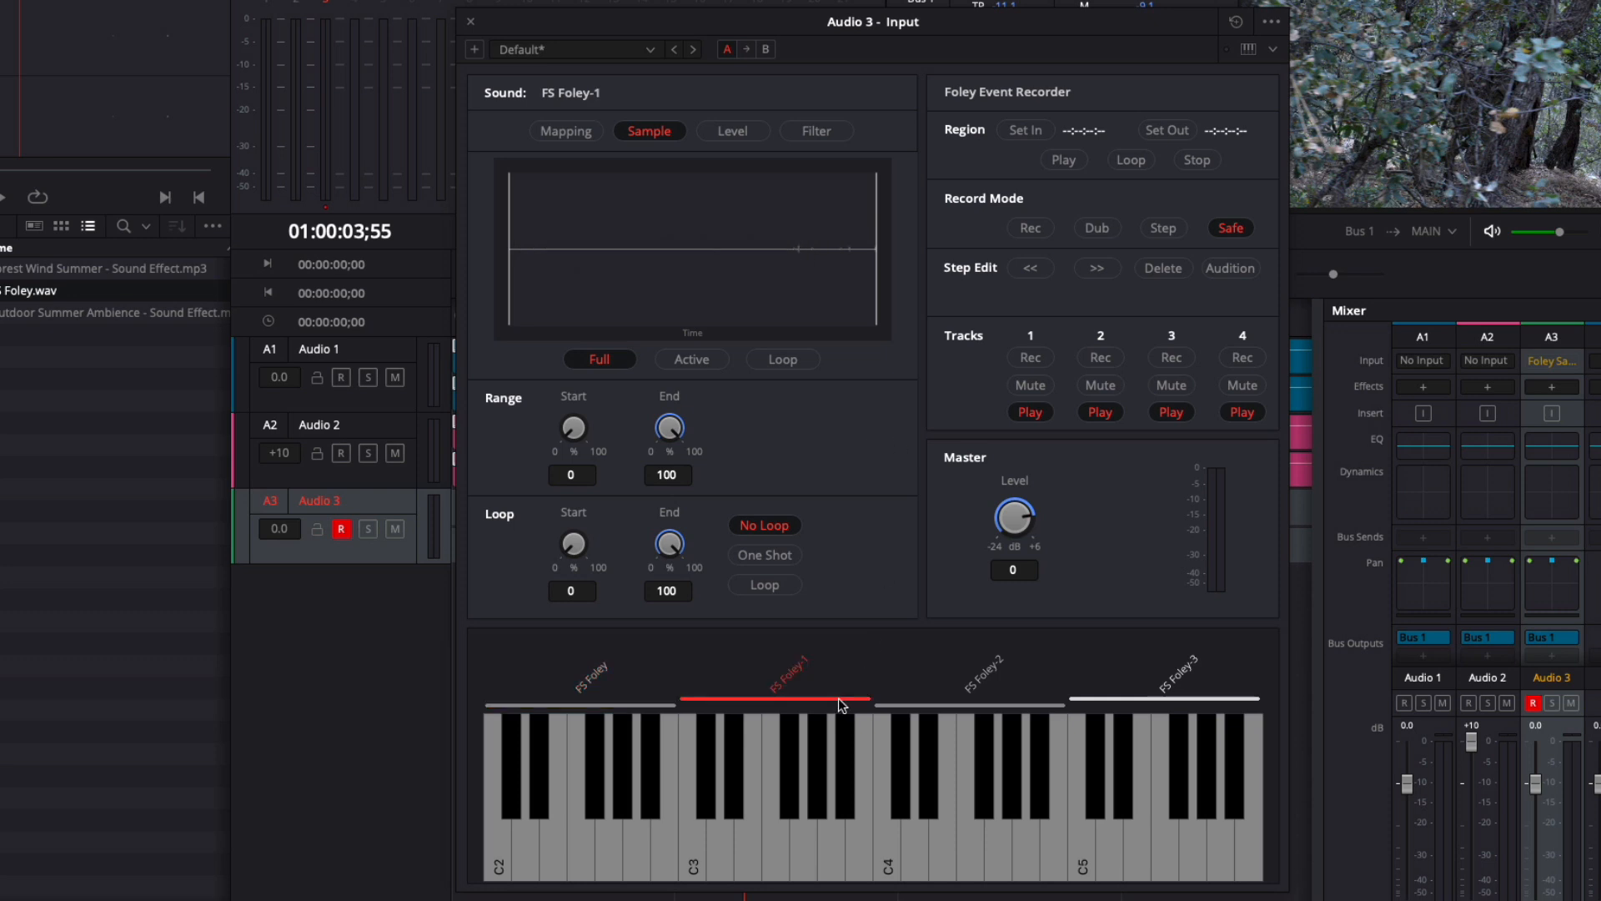
pyautogui.click(970, 701)
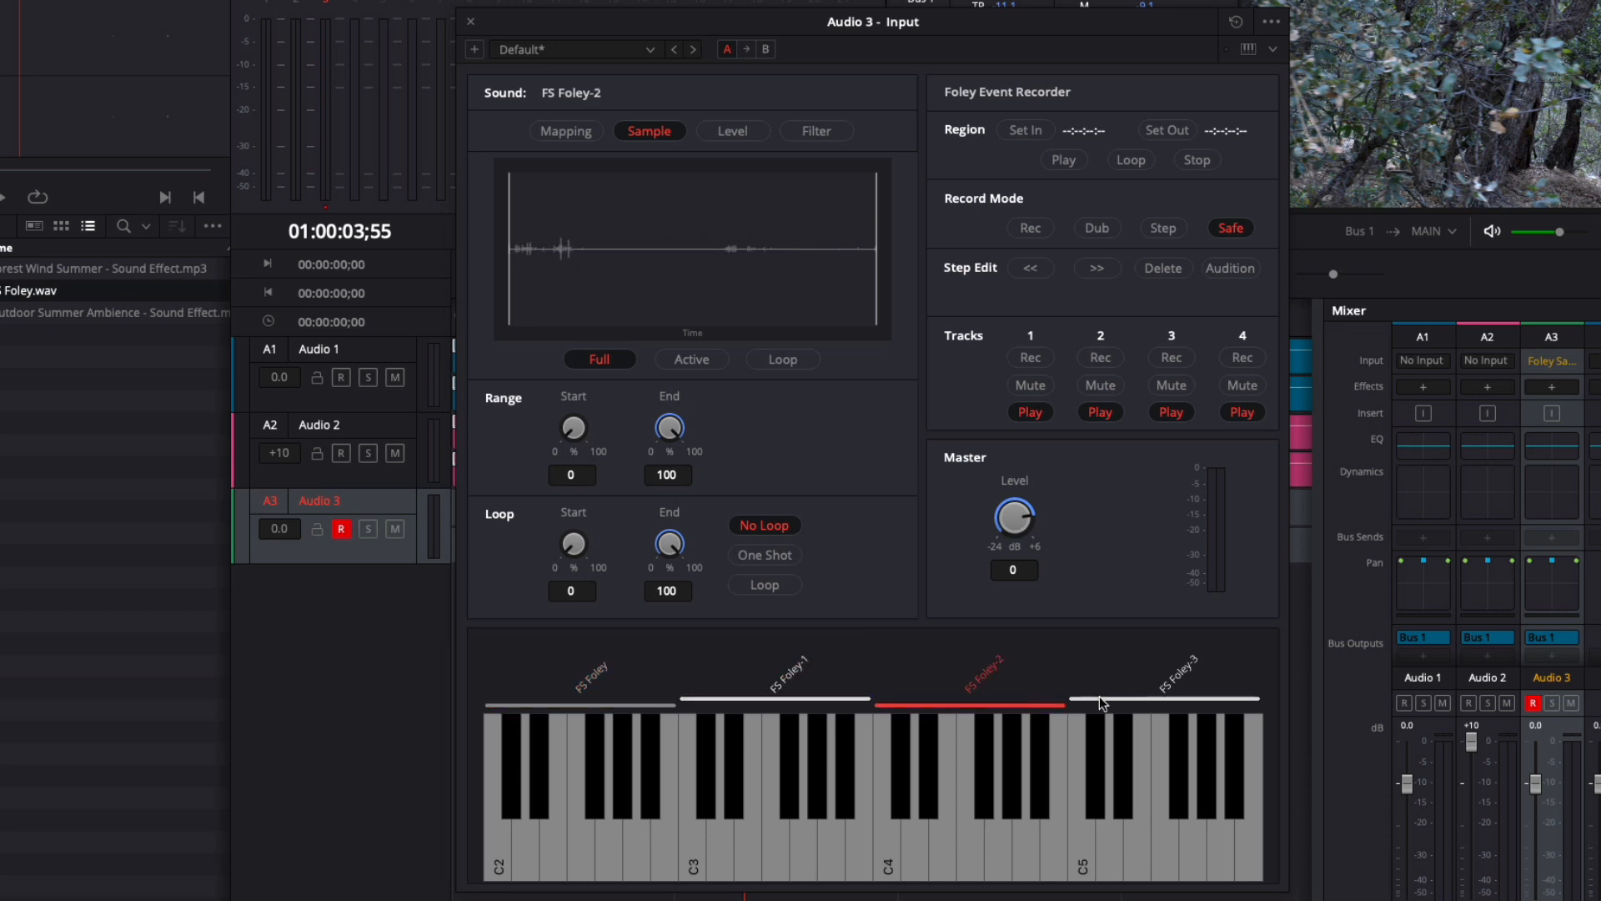
pyautogui.click(1164, 699)
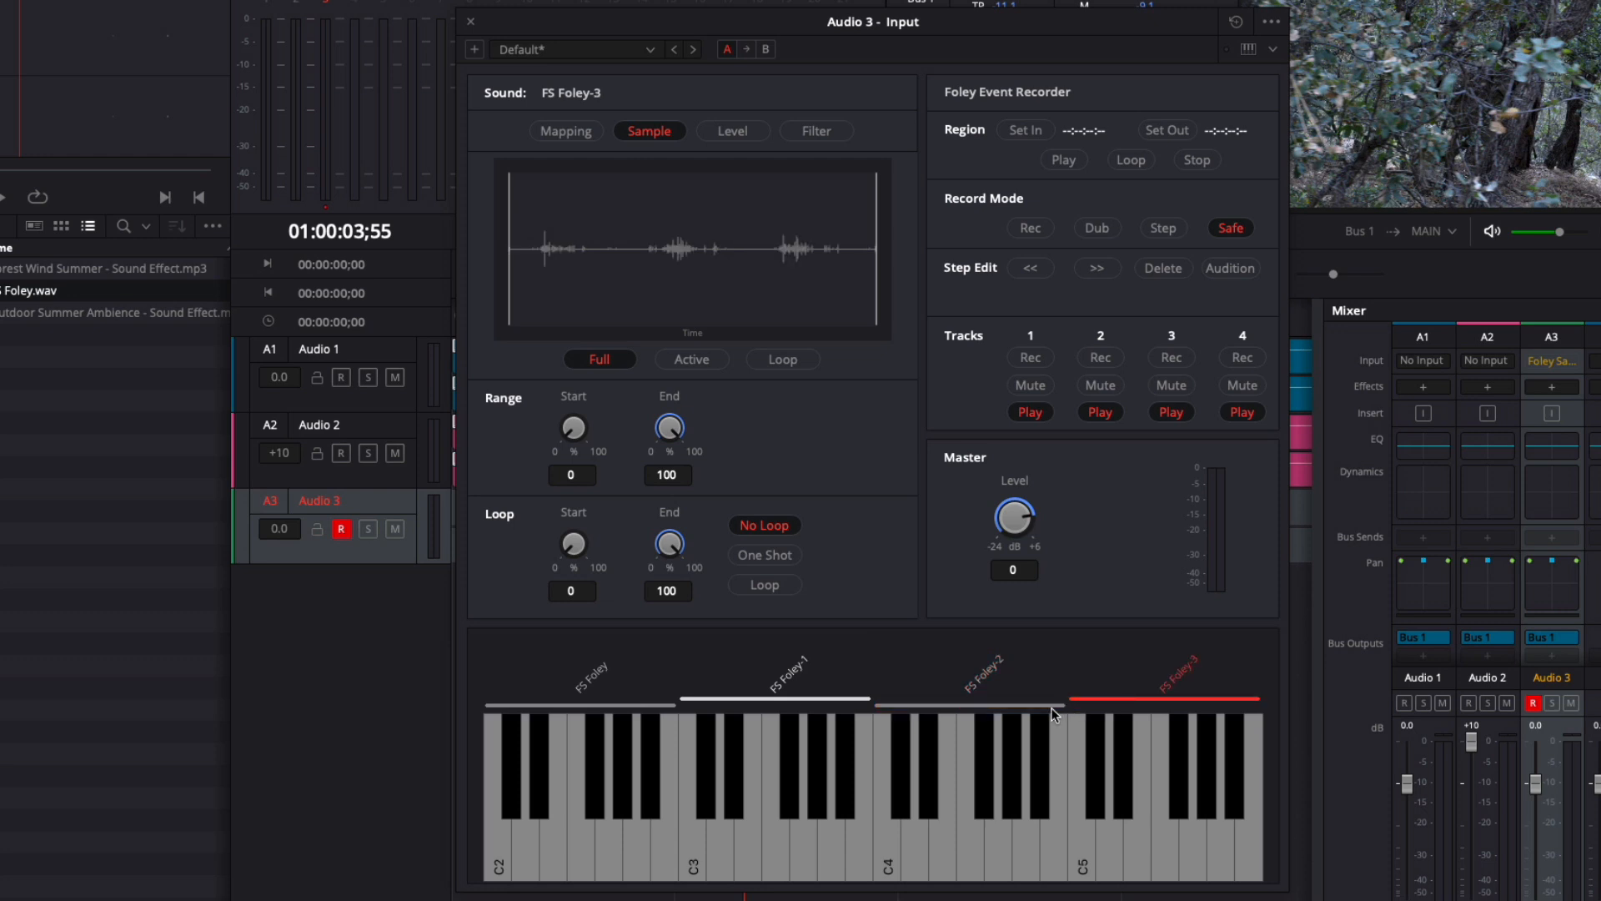
# Recheck each FS Foley zone and play FS Foley-3 from the keyboard
pyautogui.click(773, 703)
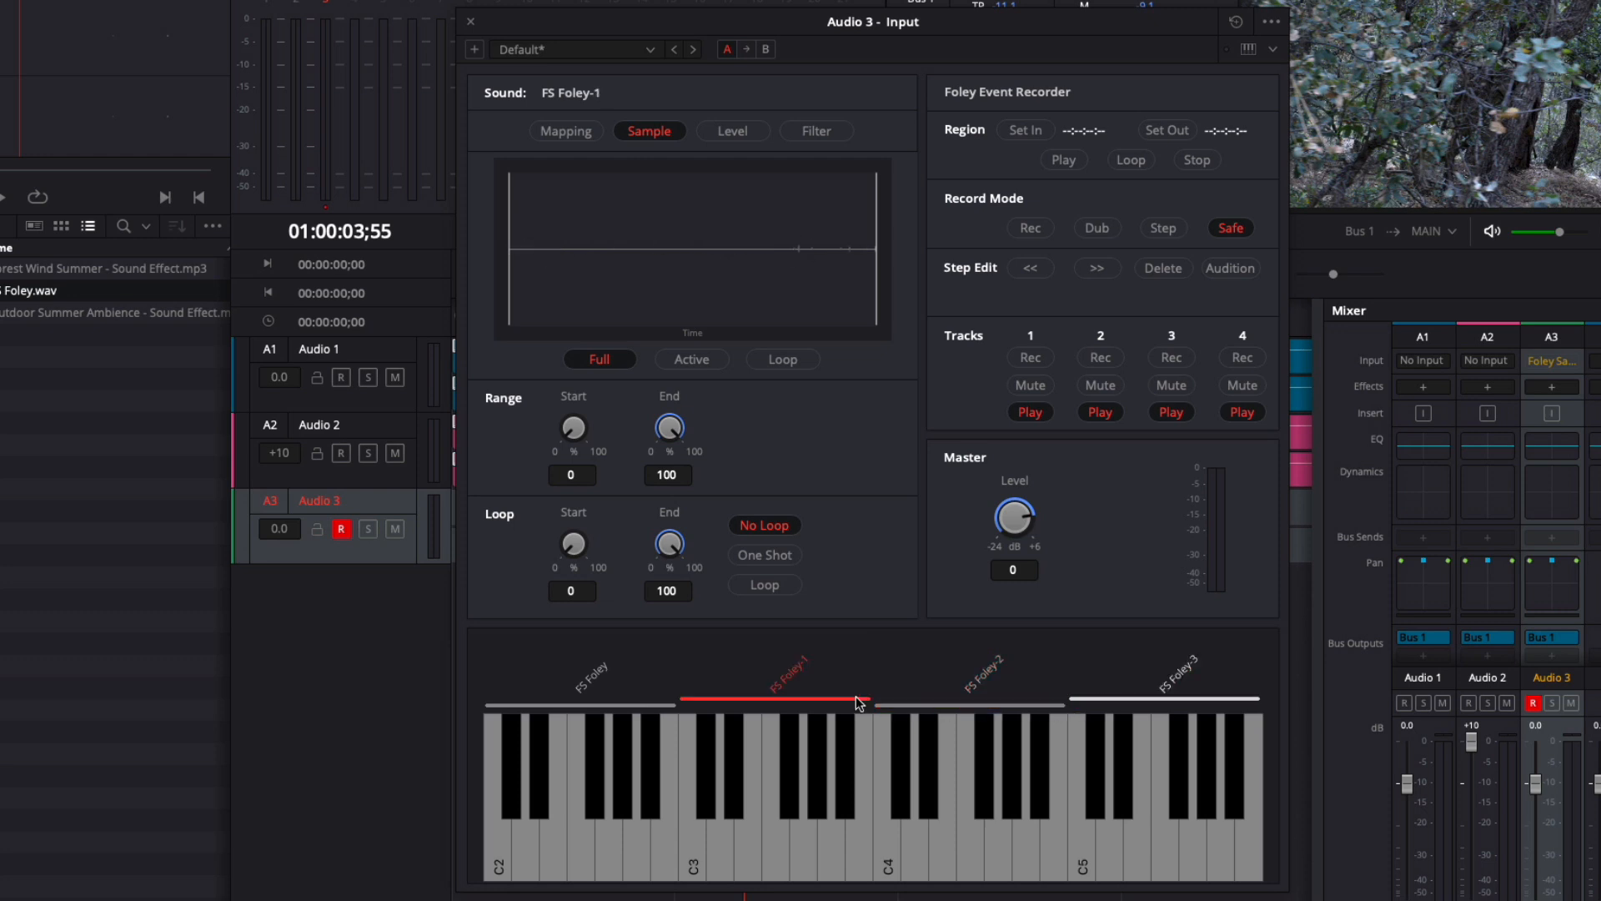
pyautogui.click(577, 705)
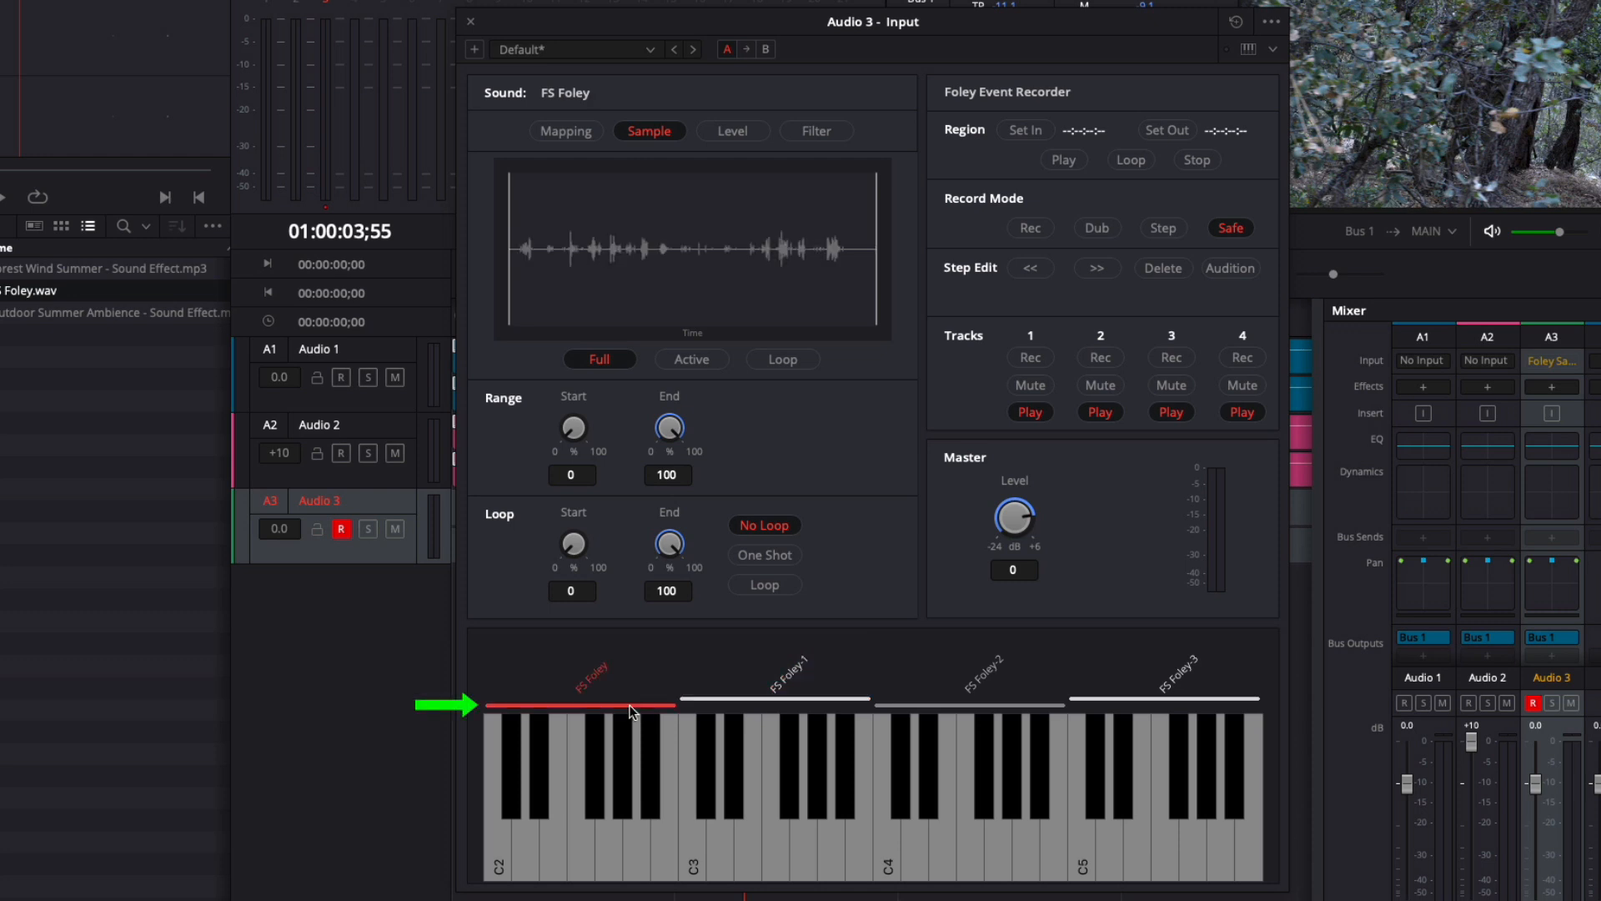
pyautogui.moveTo(659, 673)
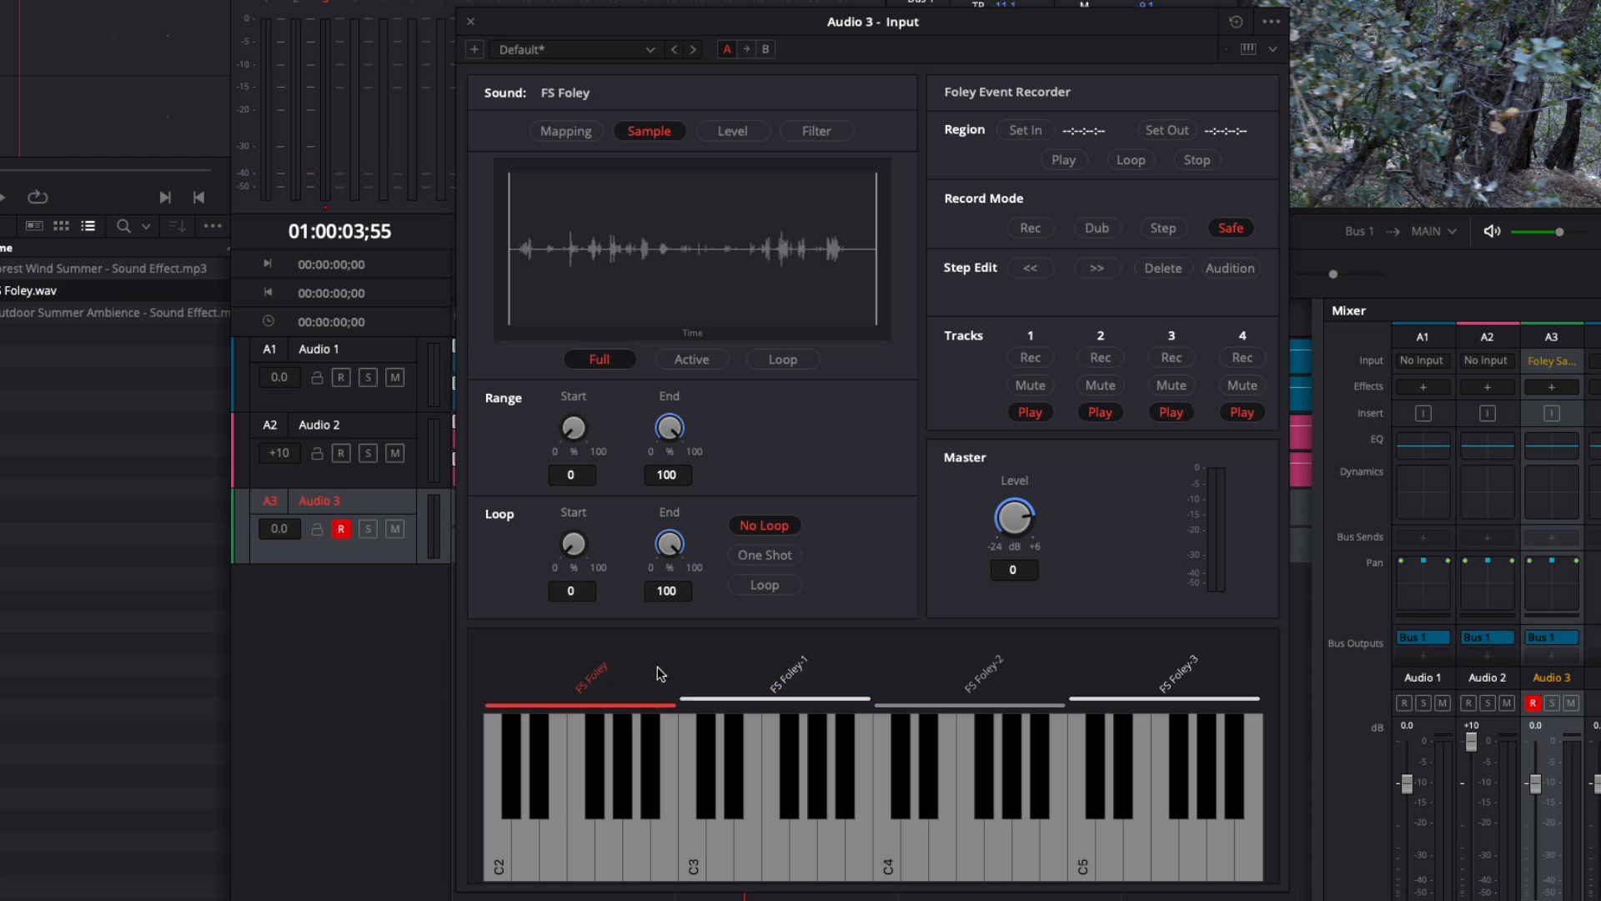
pyautogui.click(965, 705)
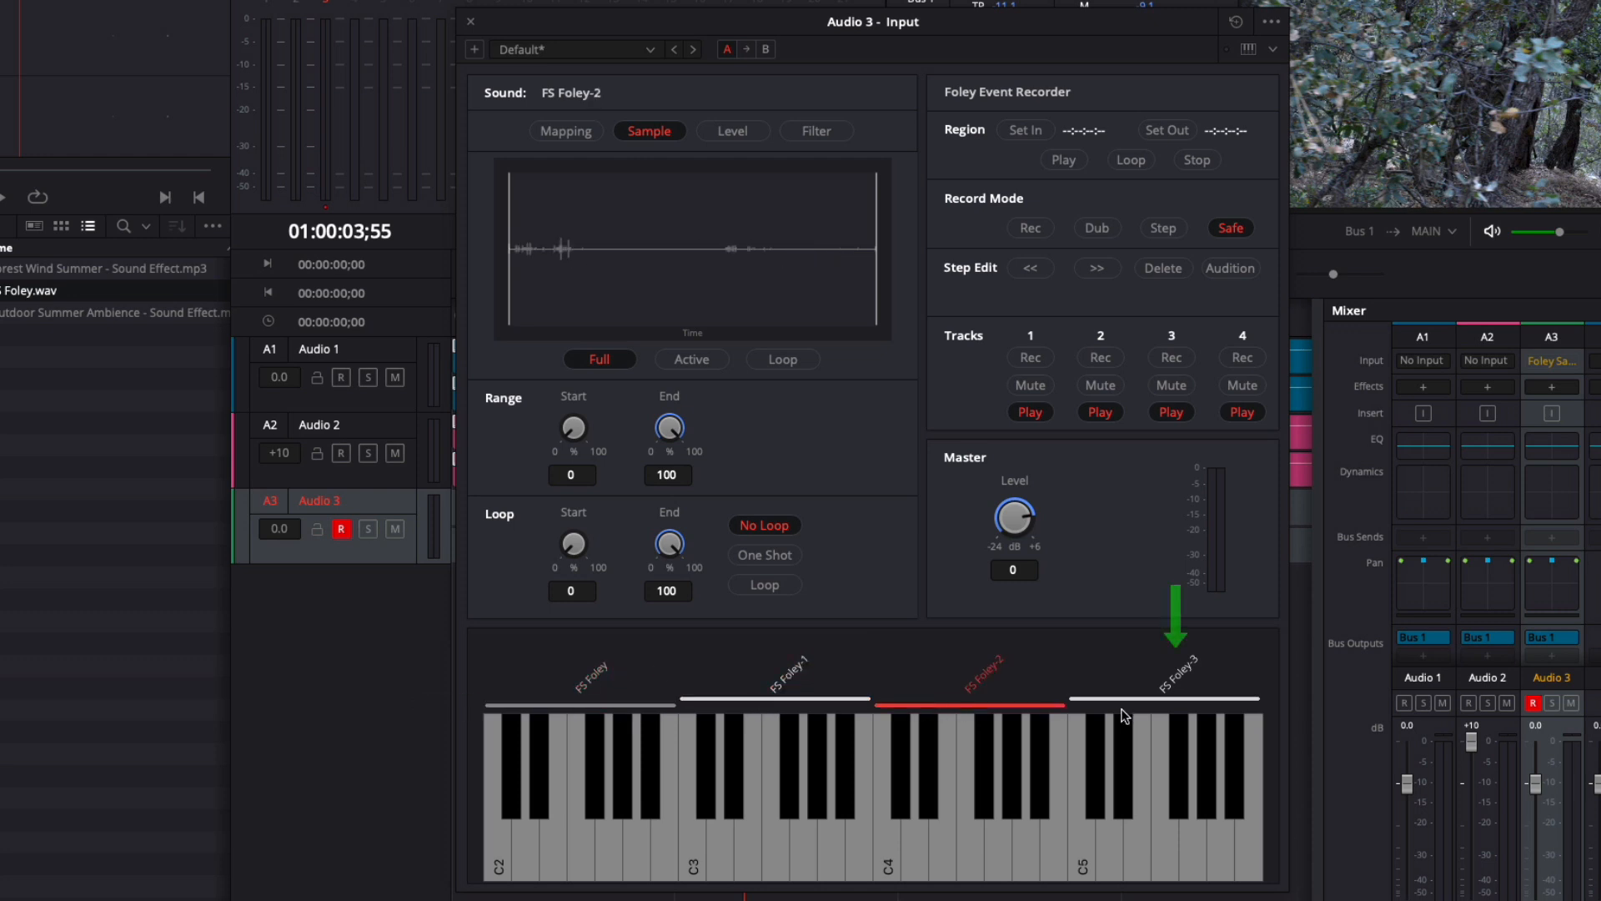
pyautogui.click(1164, 700)
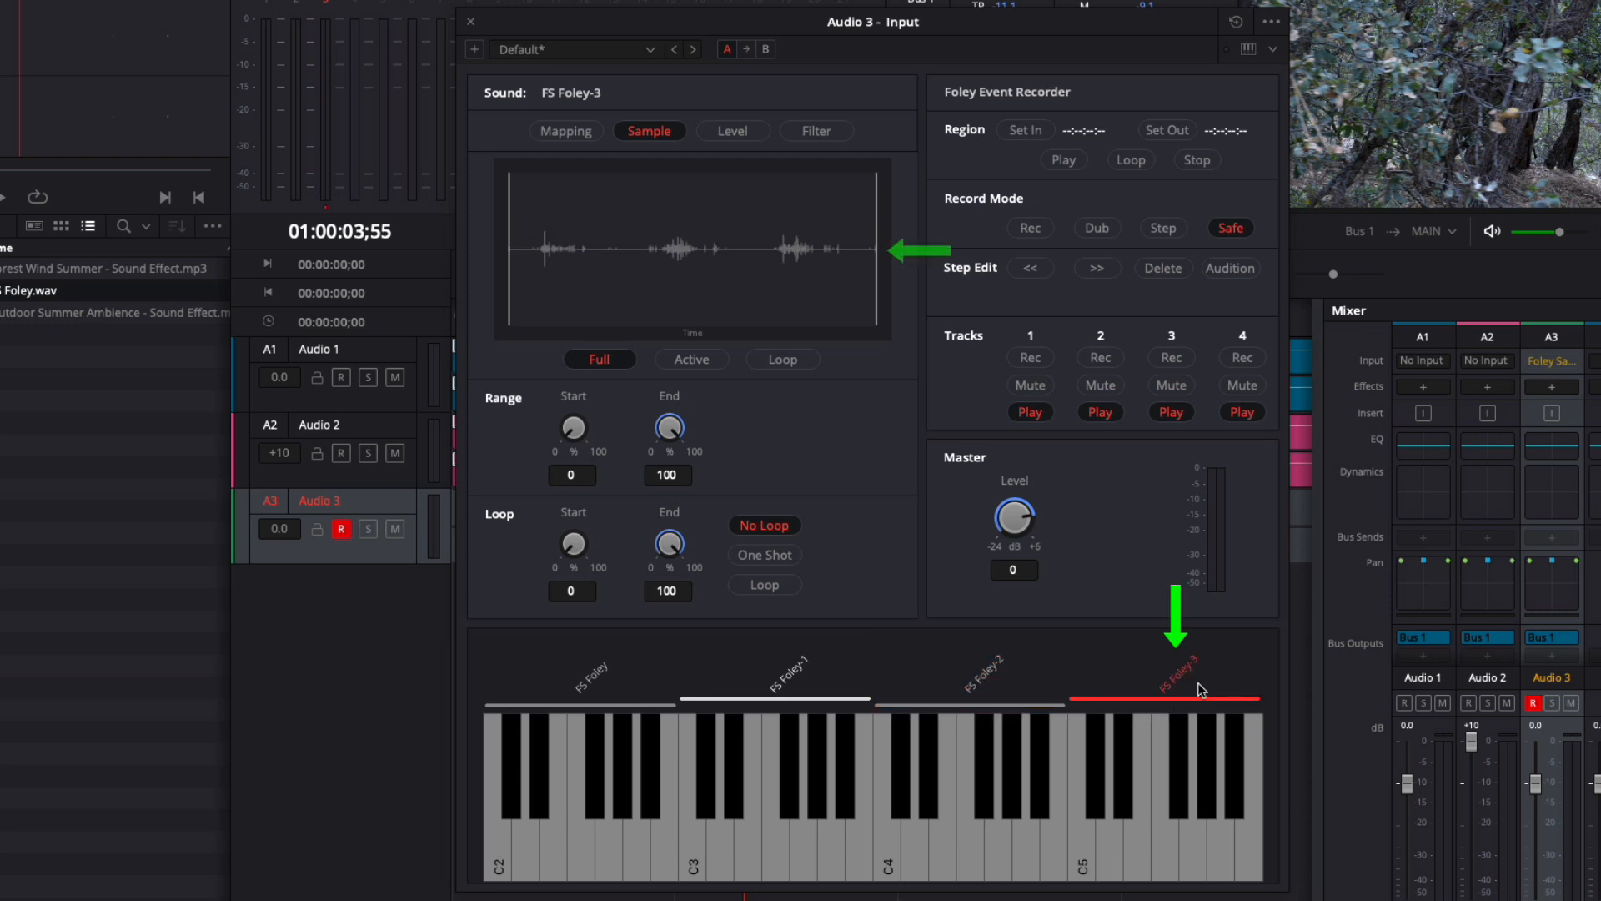
pyautogui.moveTo(1168, 774)
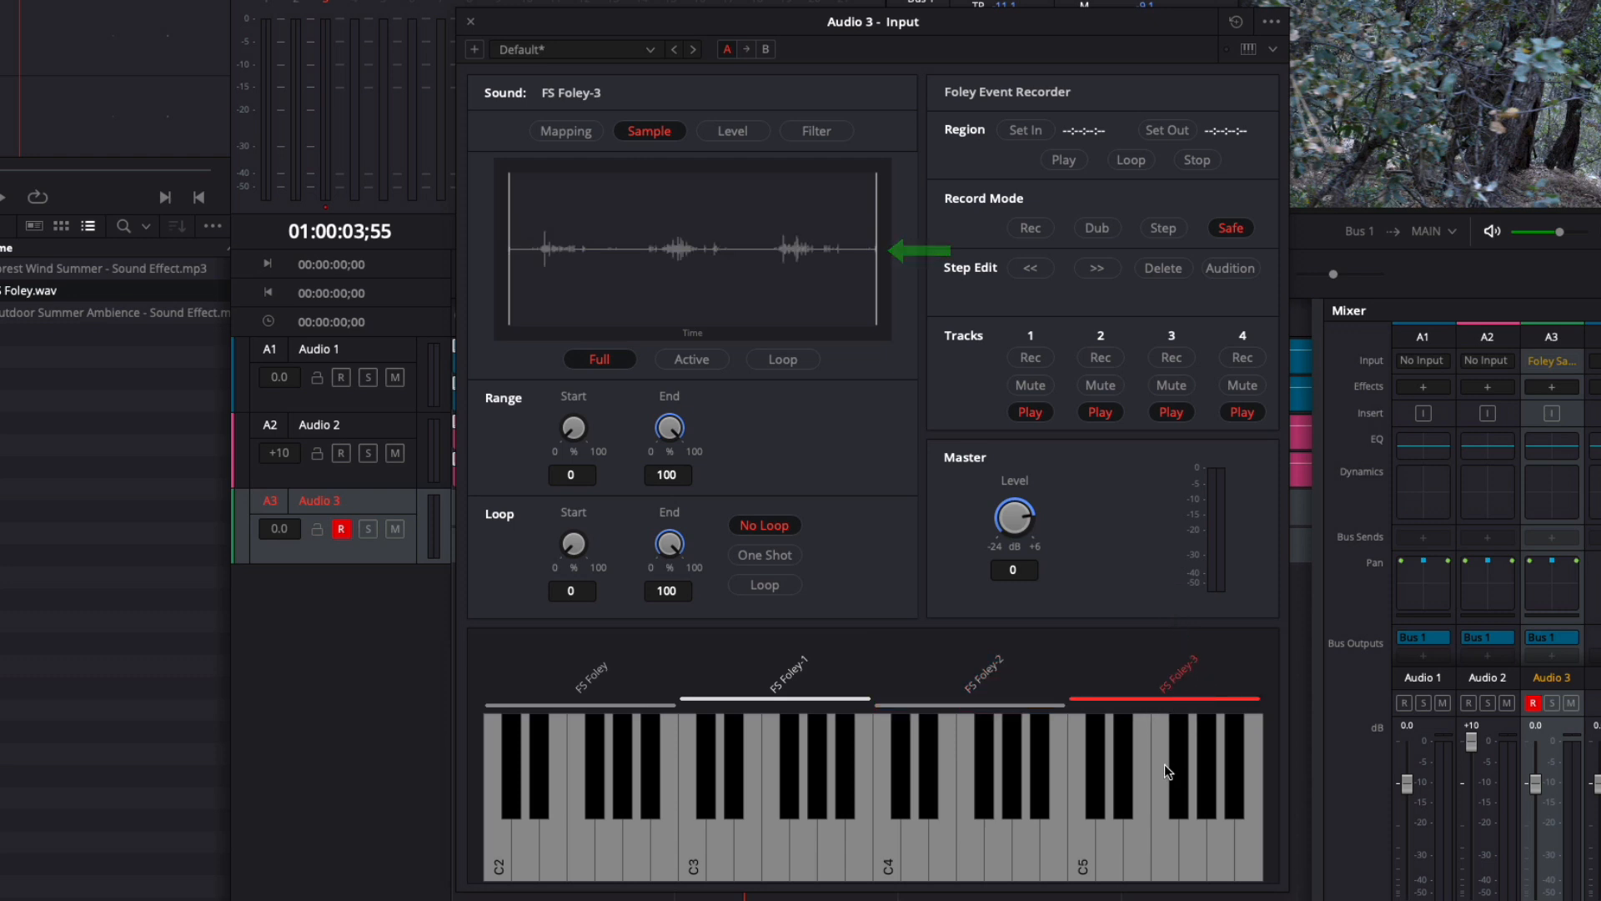
pyautogui.click(1079, 806)
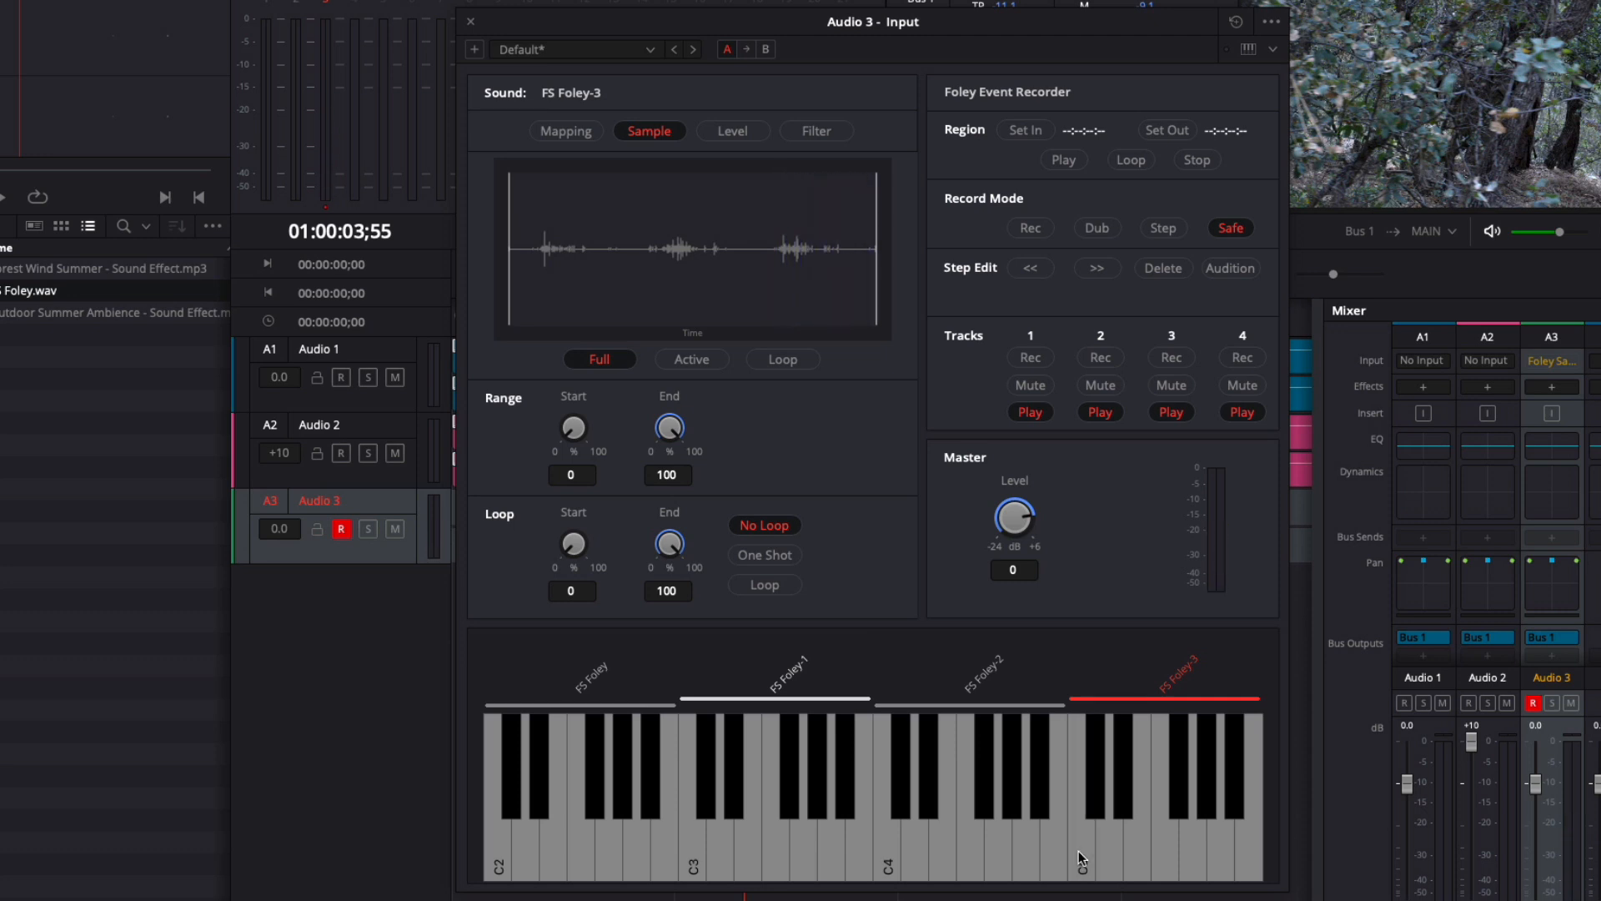
pyautogui.moveTo(1111, 682)
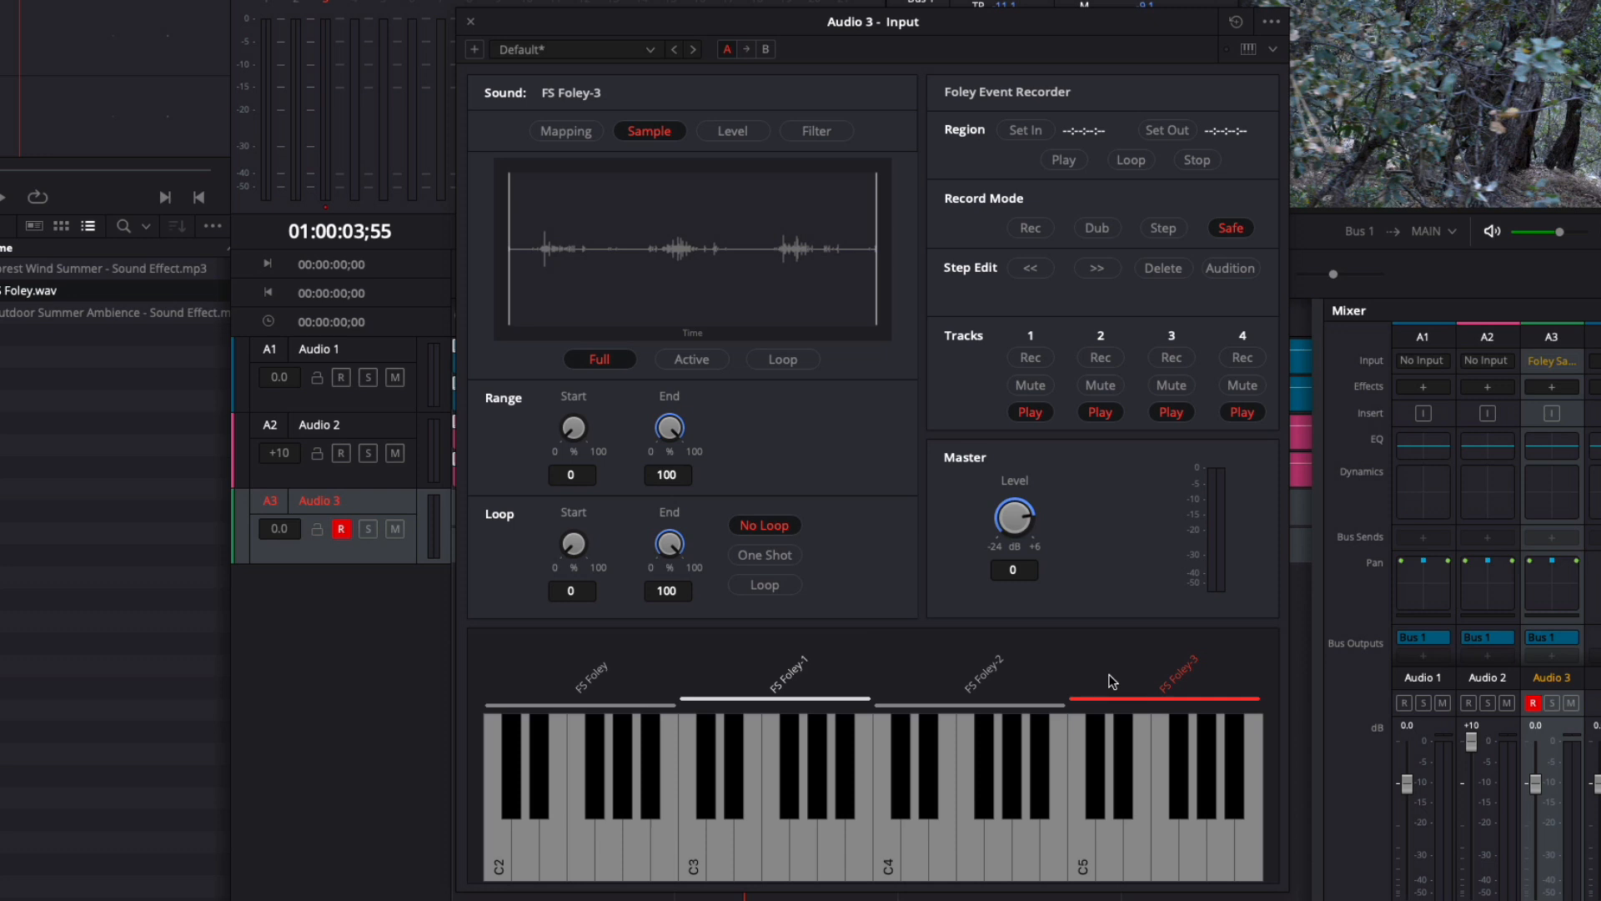
pyautogui.moveTo(1110, 682)
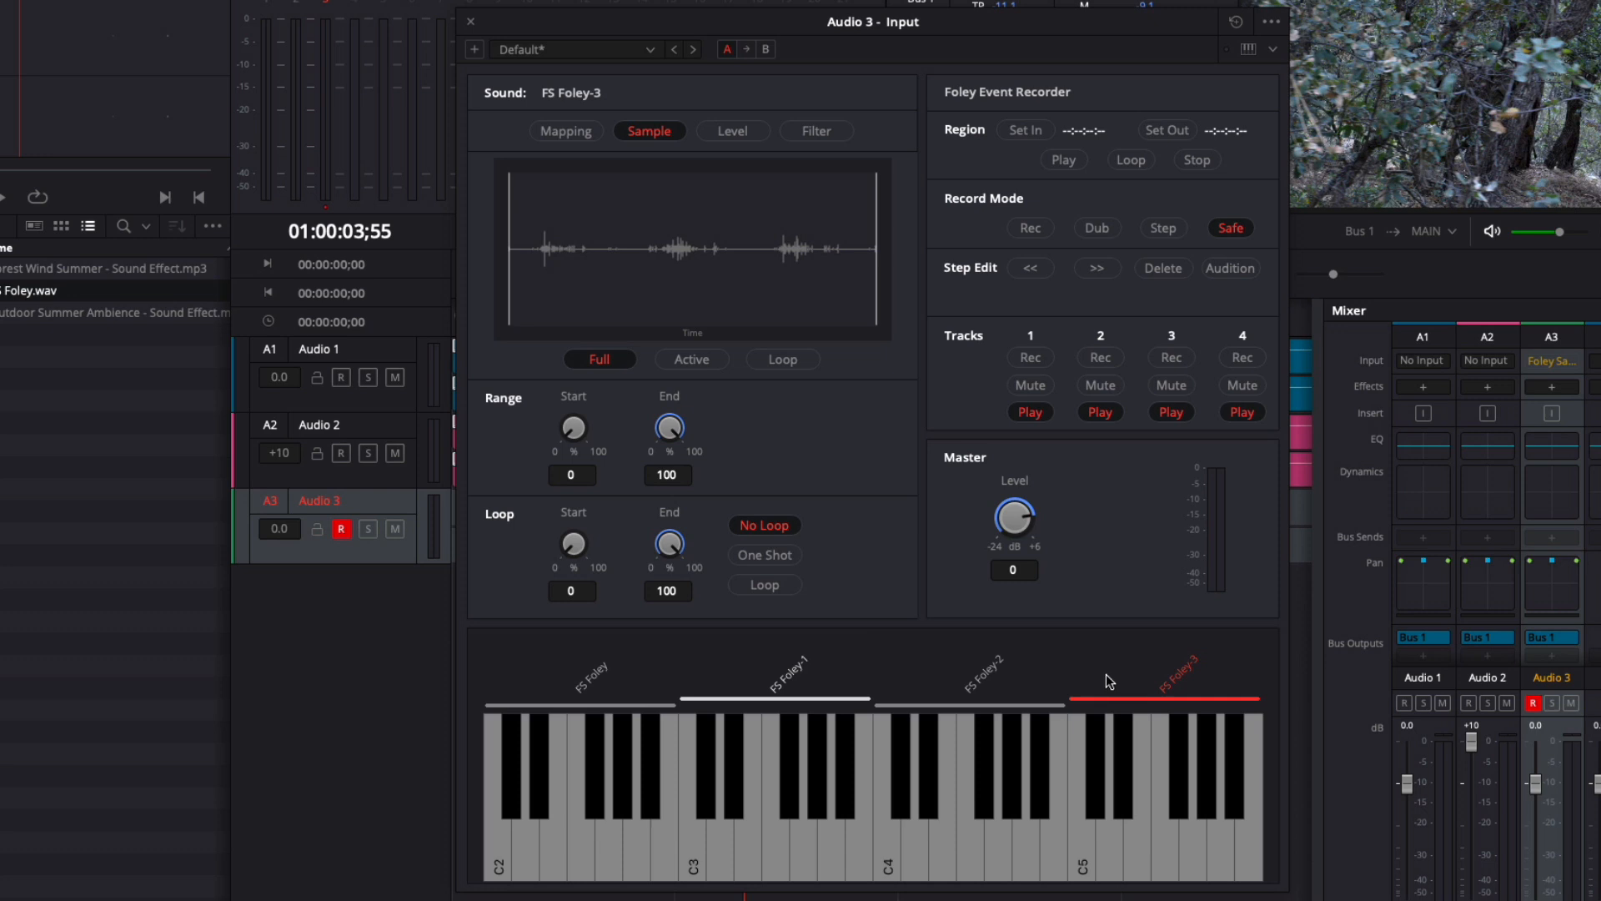
# Delete the near-silent FS Foley-2 and FS Foley-1 sample zones
pyautogui.click(969, 701)
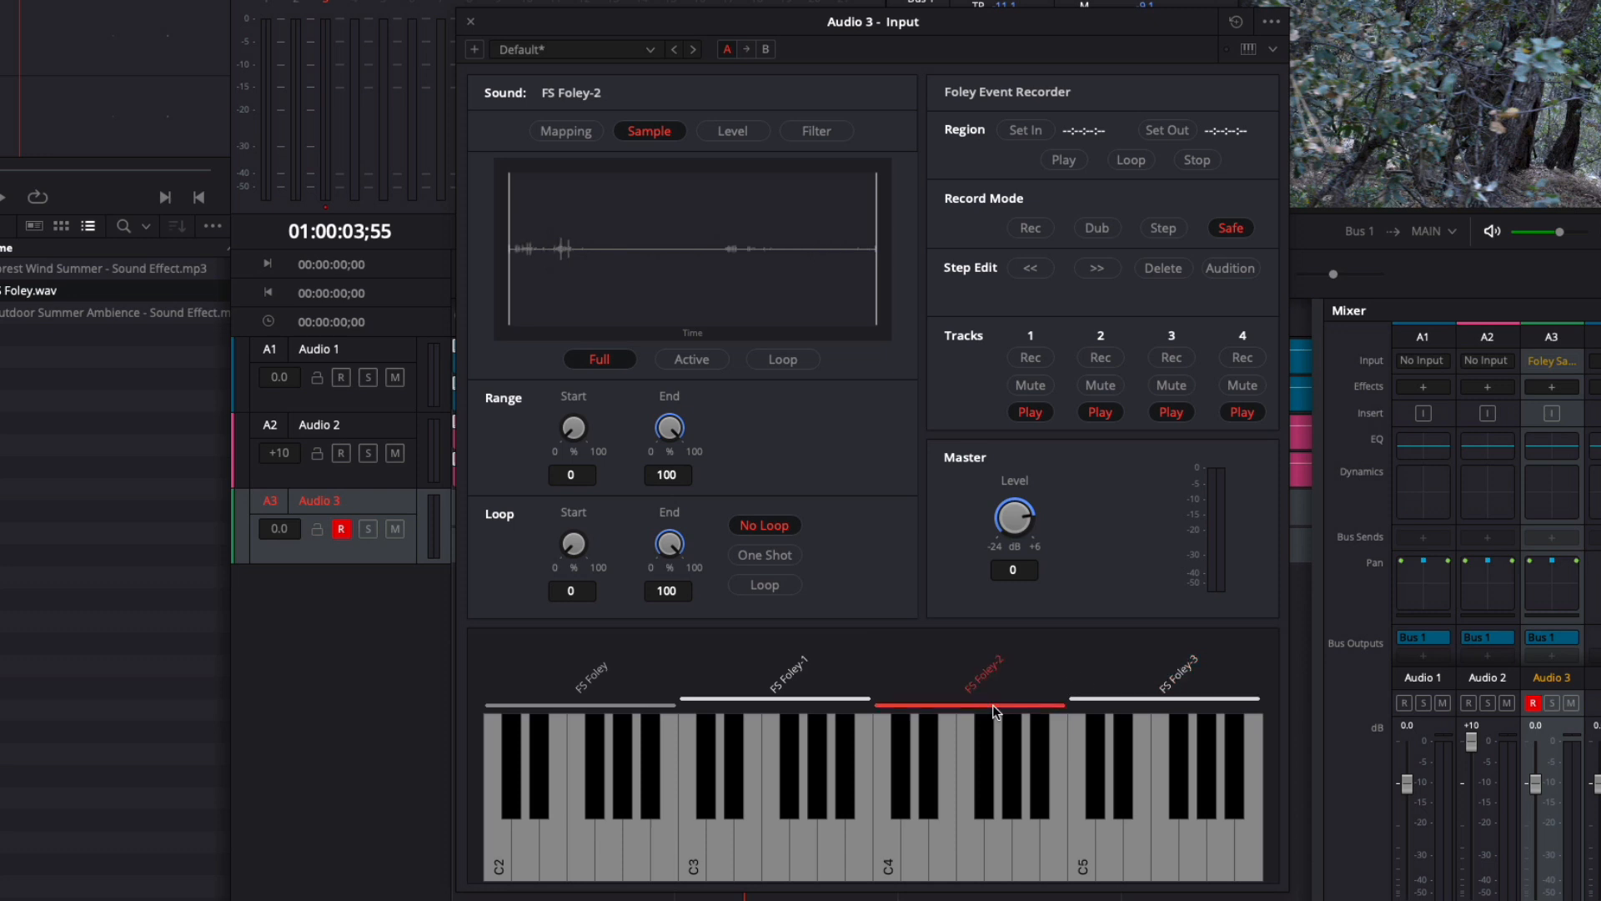
pyautogui.click(1271, 22)
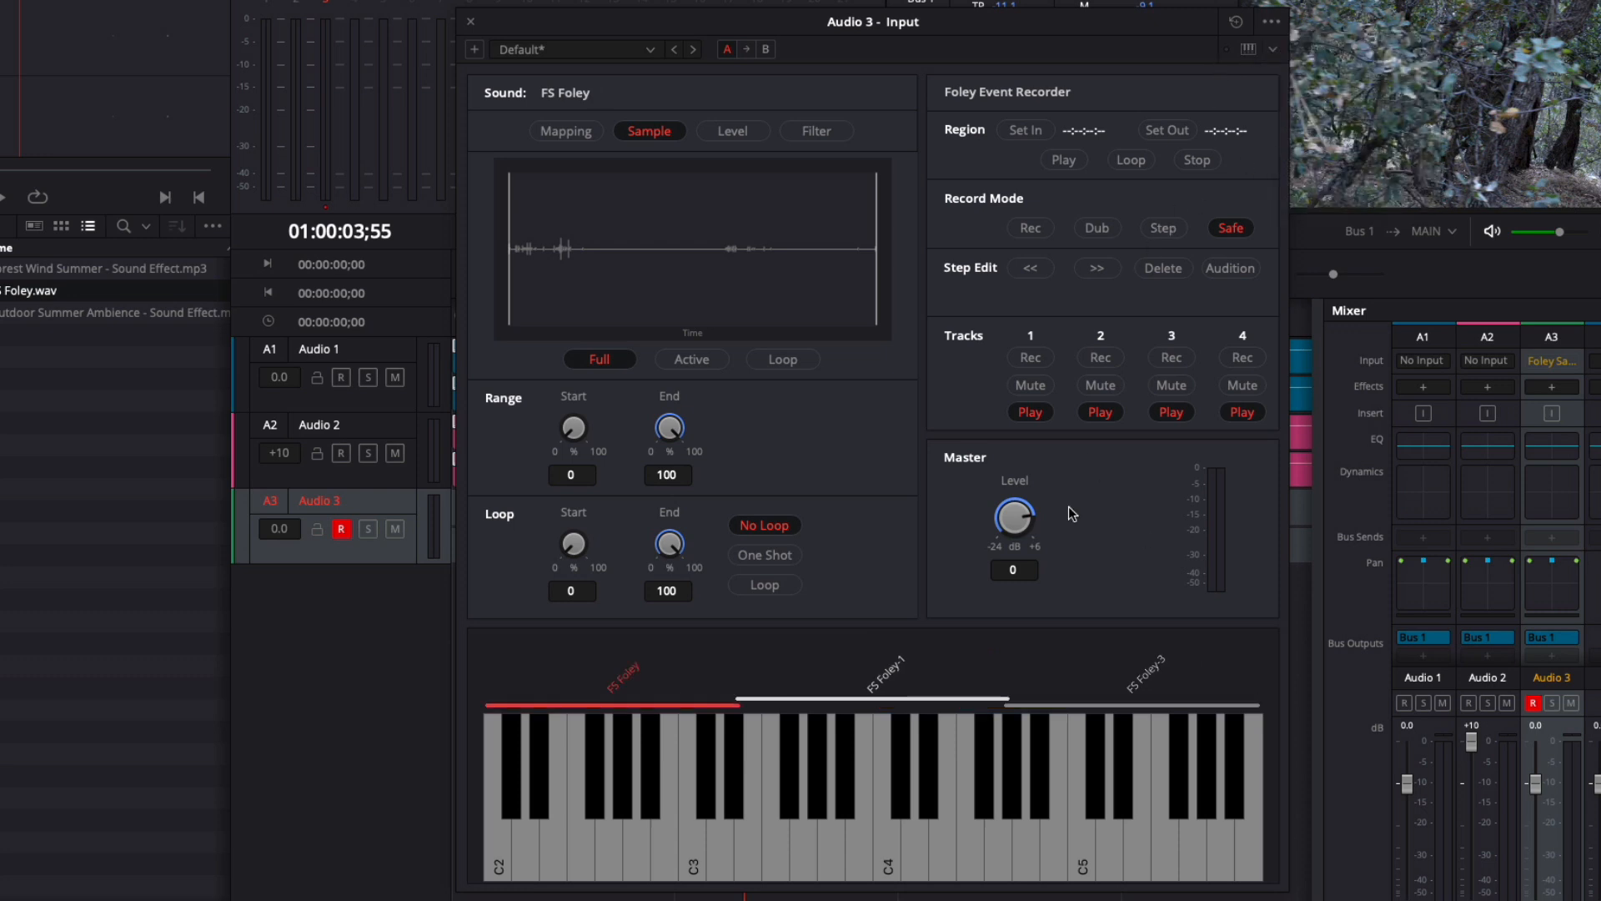
pyautogui.click(868, 701)
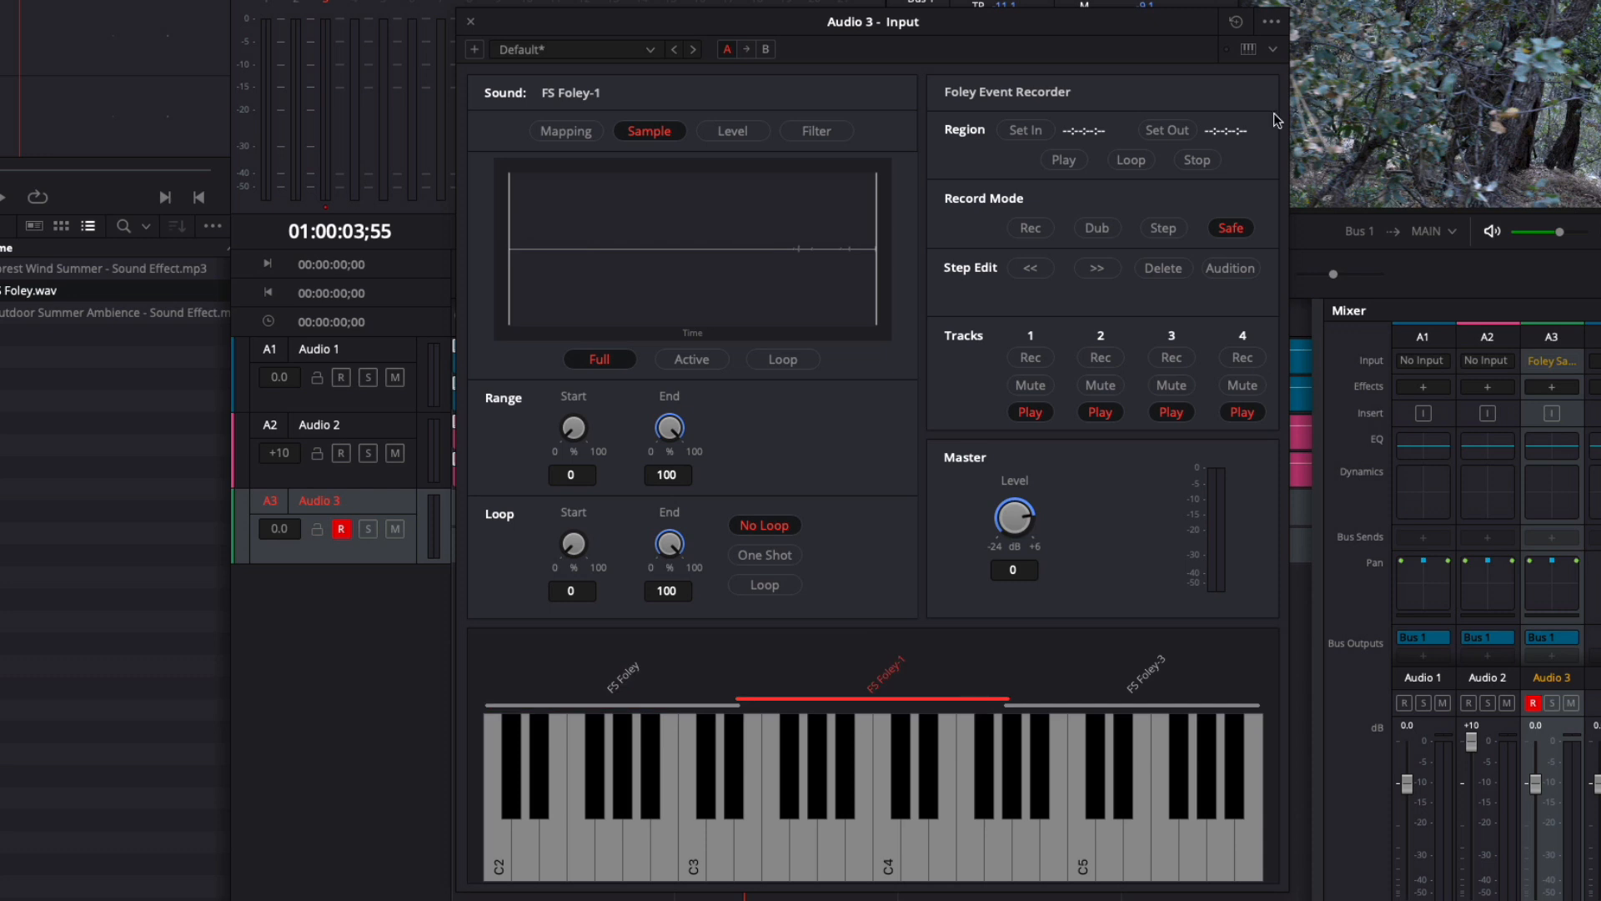
pyautogui.click(1272, 20)
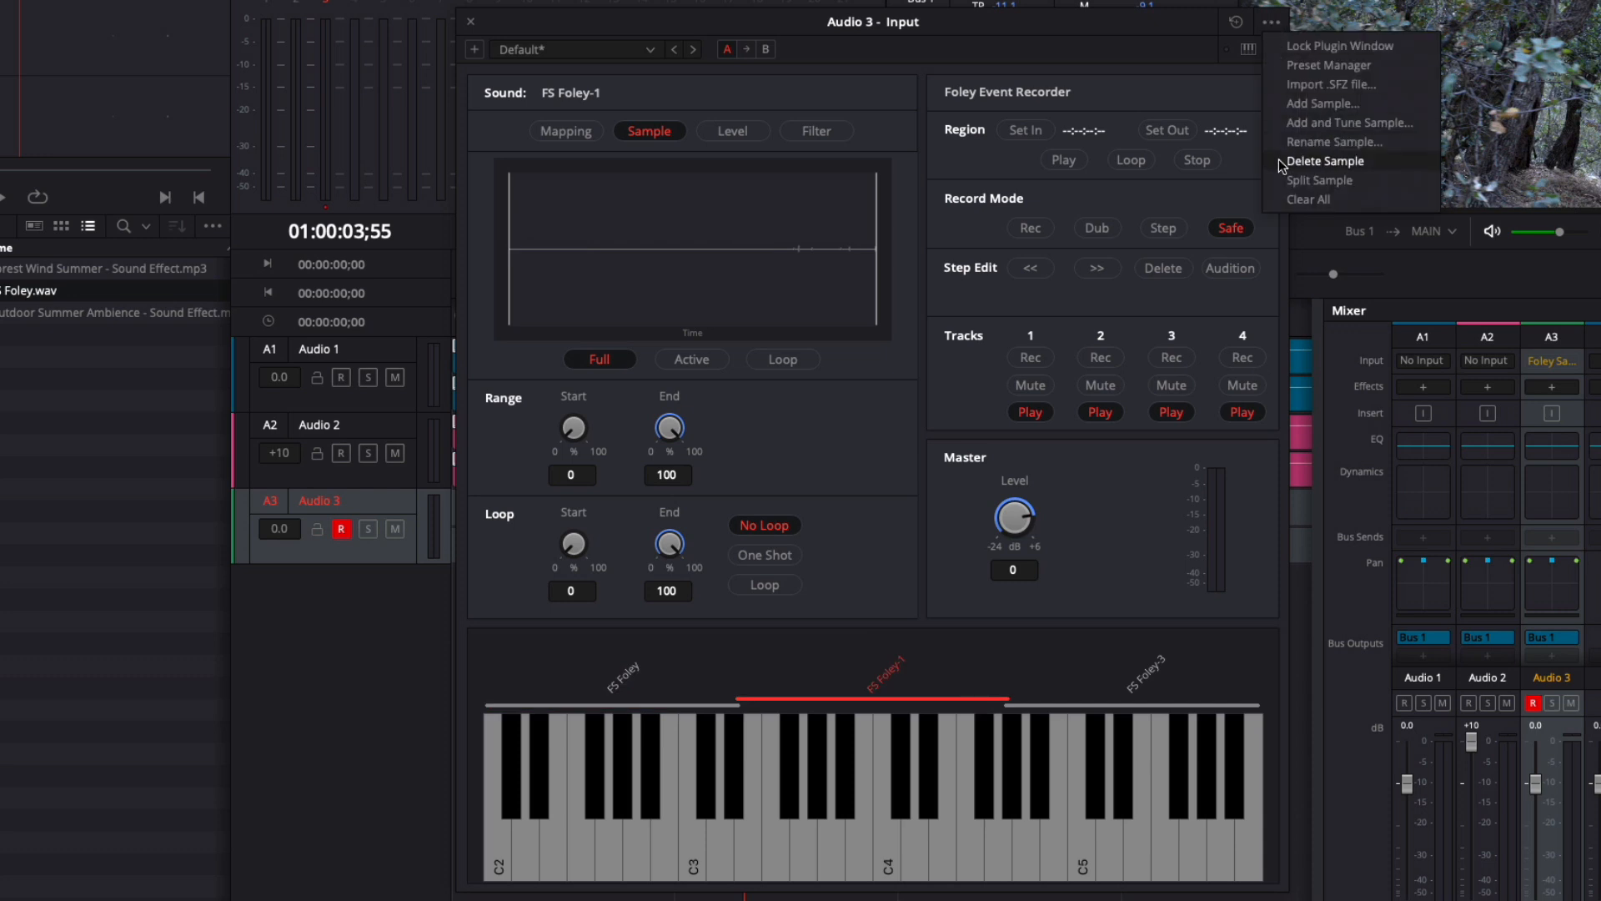
pyautogui.click(1325, 160)
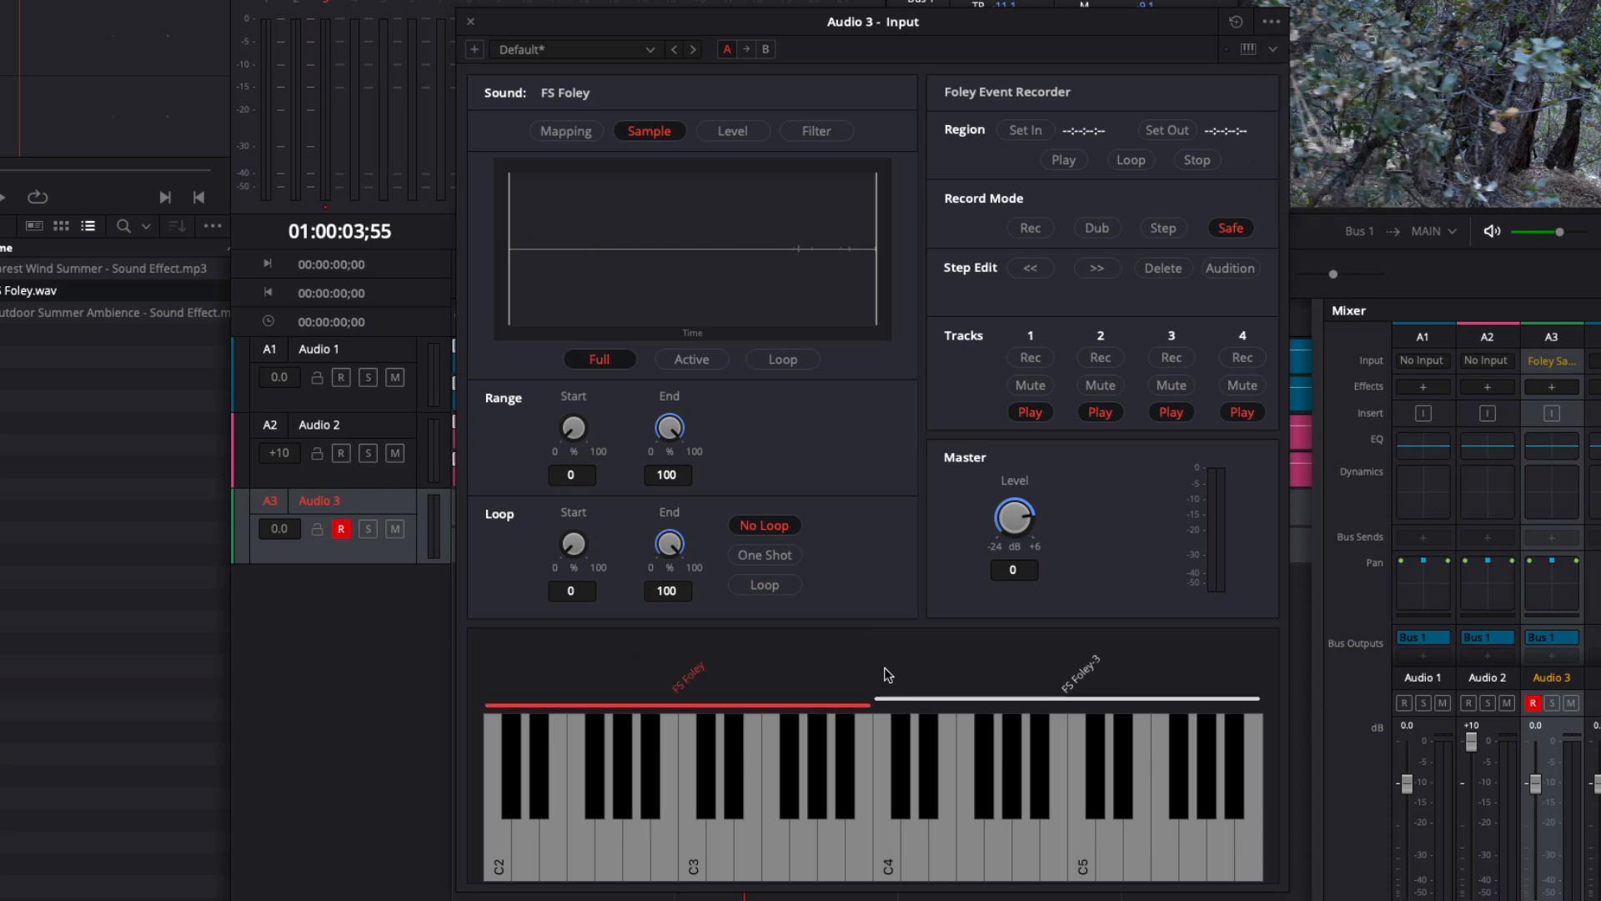
# Select FS Foley-3 and split the footsteps into more zones
pyautogui.click(1067, 703)
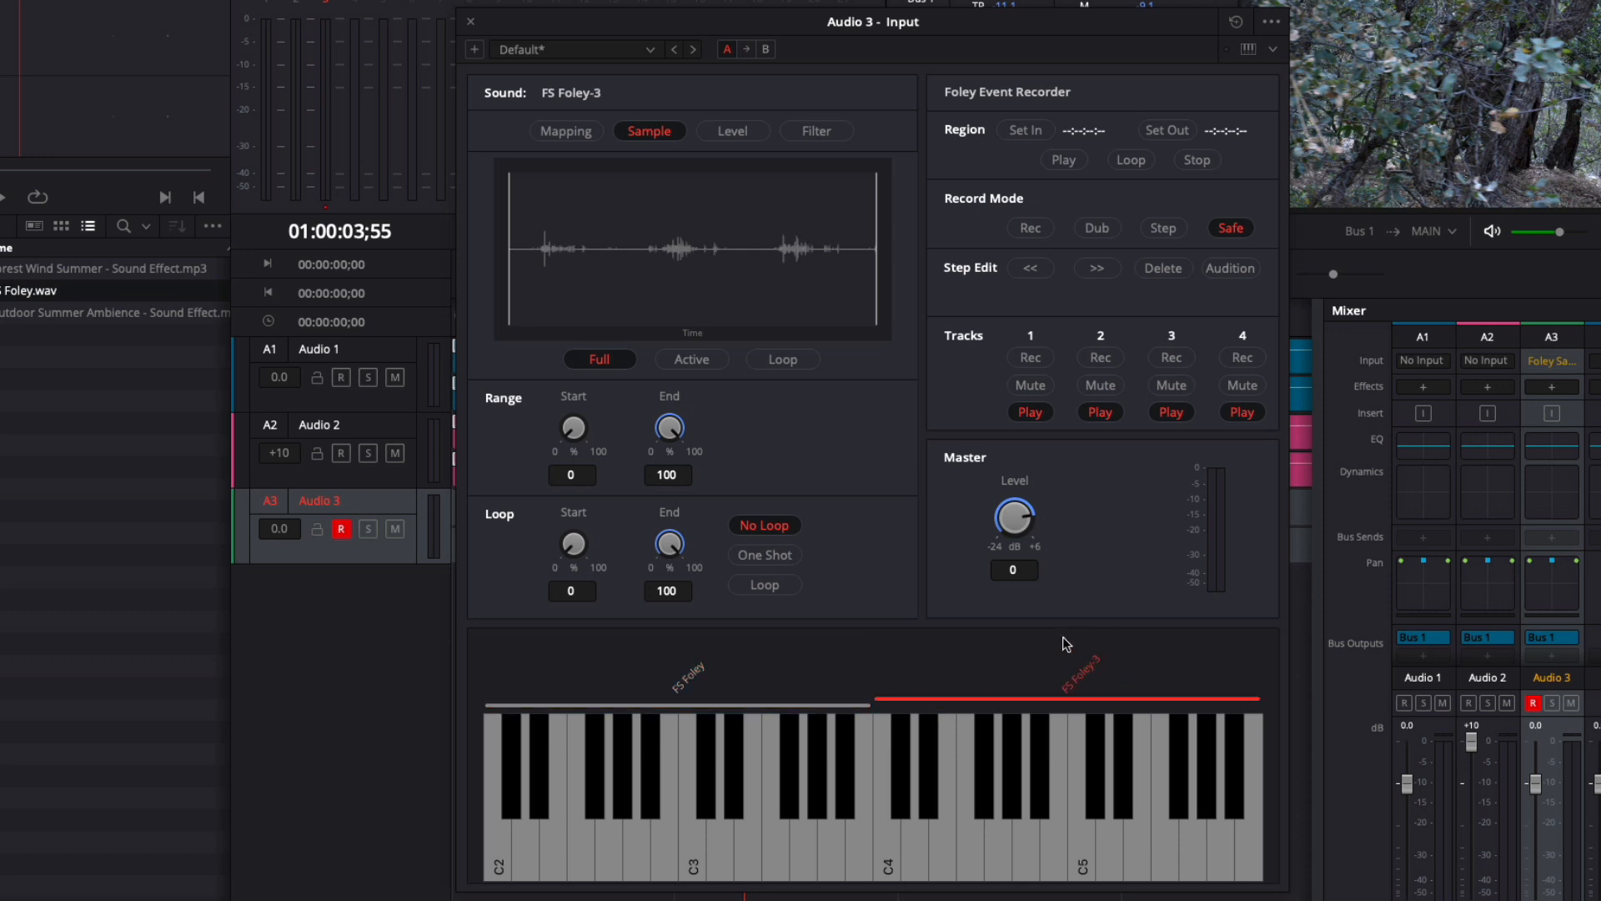
pyautogui.moveTo(817, 711)
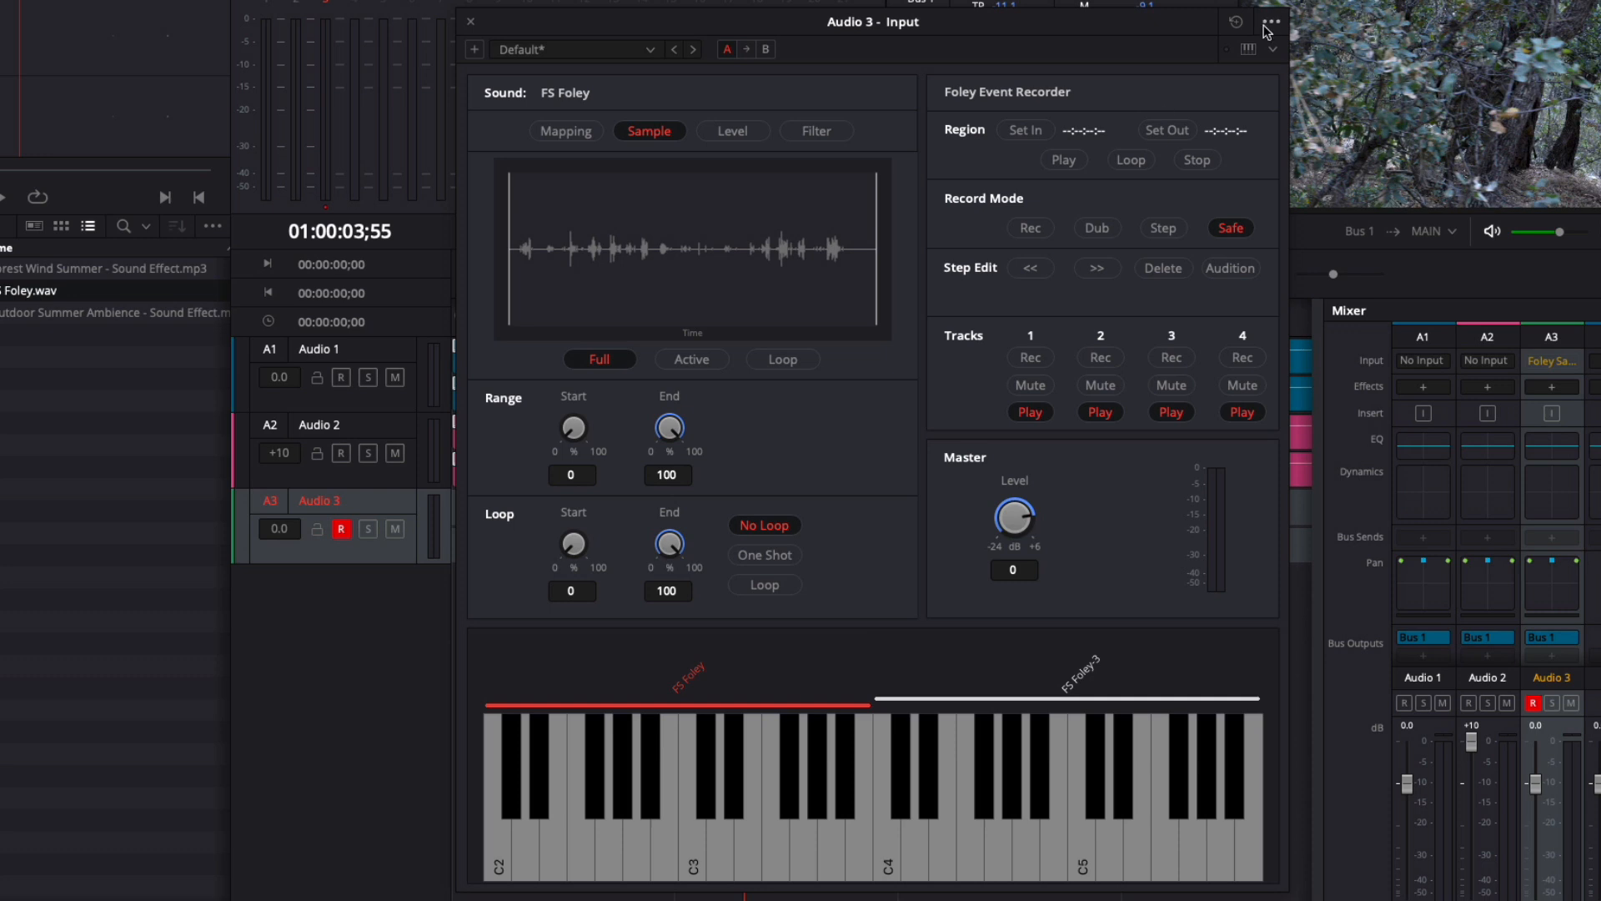
pyautogui.click(1272, 22)
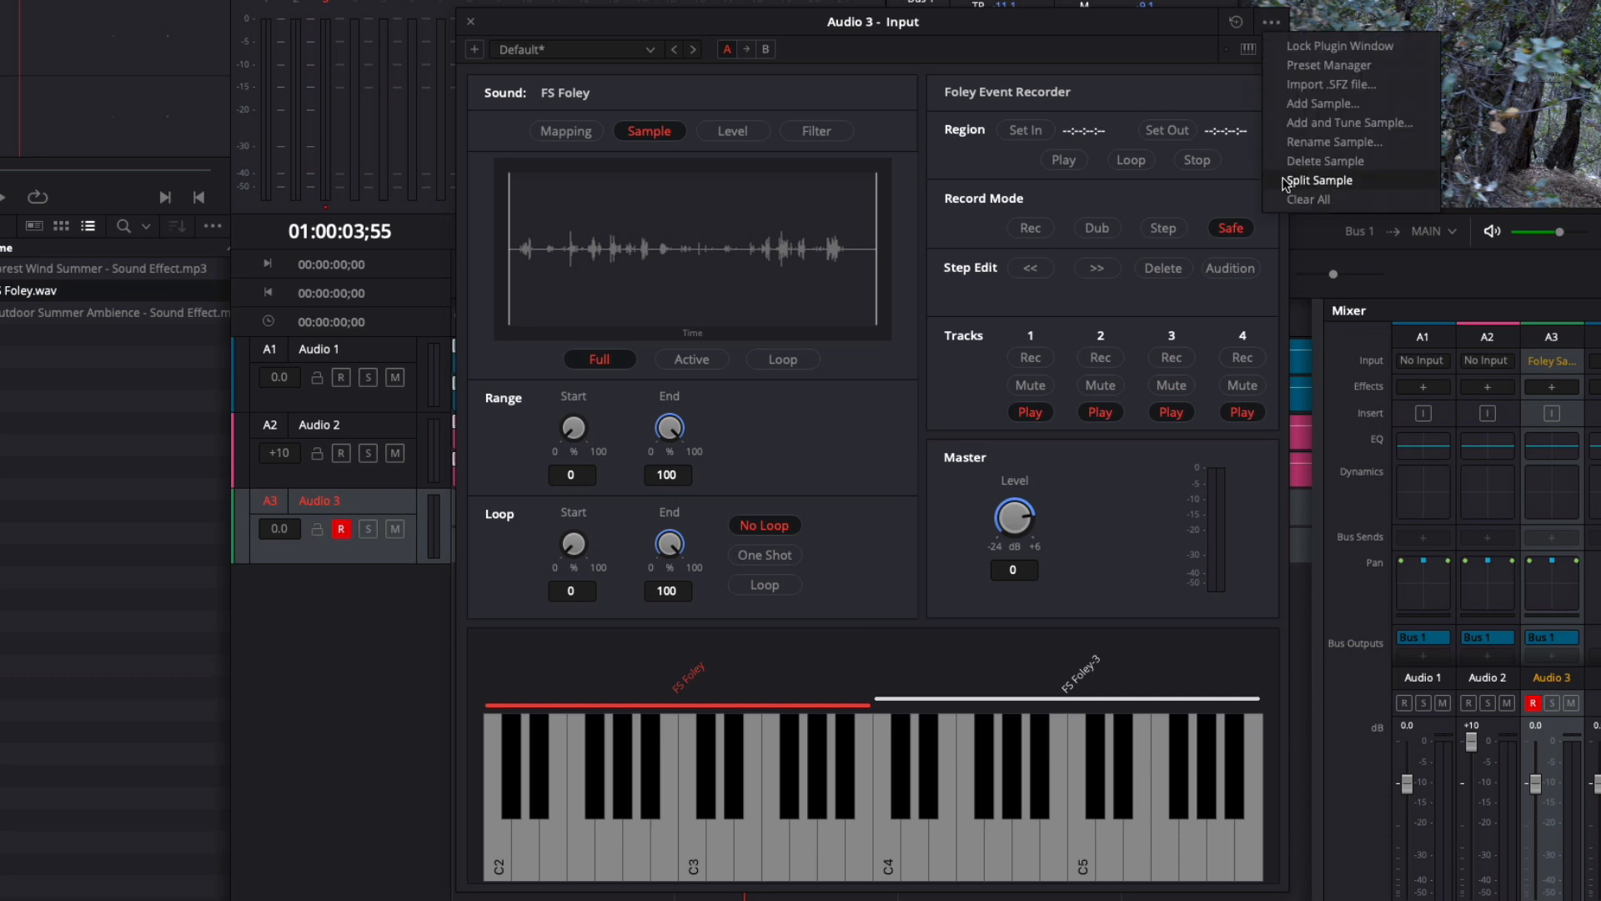
pyautogui.click(1321, 180)
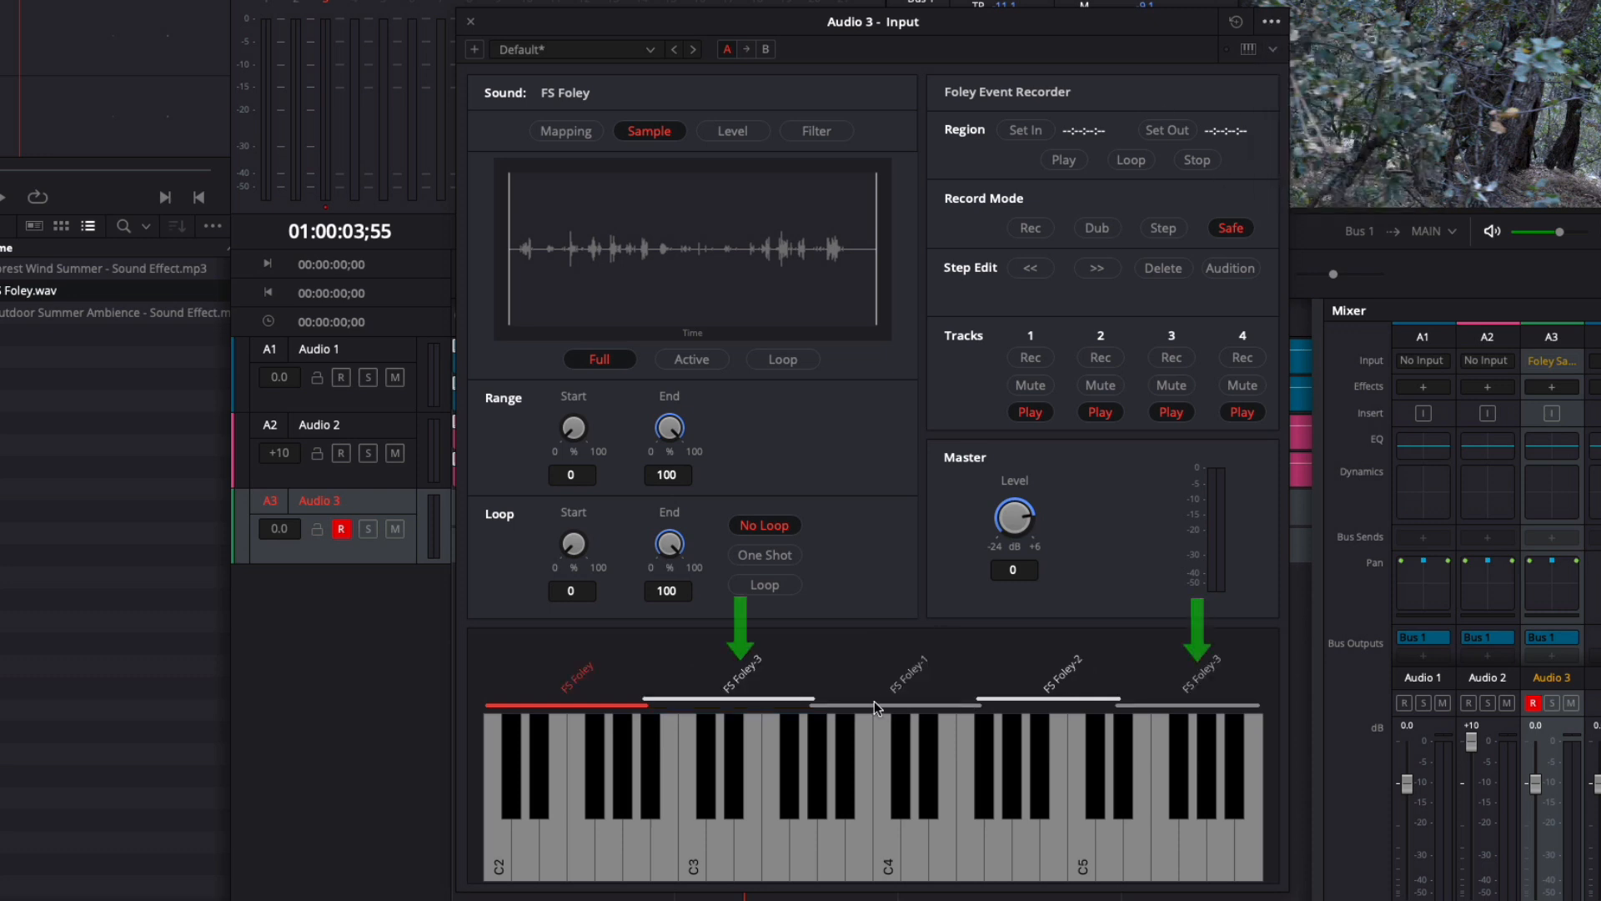
# Inspect the new zones and remove one, leaving four zones
pyautogui.click(727, 702)
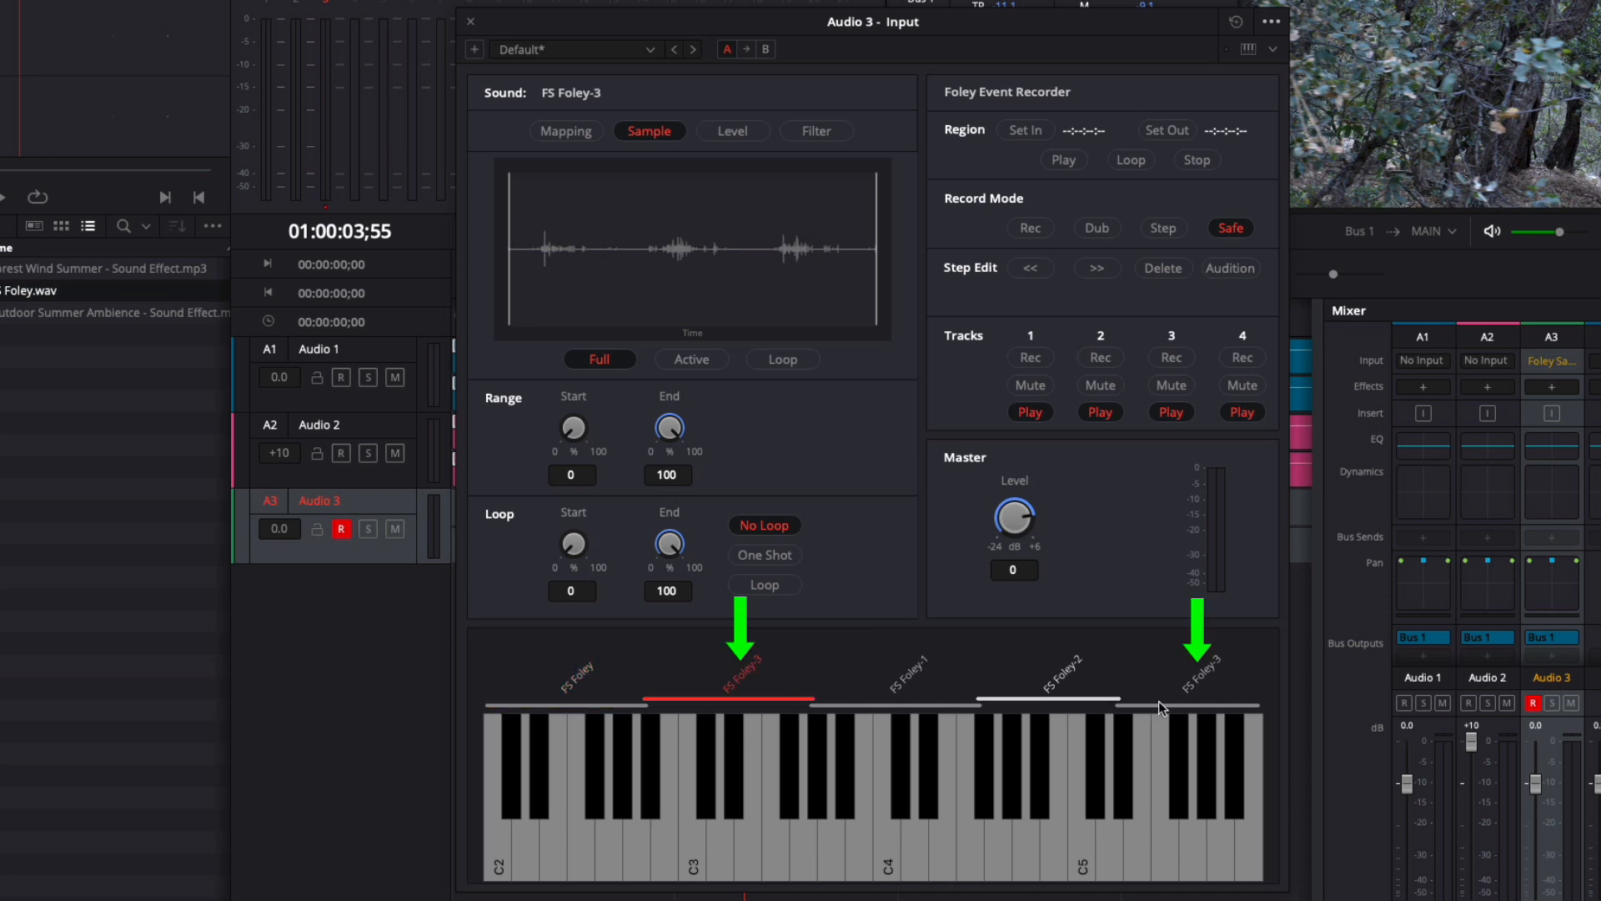
pyautogui.click(1190, 706)
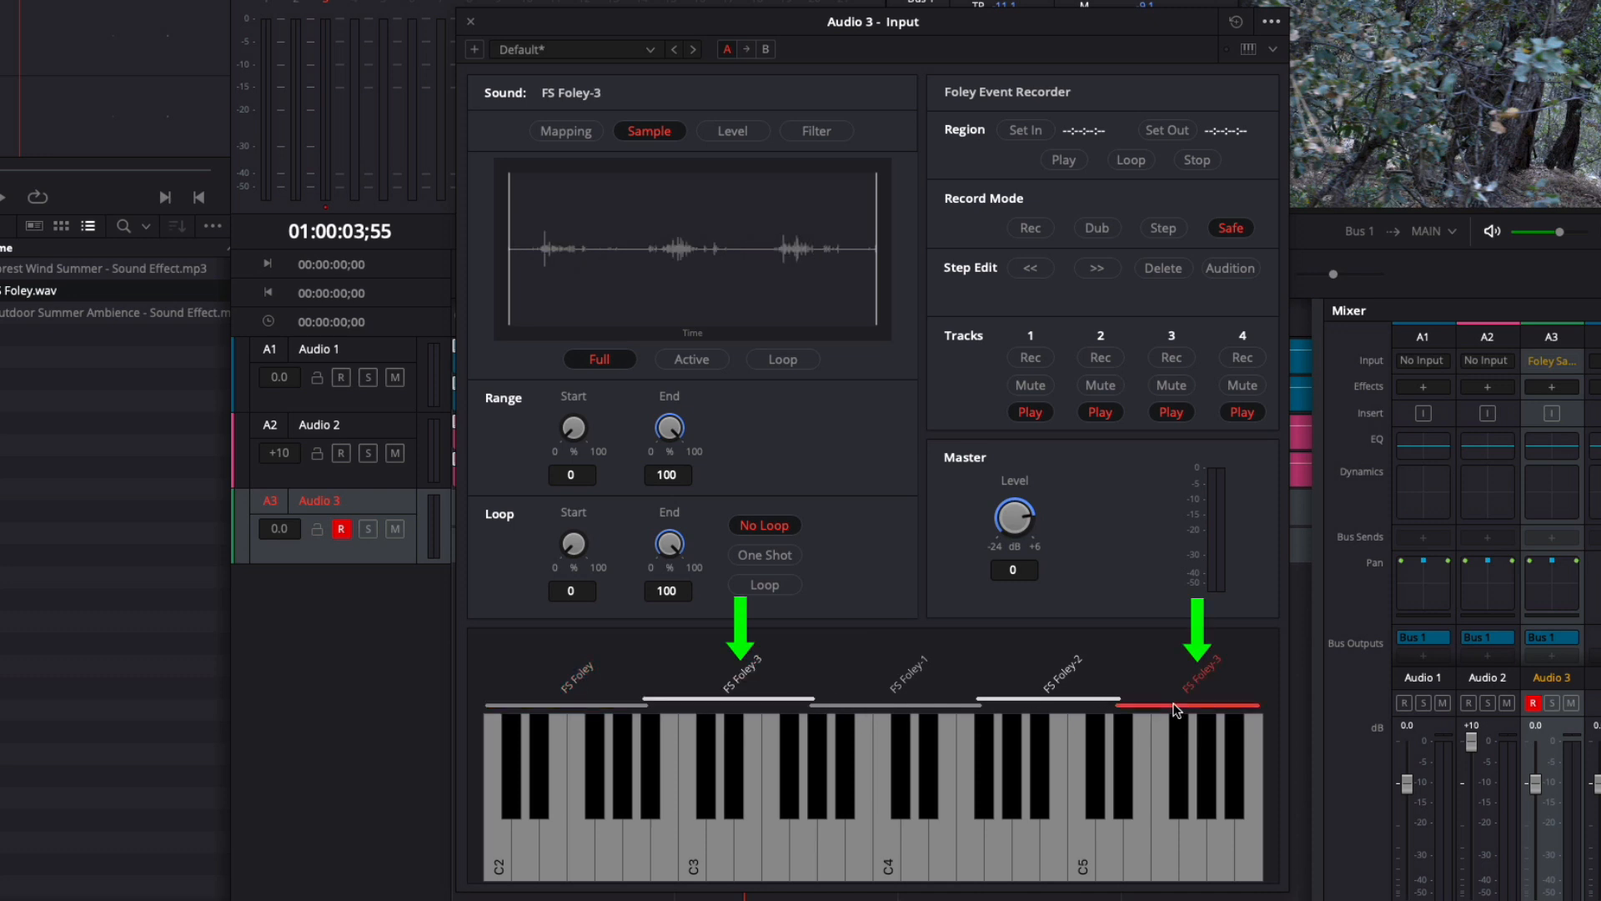
pyautogui.click(1041, 707)
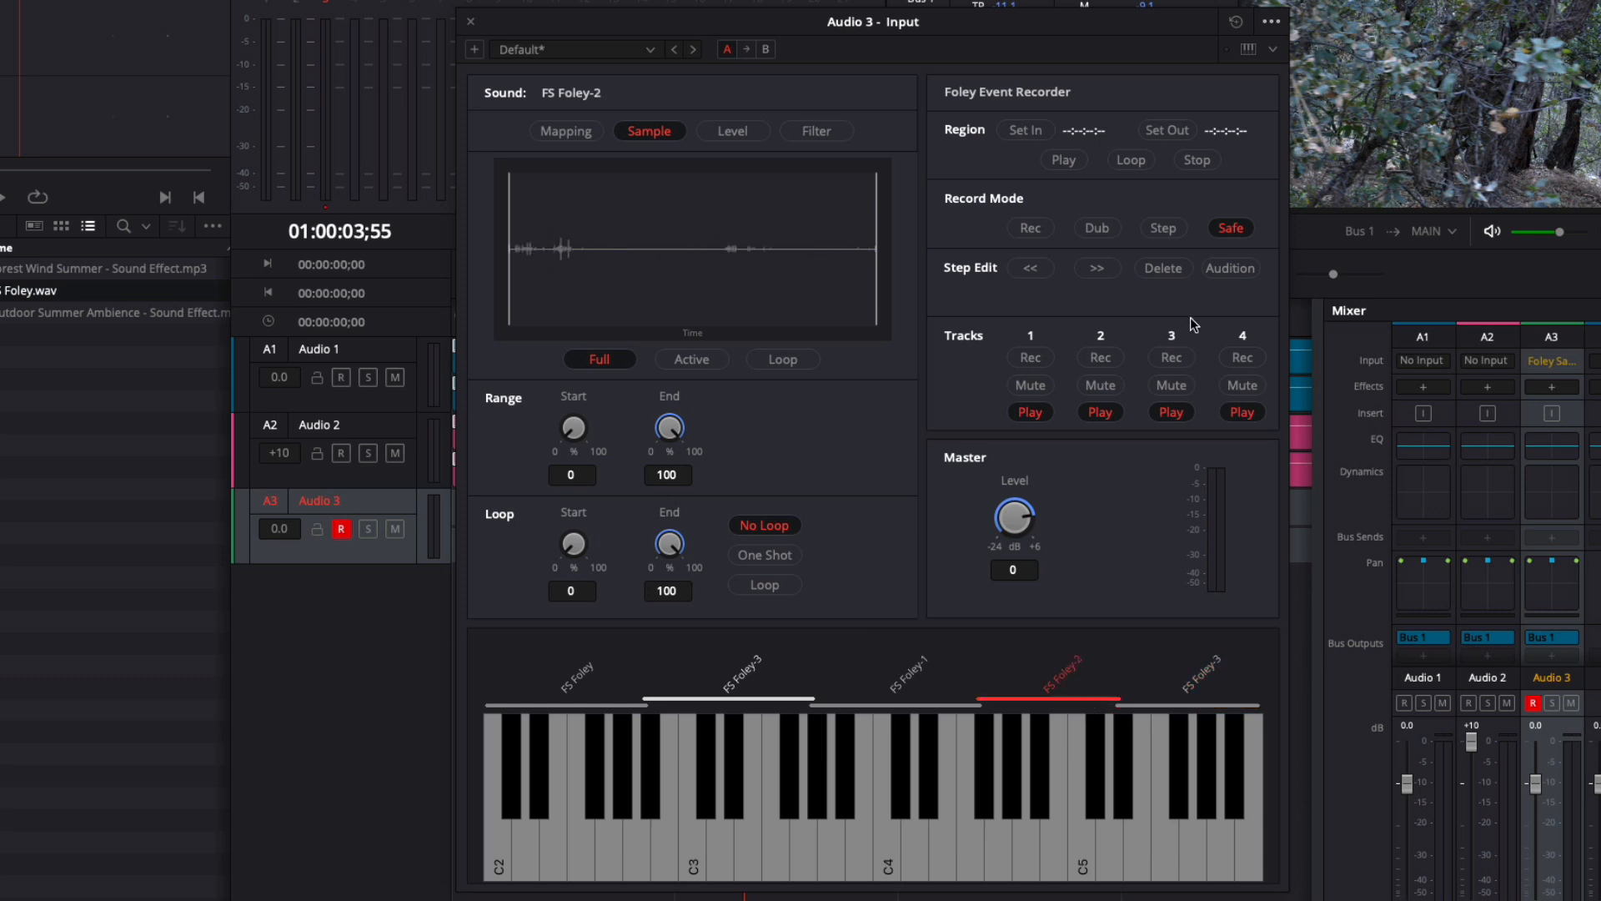
pyautogui.click(1272, 20)
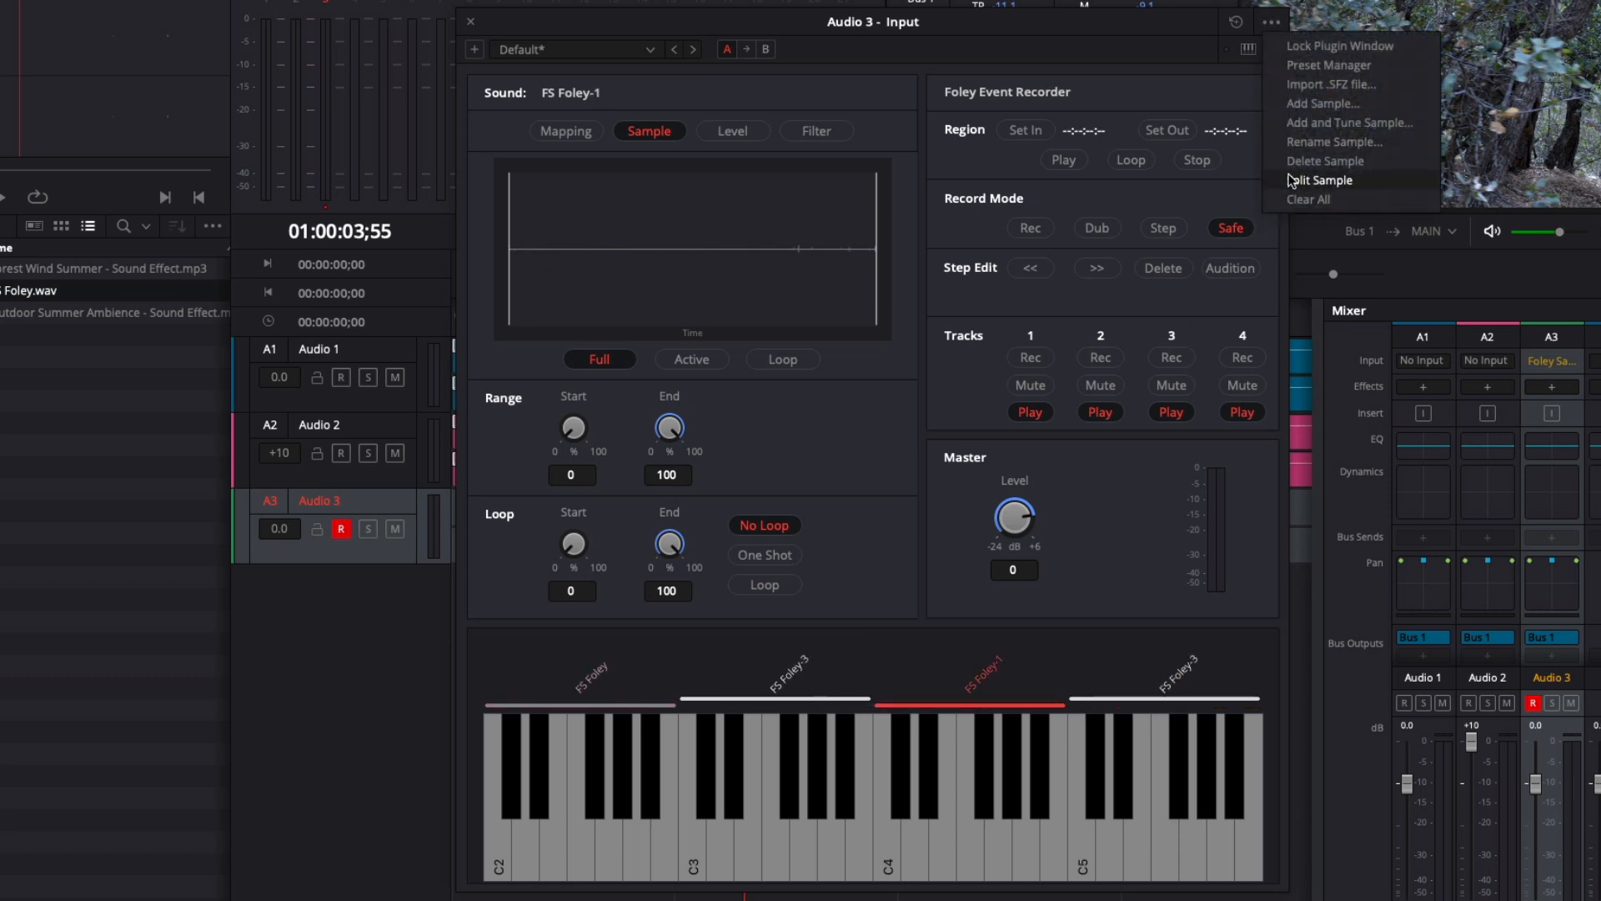
pyautogui.click(1323, 180)
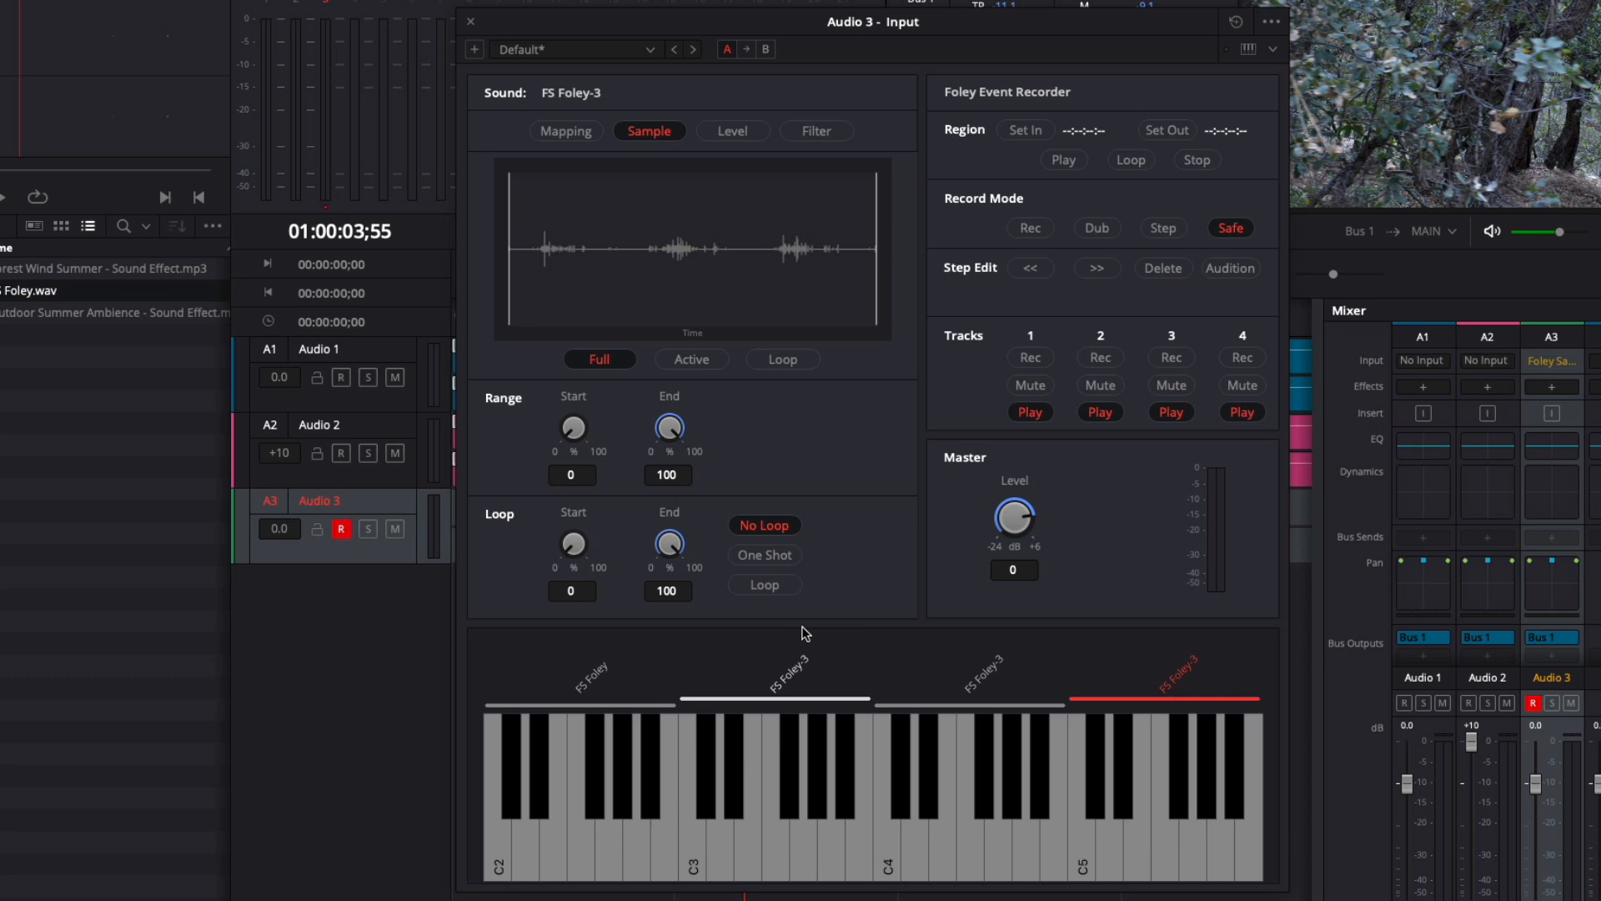
pyautogui.moveTo(790, 668)
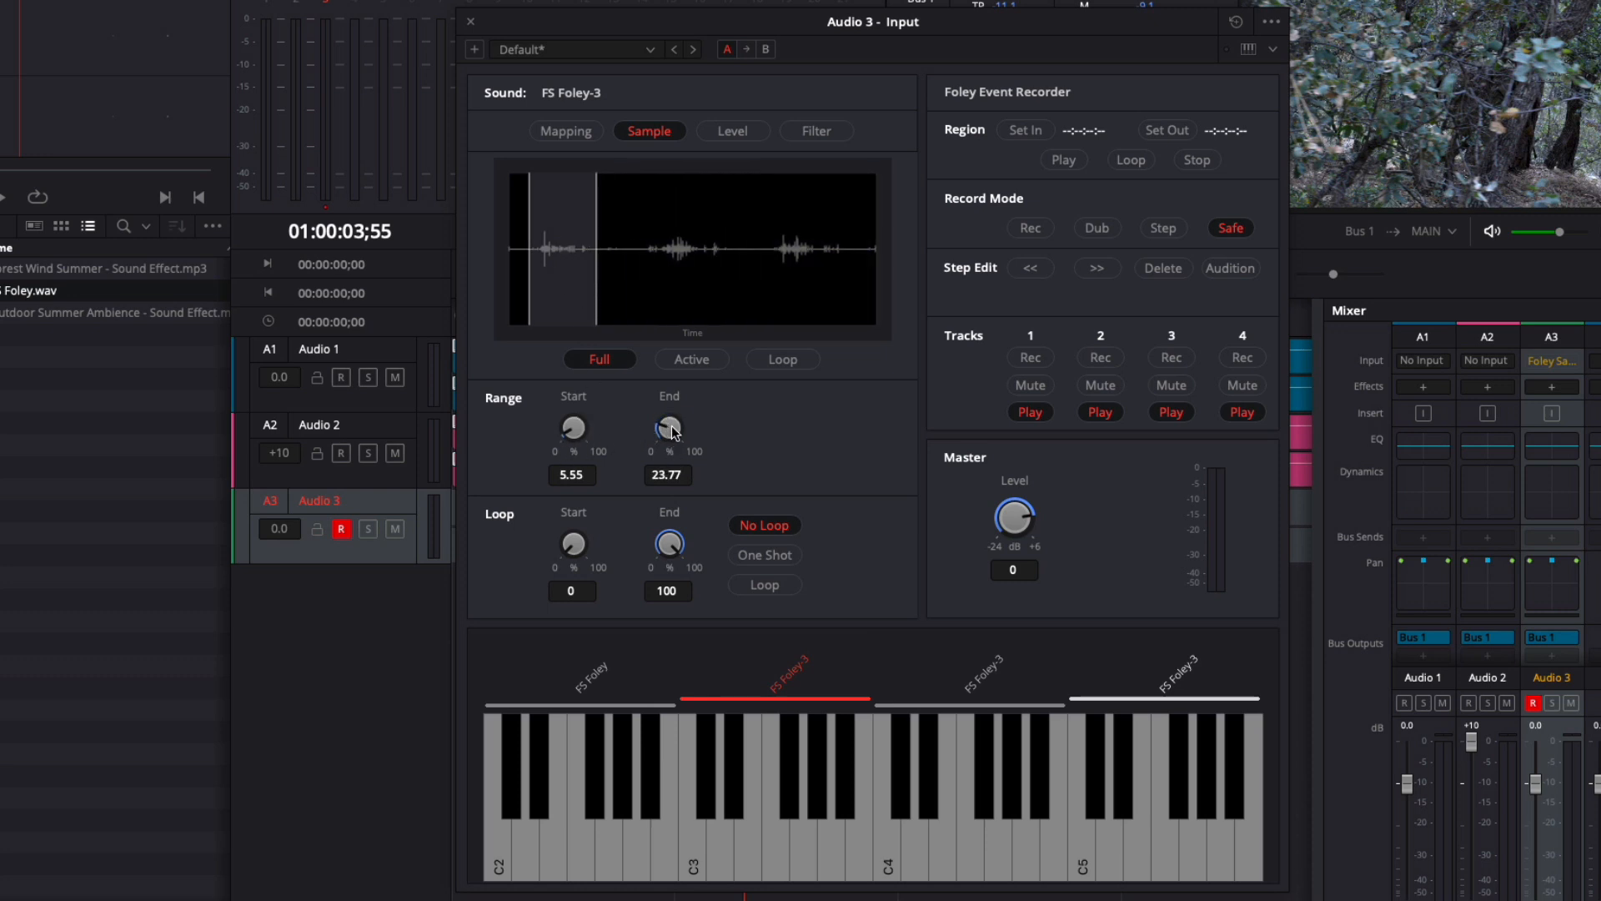
pyautogui.moveTo(684, 853)
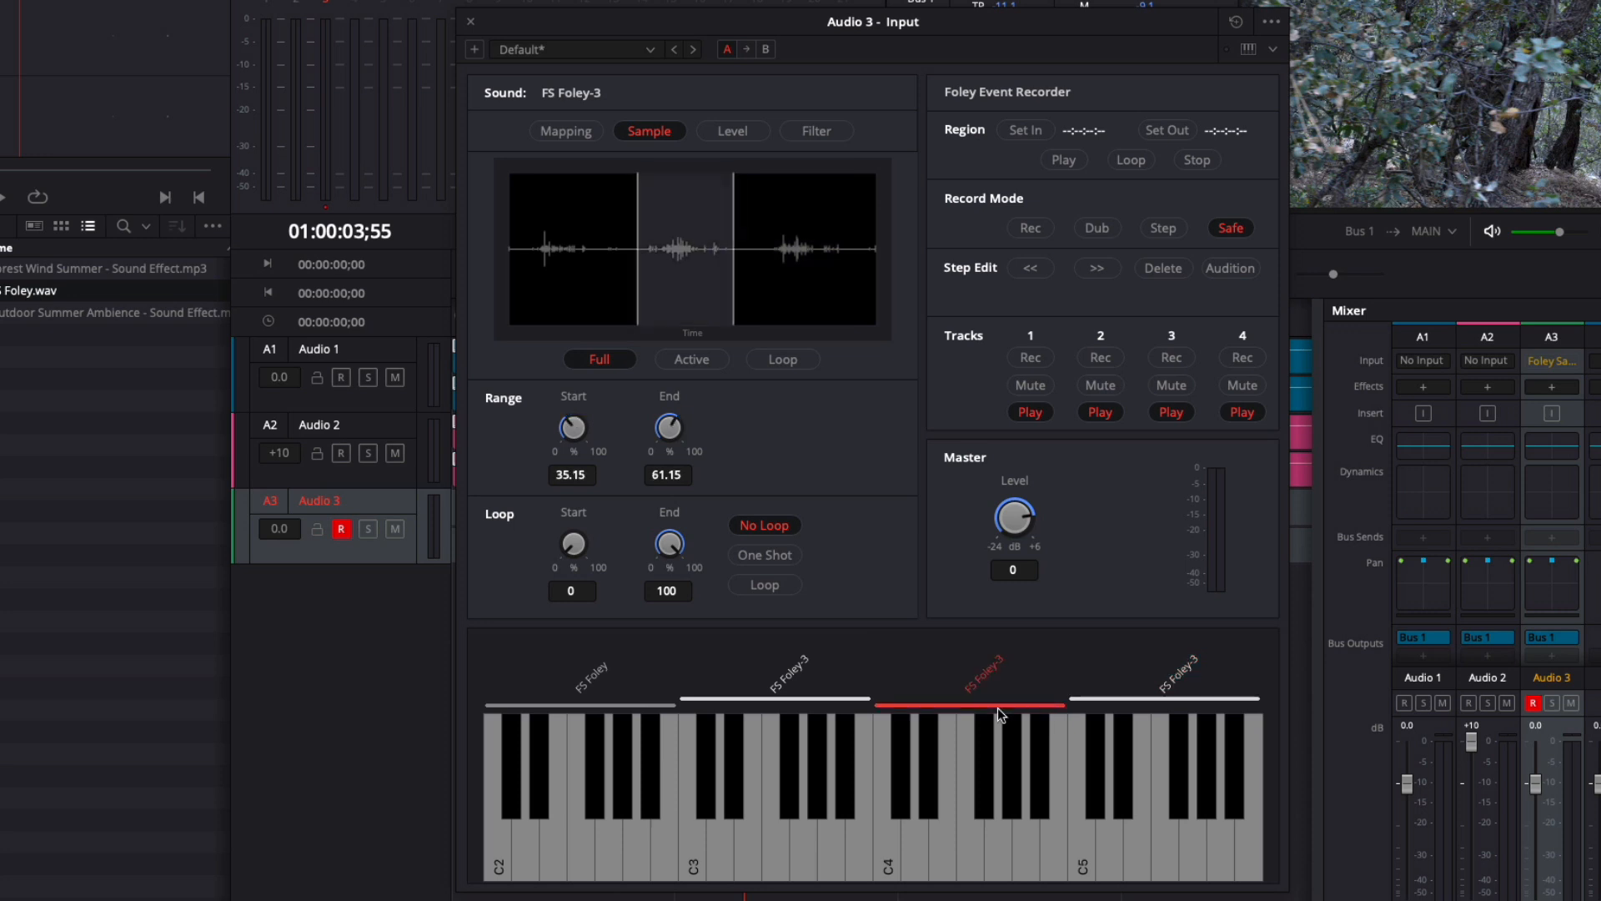
pyautogui.moveTo(739, 523)
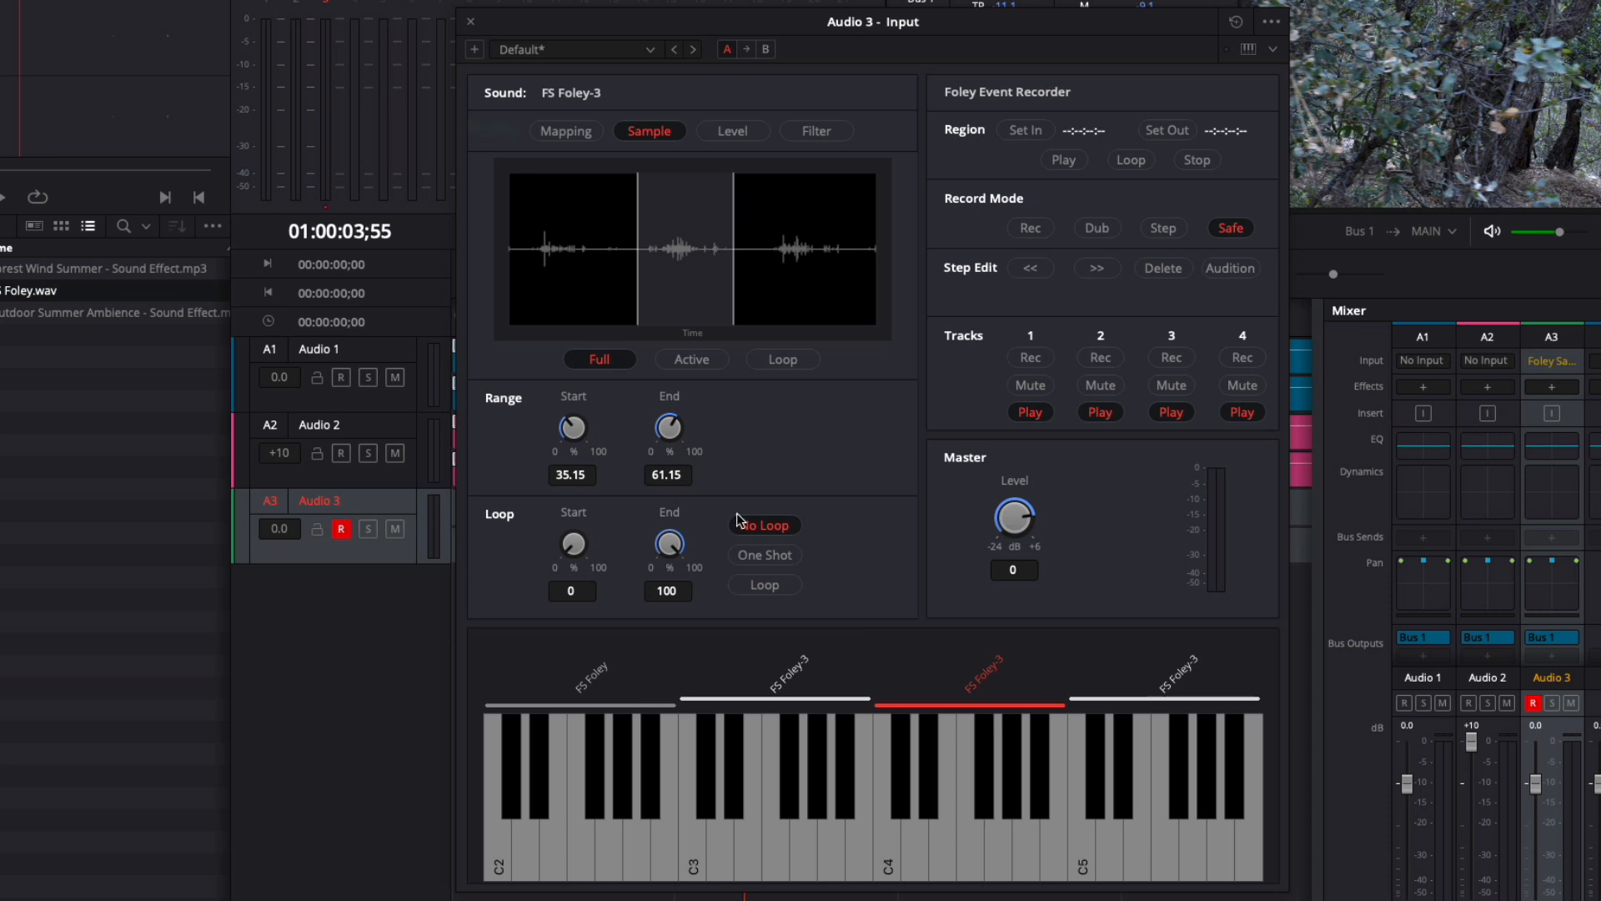
pyautogui.click(565, 131)
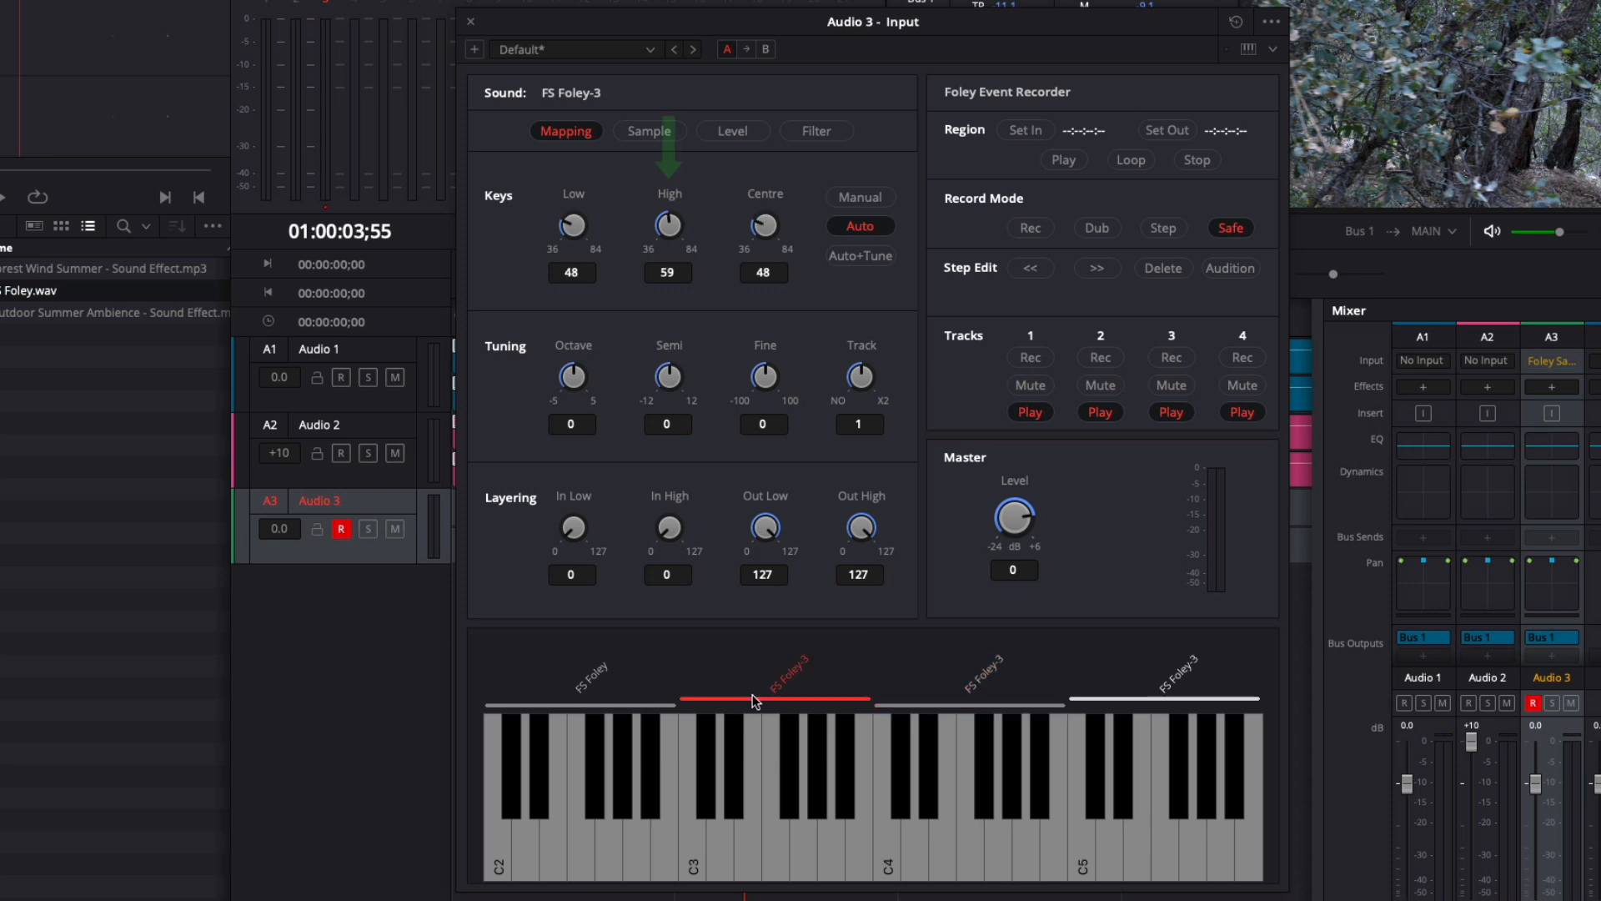
pyautogui.moveTo(715, 477)
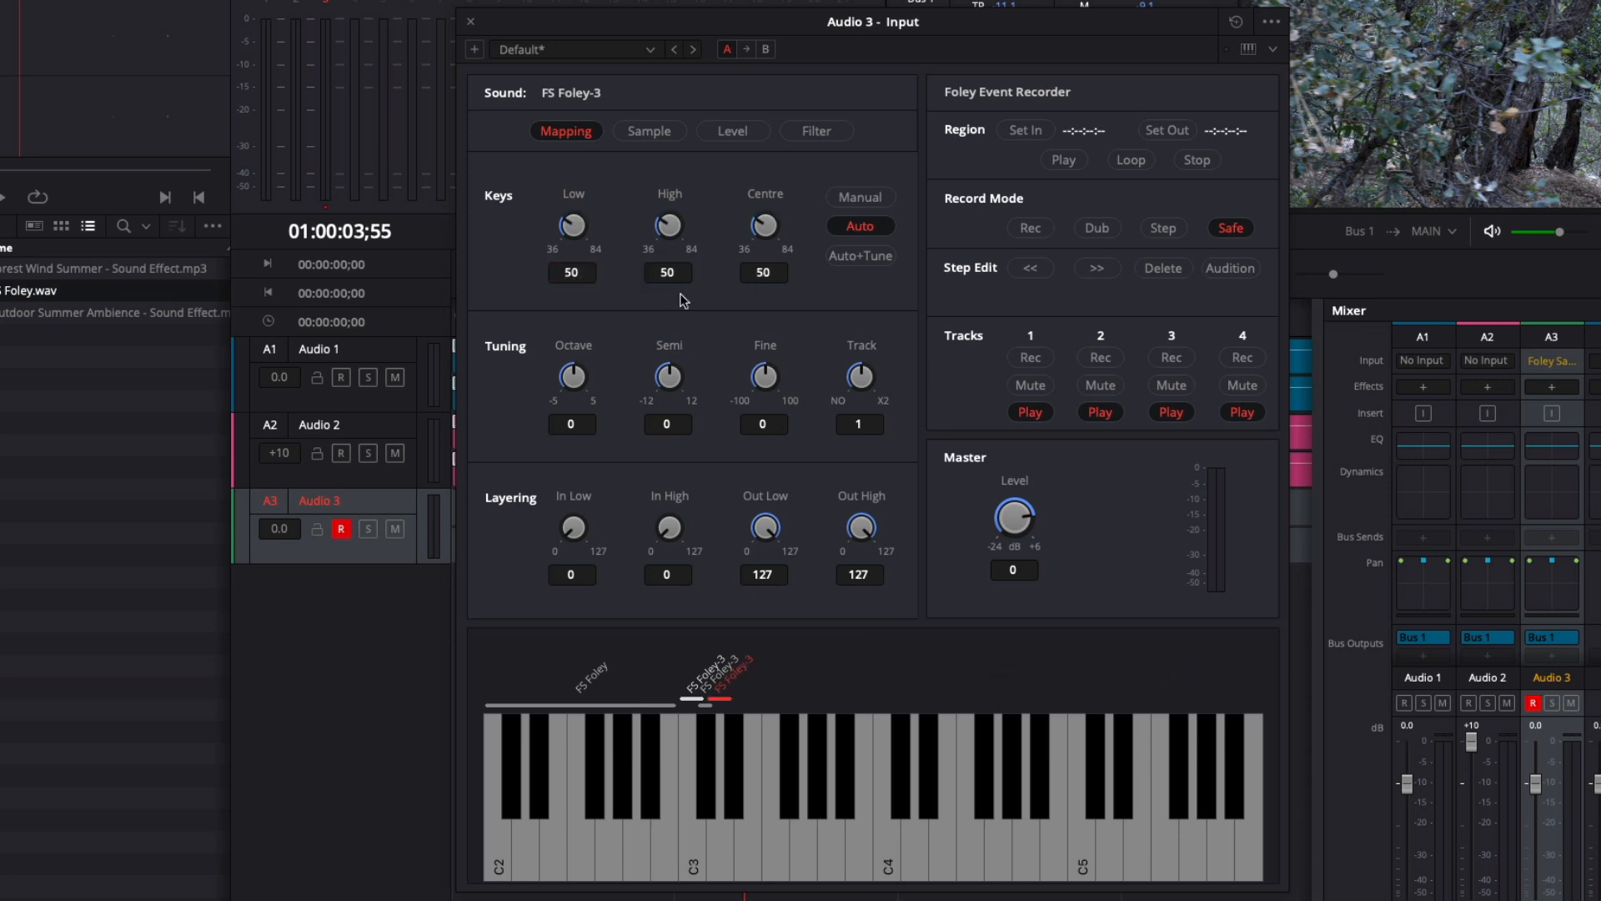
pyautogui.moveTo(693, 853)
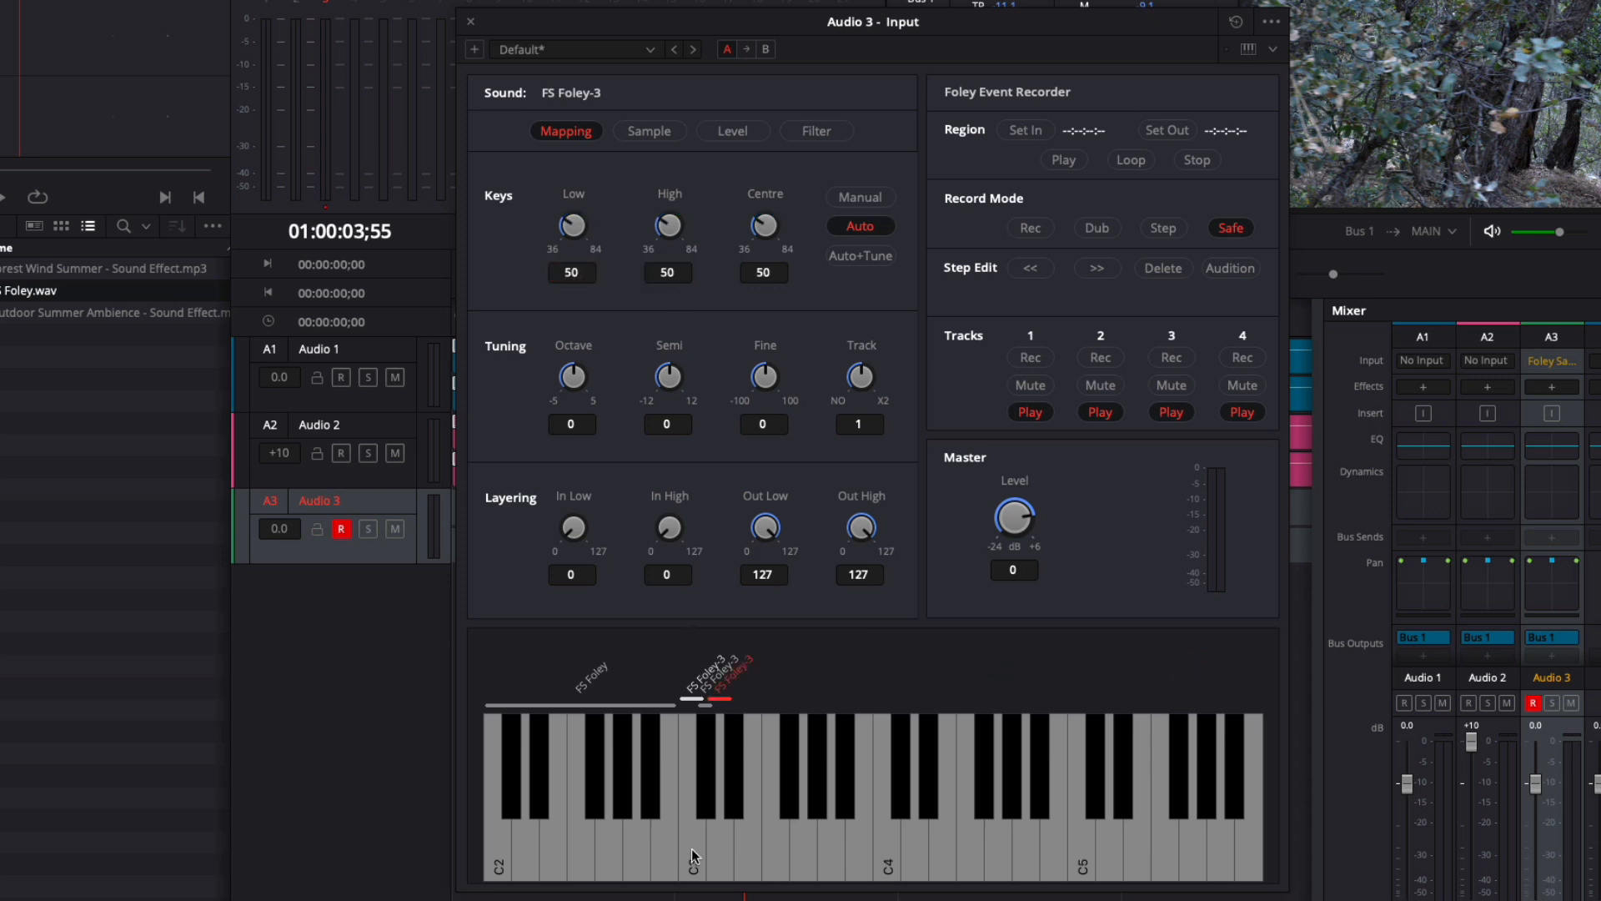
pyautogui.moveTo(711, 813)
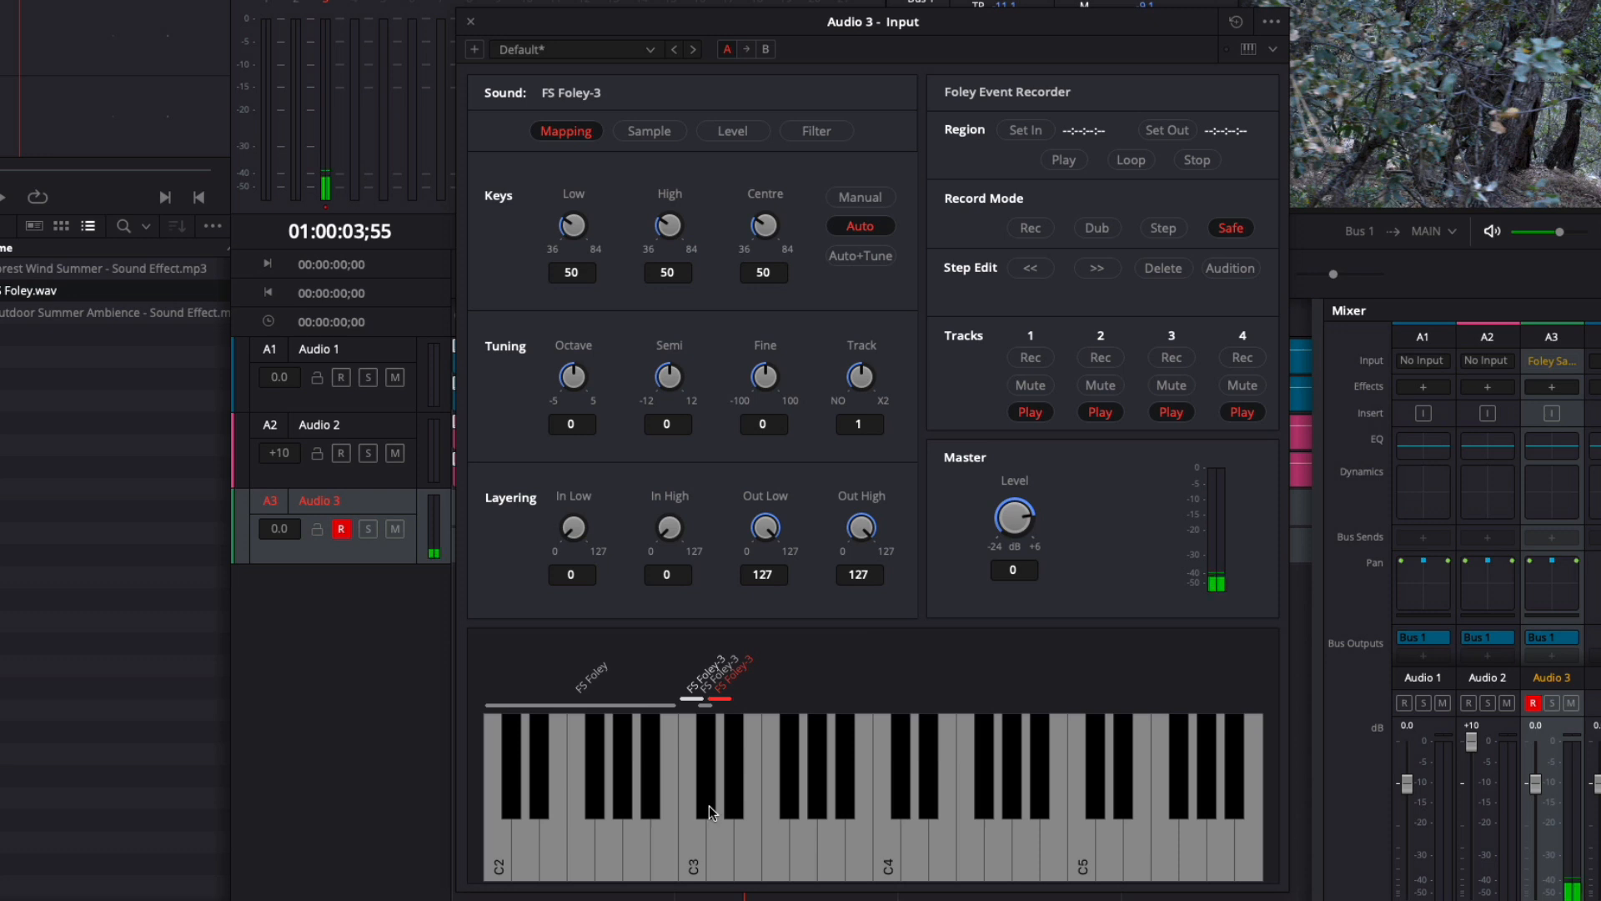
pyautogui.moveTo(712, 822)
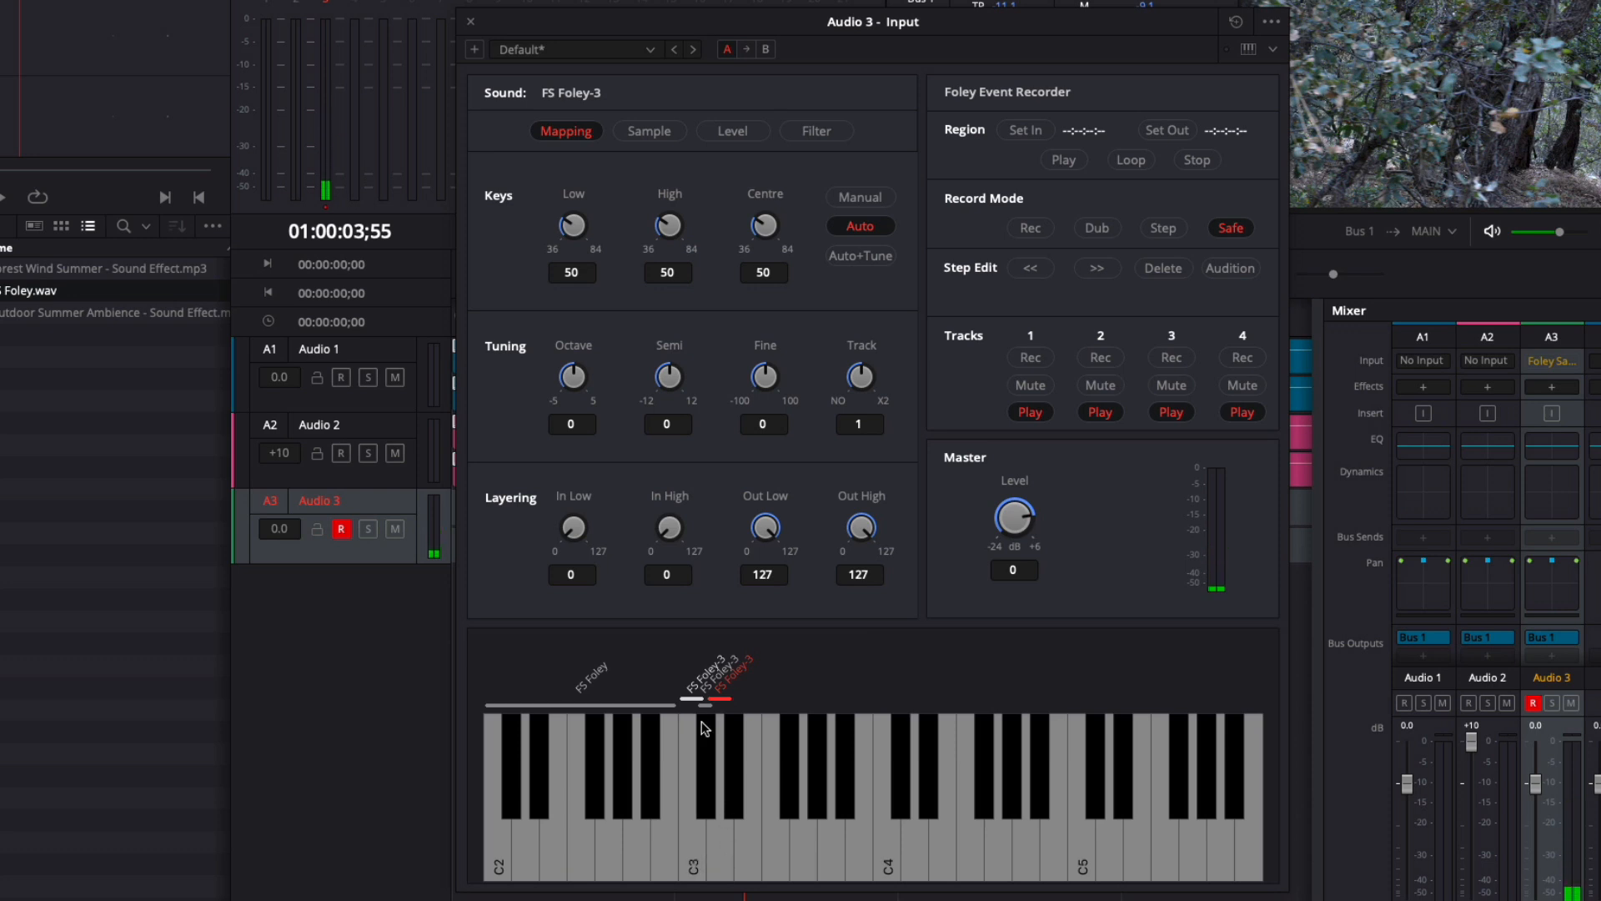
pyautogui.moveTo(684, 821)
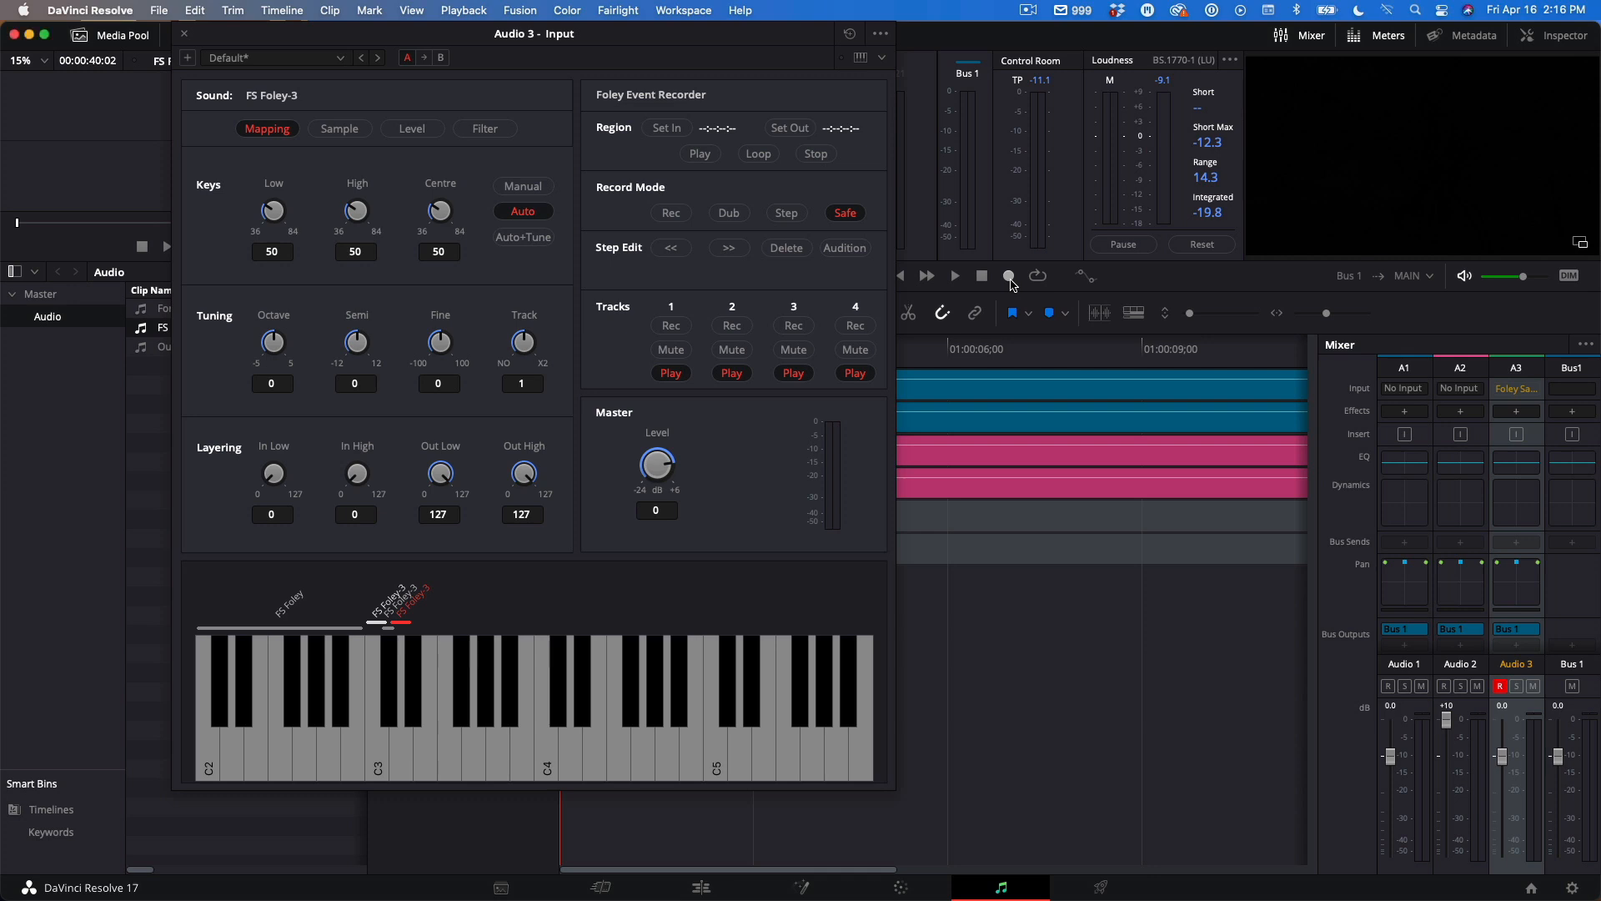
# Record the FL_capture footstep take from the sampler onto Audio 3
pyautogui.click(1008, 276)
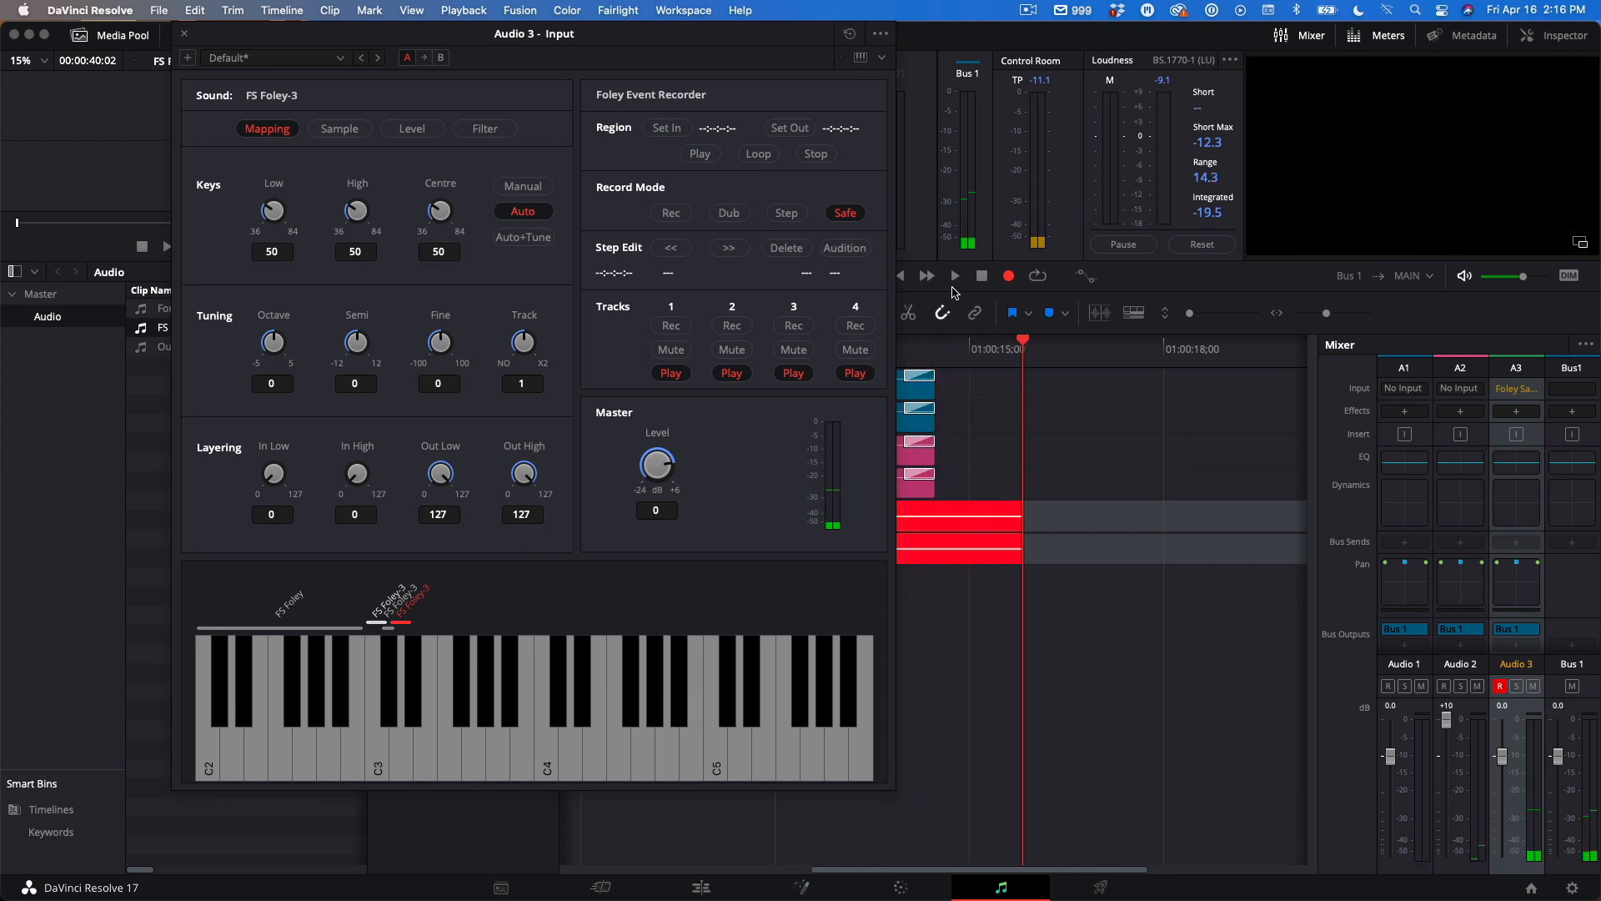
pyautogui.click(952, 276)
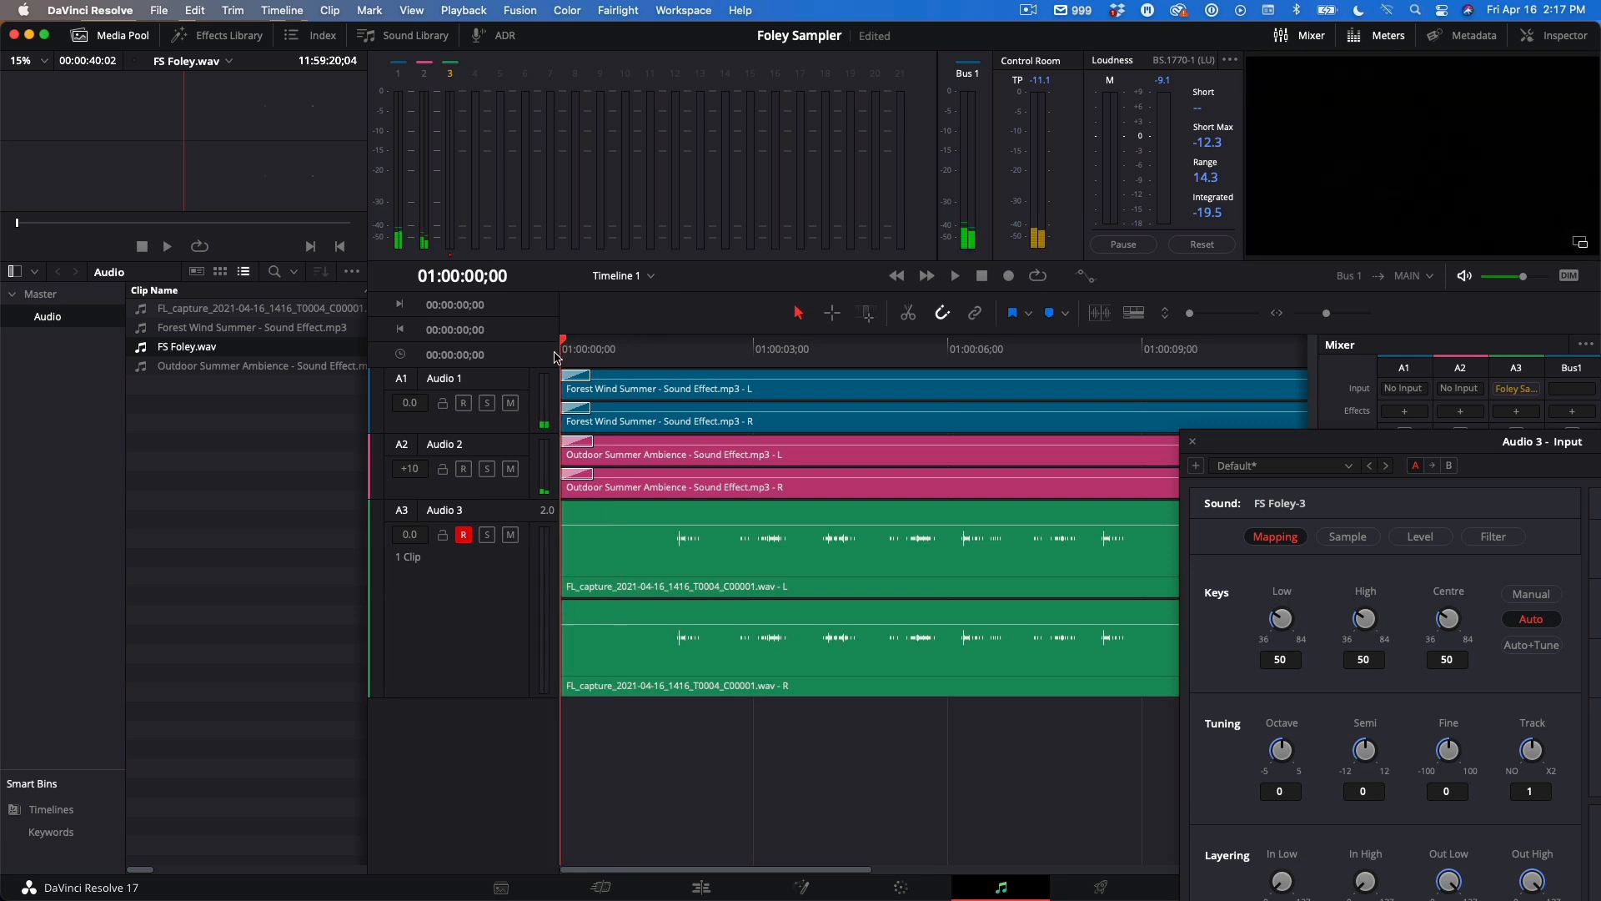
# Return to the timeline start and play back the FL_capture footsteps
pyautogui.click(952, 274)
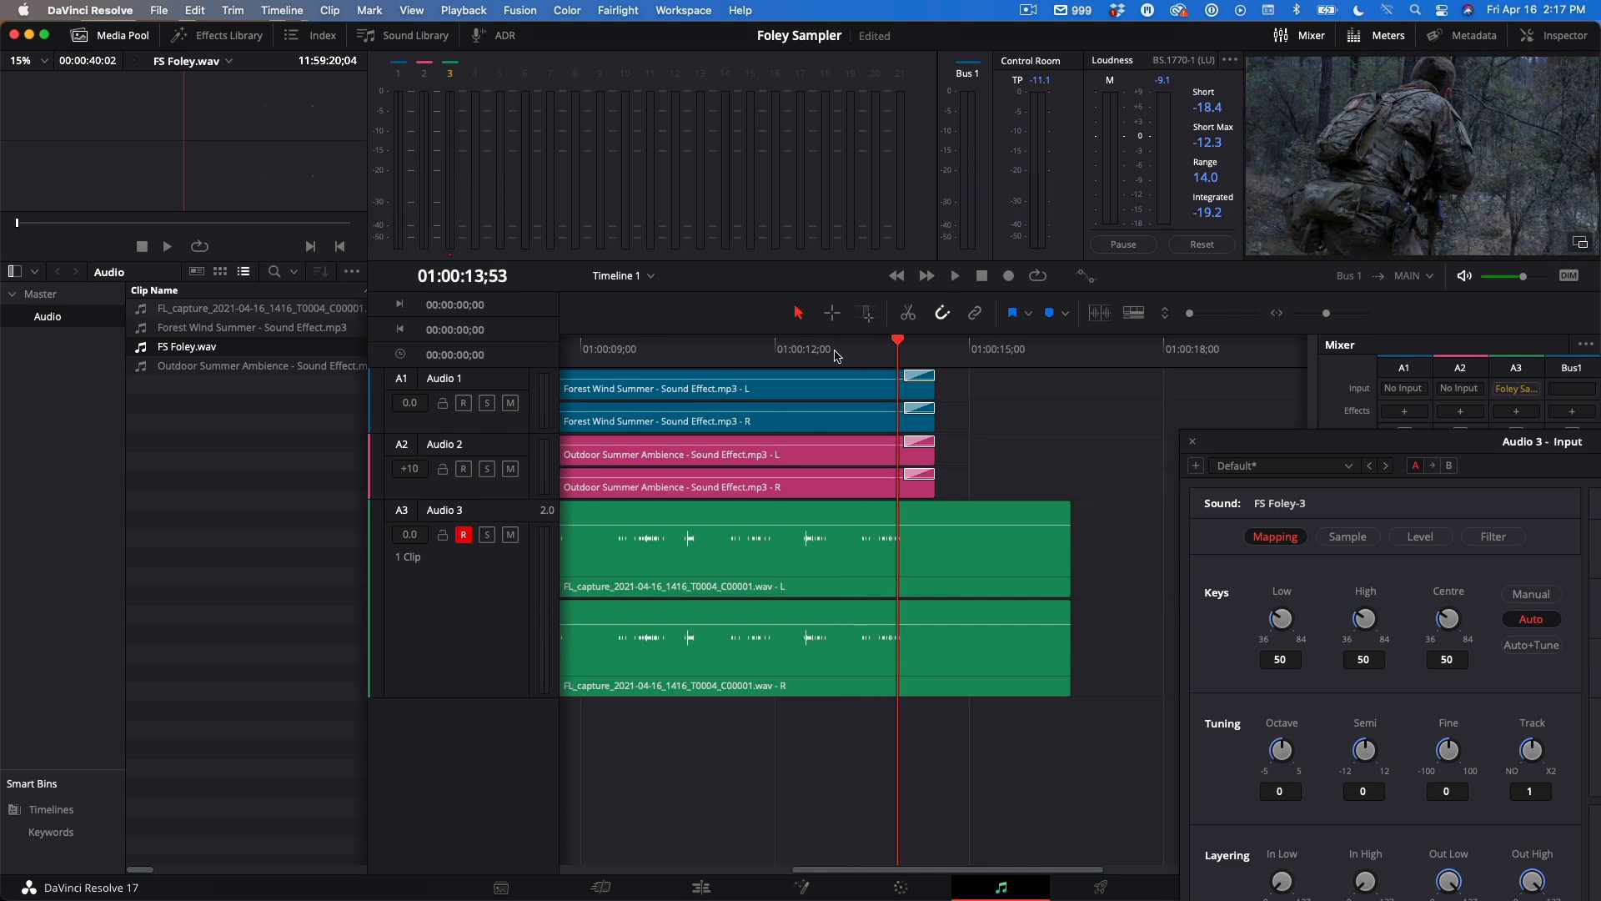
pyautogui.moveTo(861, 351)
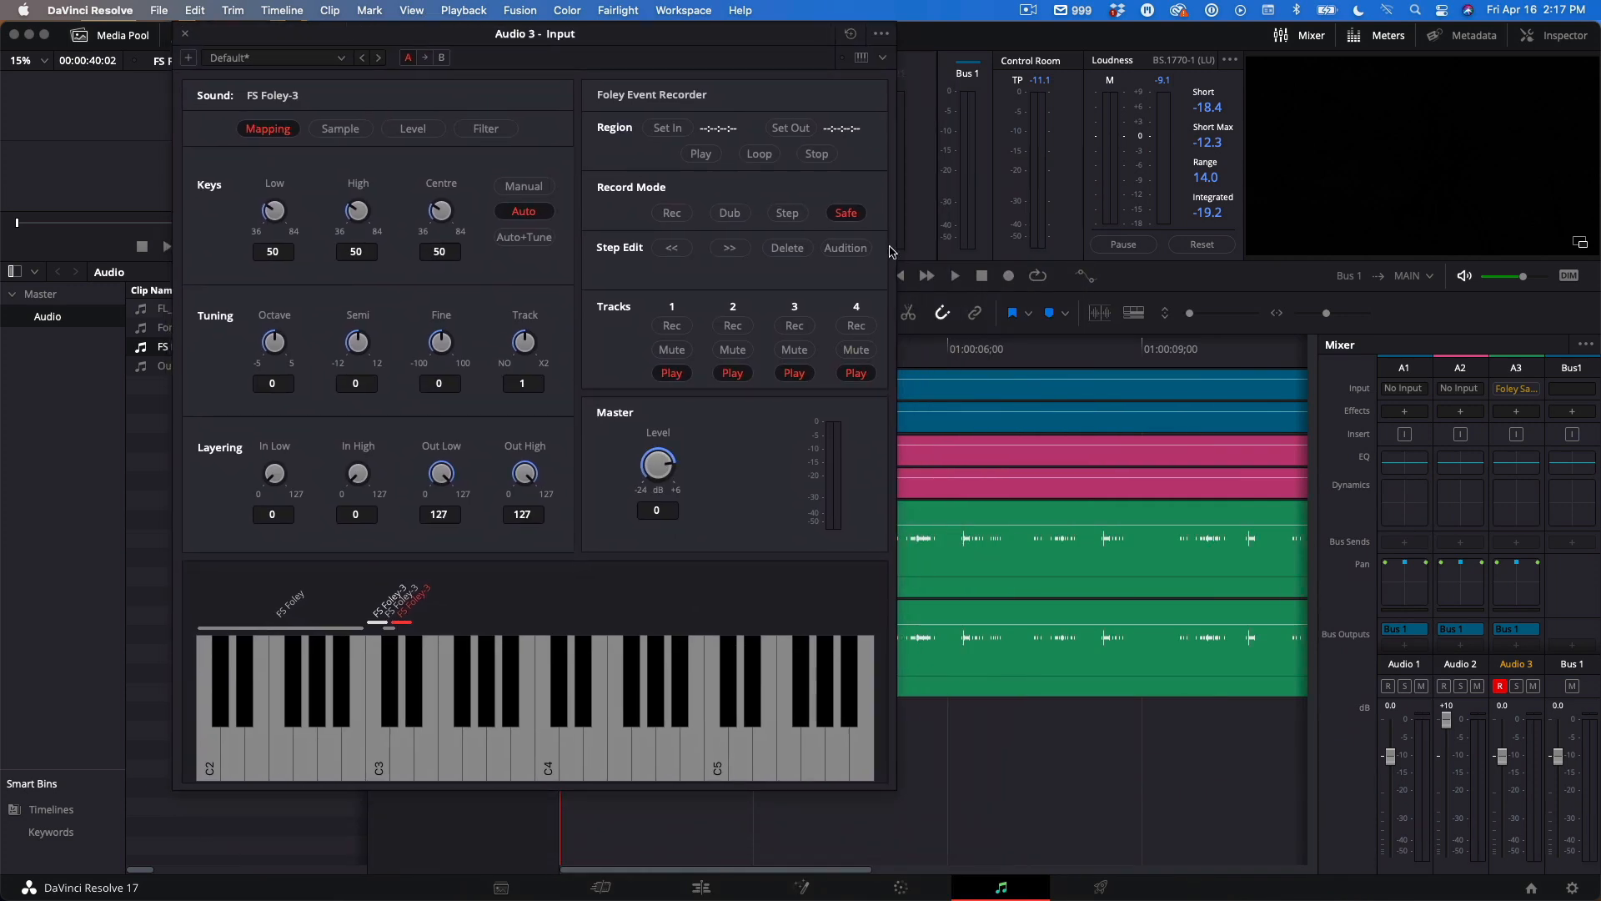
# Record a second FL_capture take on Audio 3 by triggering sampler footsteps
pyautogui.click(1007, 276)
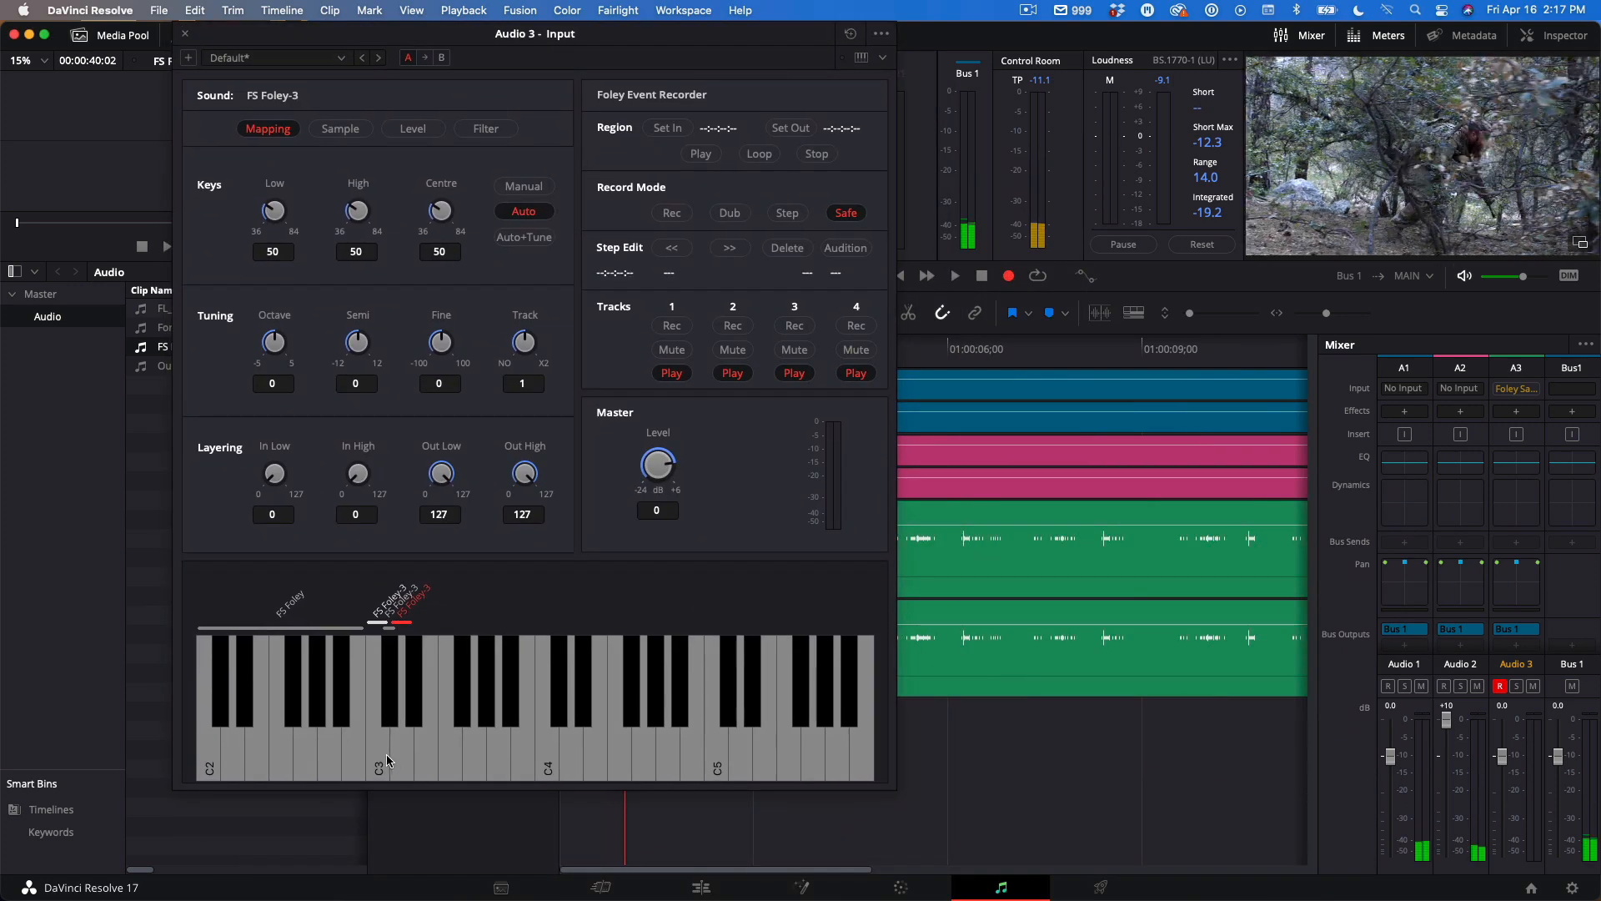
pyautogui.click(393, 695)
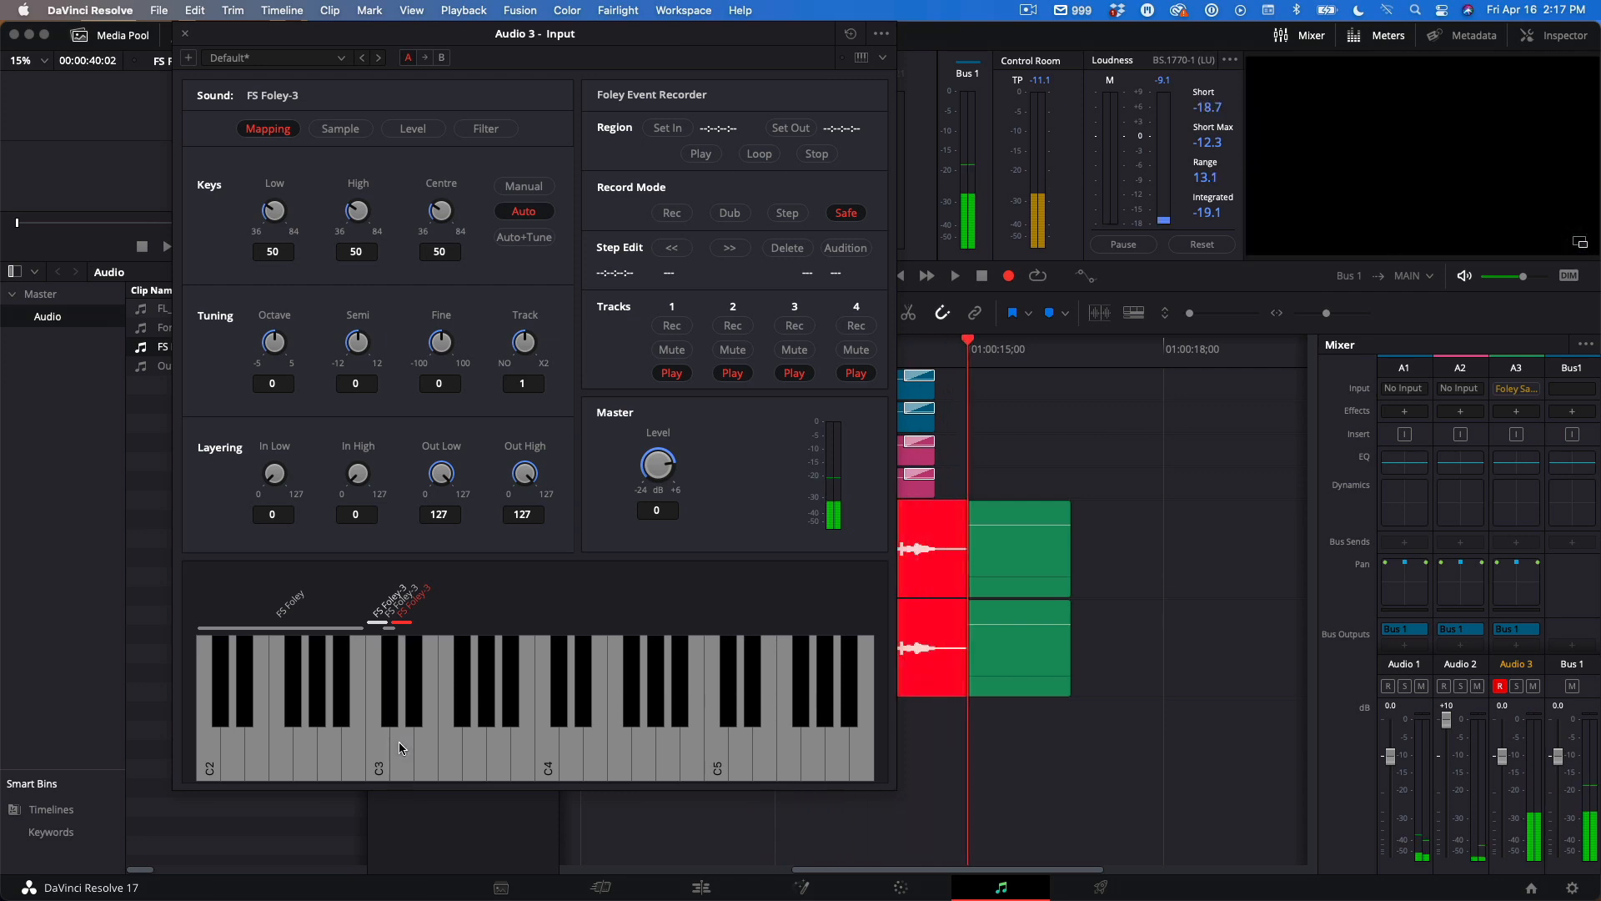
pyautogui.click(979, 276)
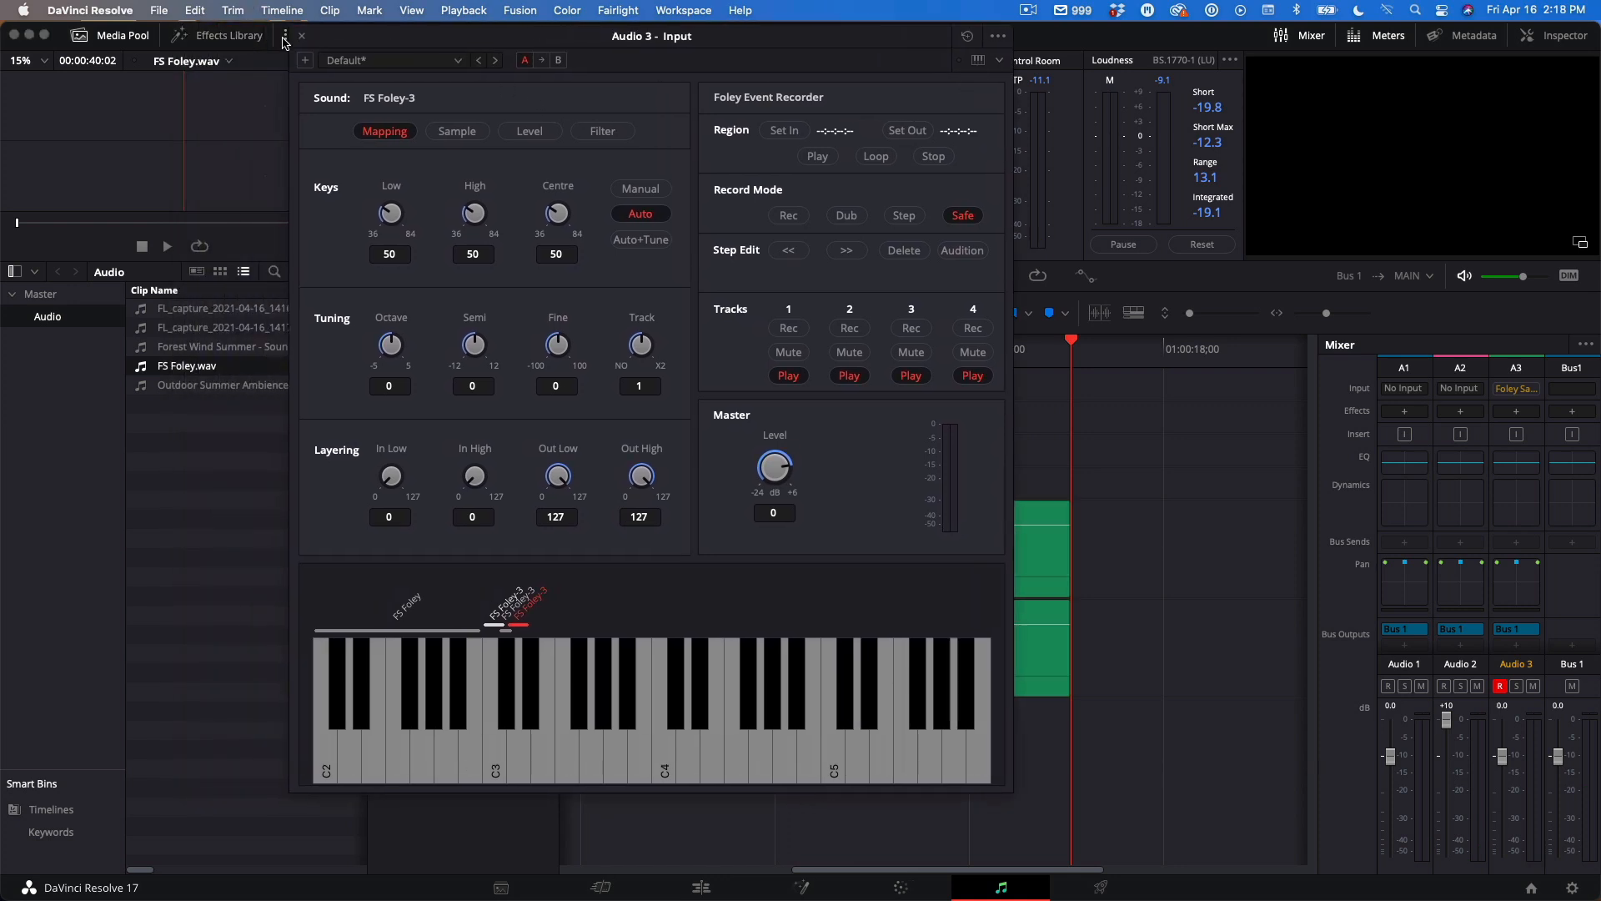
# Close the Foley Sampler and show audio track layers so both FL_capture takes stack on Audio 3
pyautogui.click(301, 35)
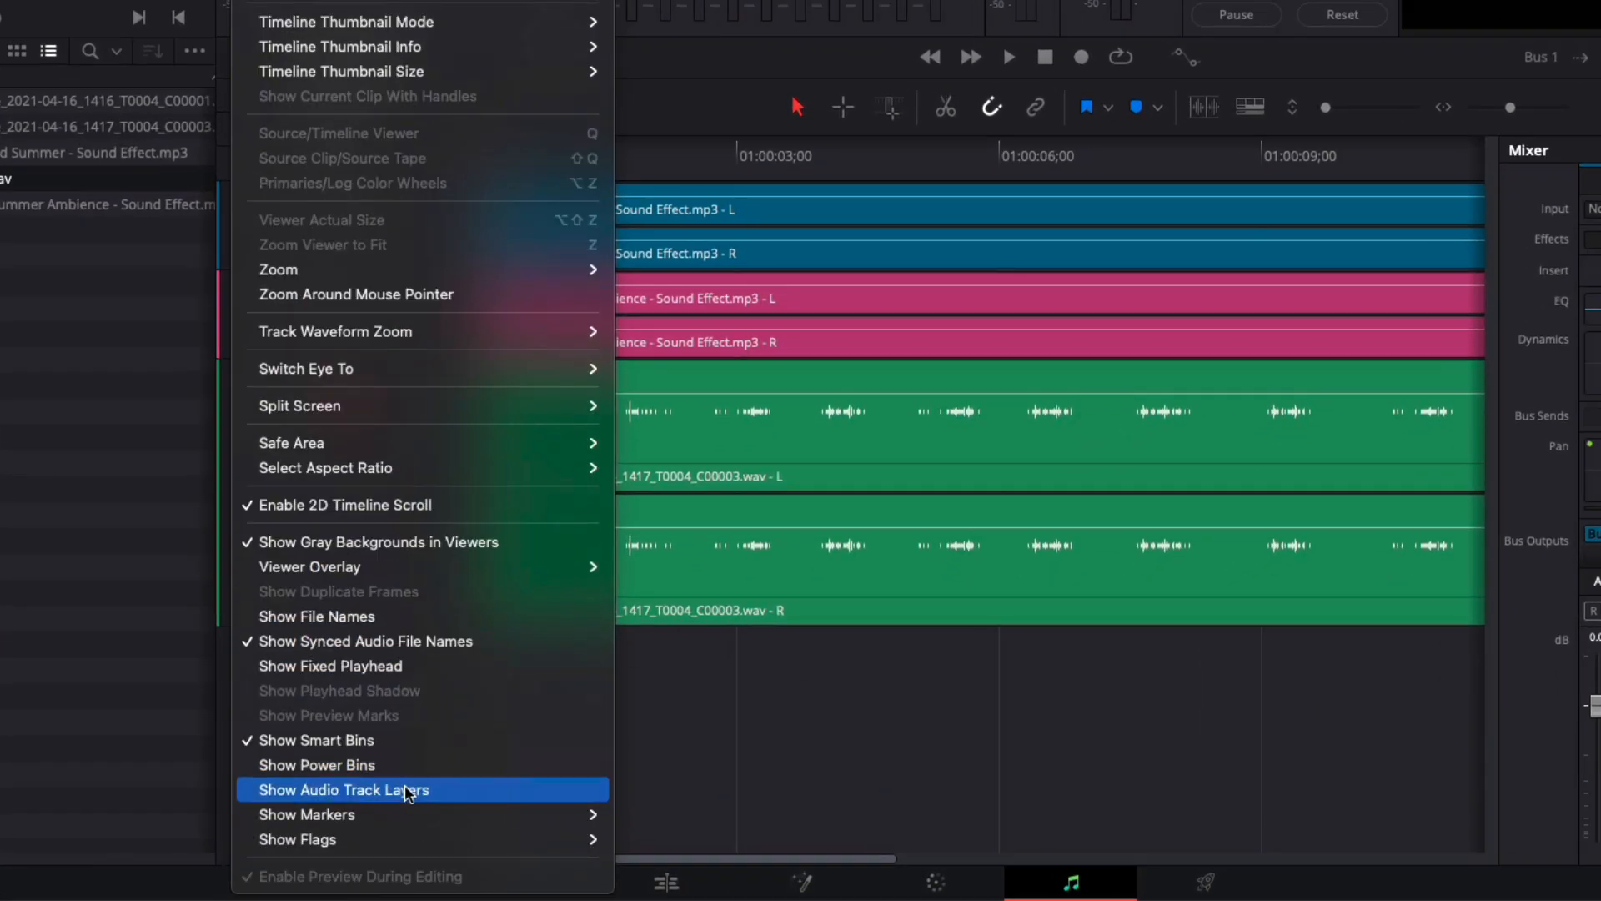
pyautogui.click(346, 790)
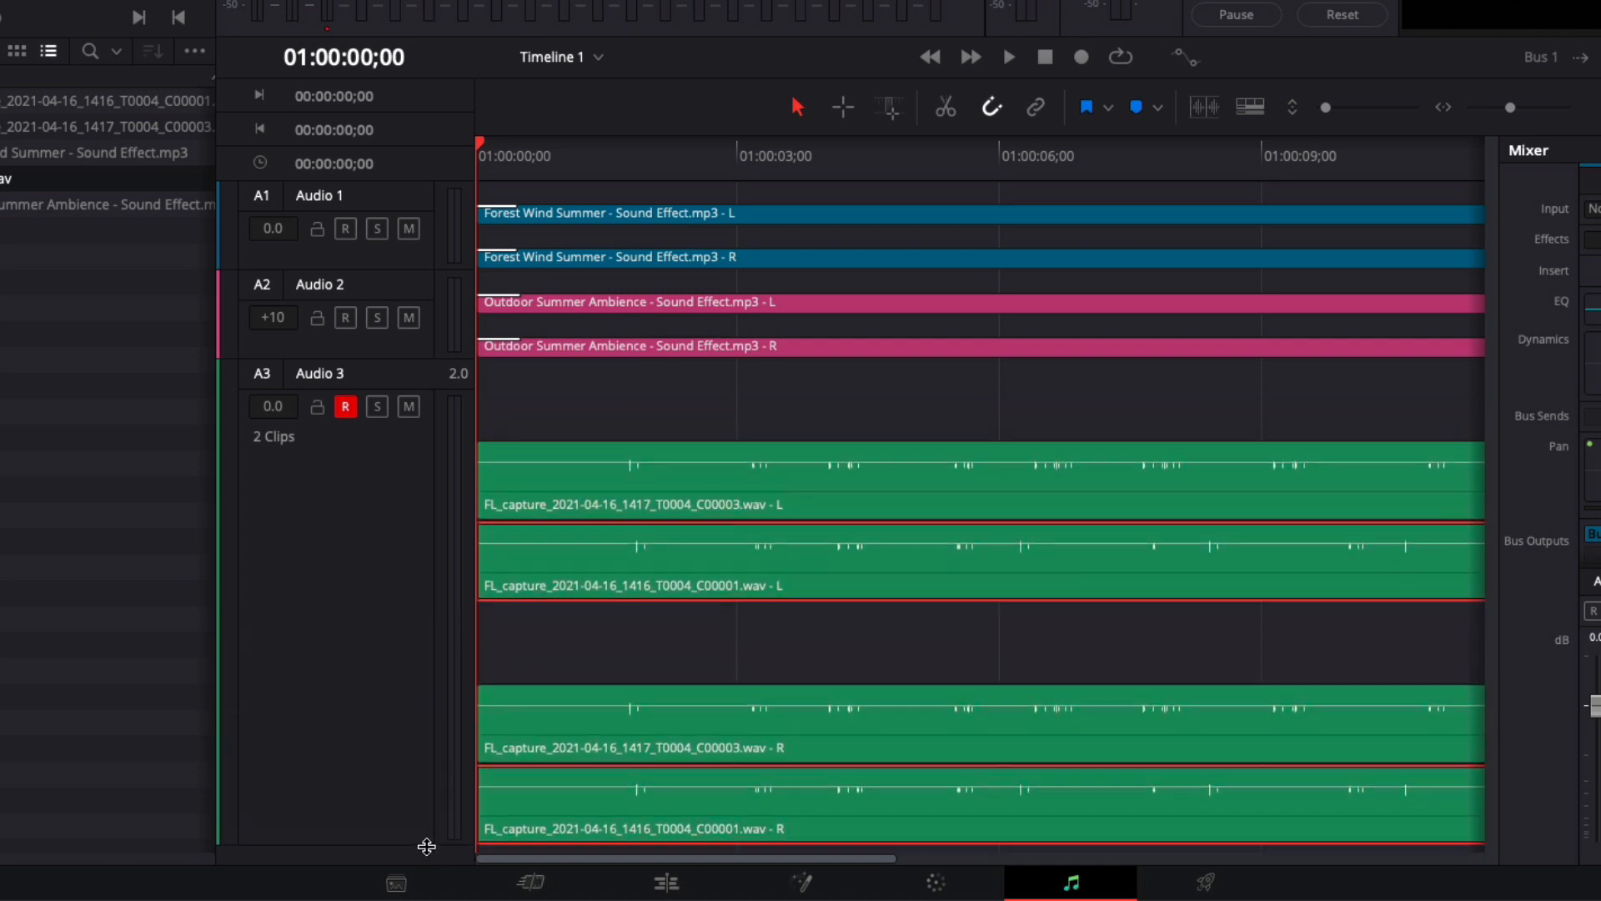
pyautogui.scroll(3)
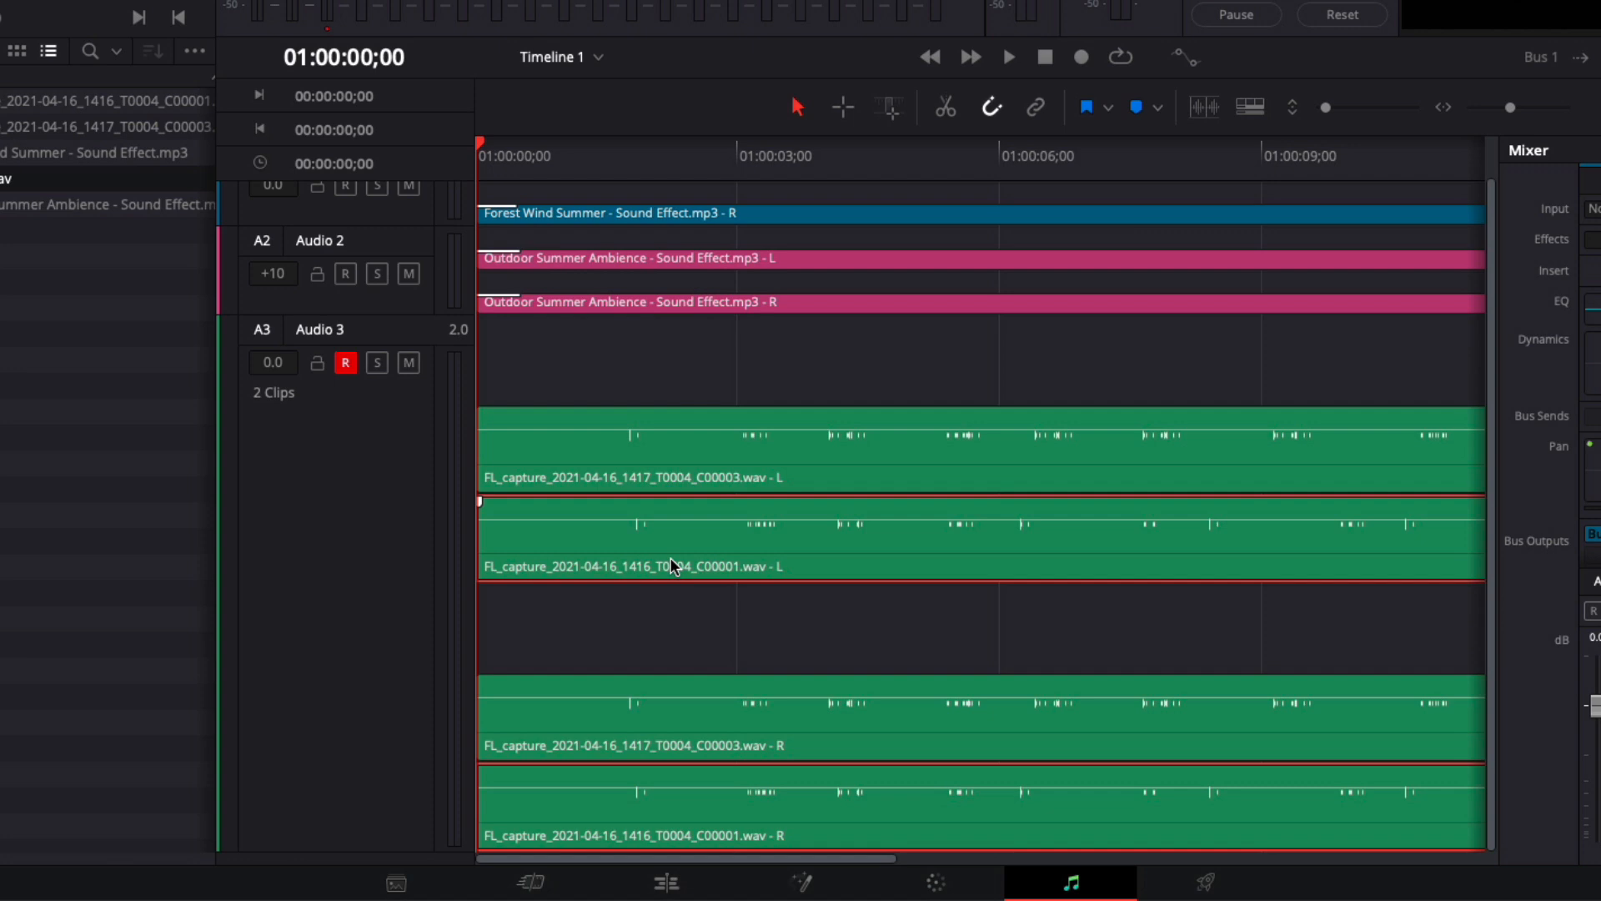
pyautogui.moveTo(731, 554)
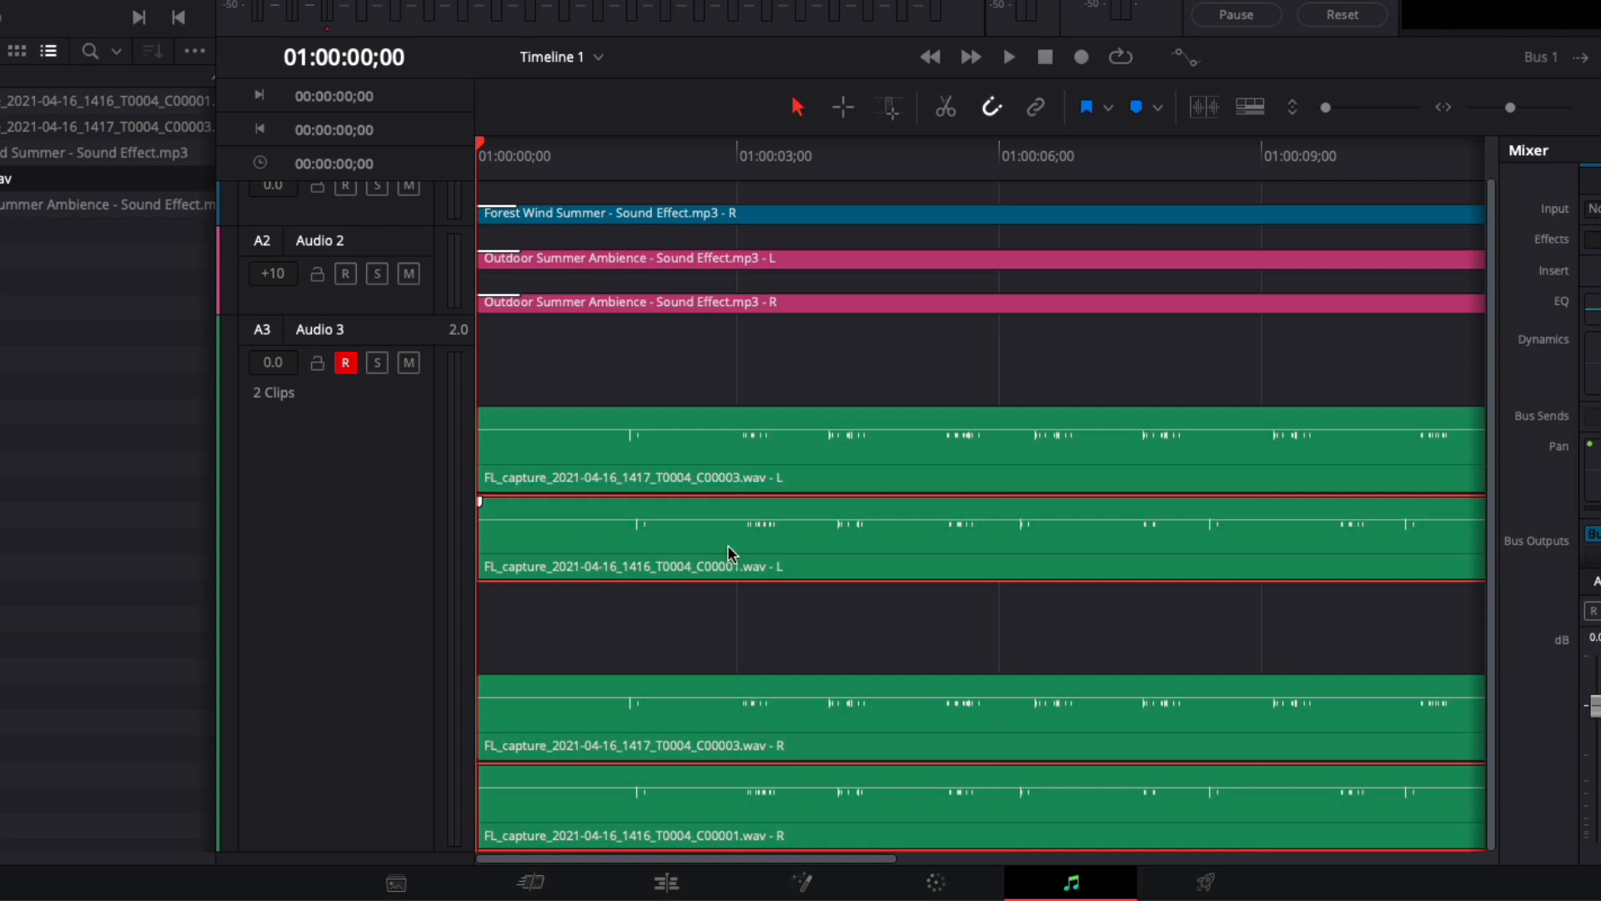
pyautogui.moveTo(638, 552)
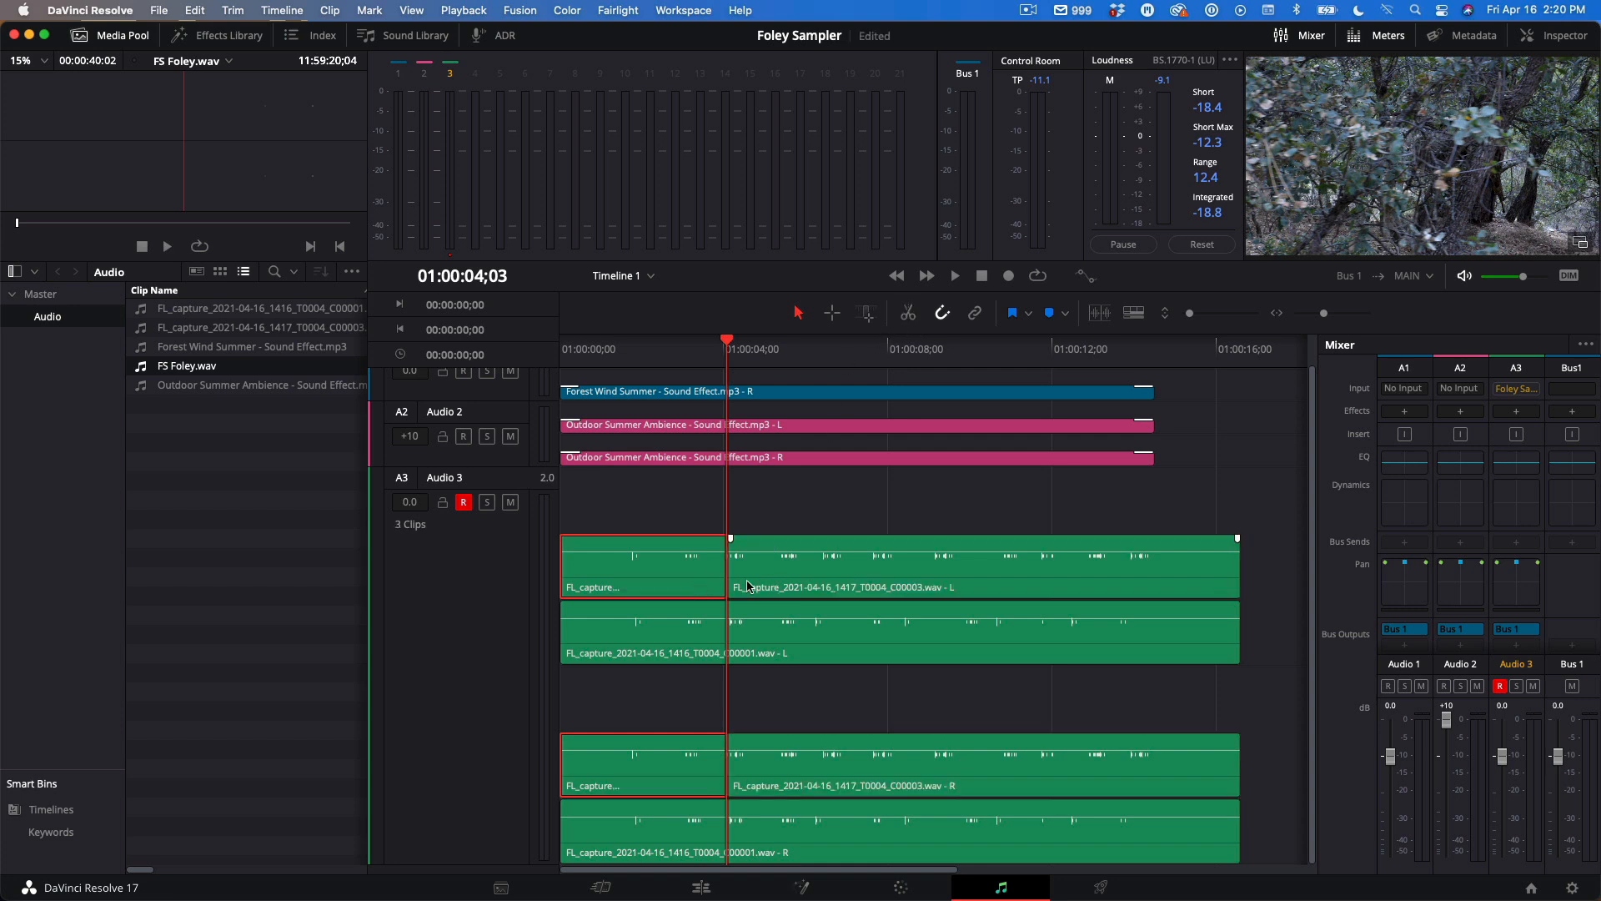
# Select the later footstep take on Audio 3 and hide the audio track layers
pyautogui.click(776, 582)
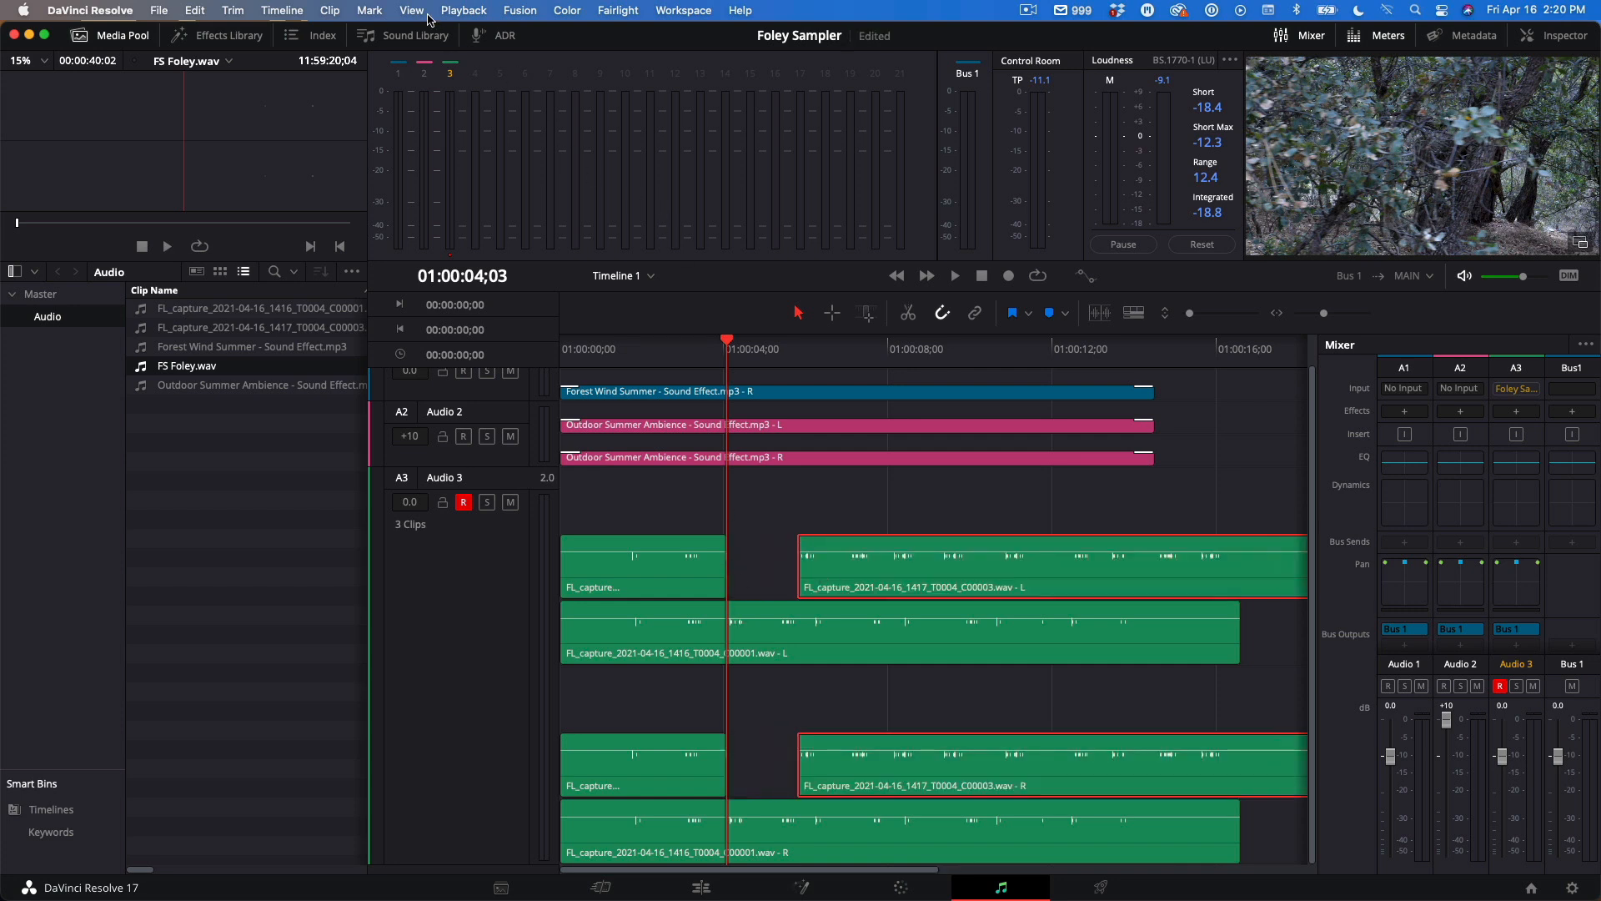
pyautogui.click(412, 10)
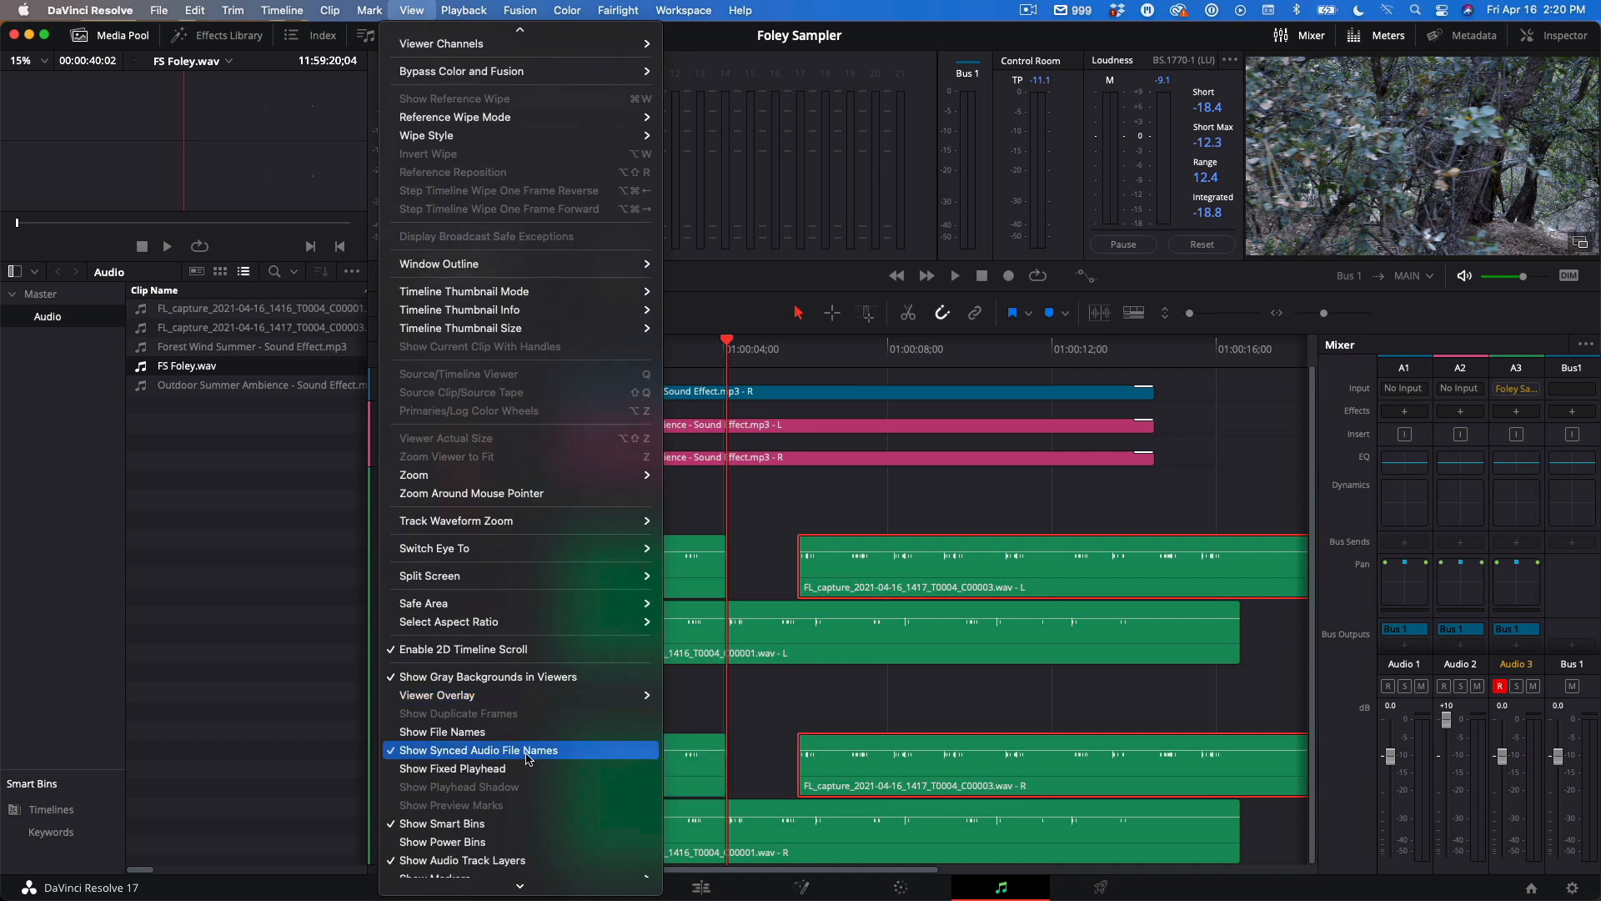
pyautogui.click(477, 750)
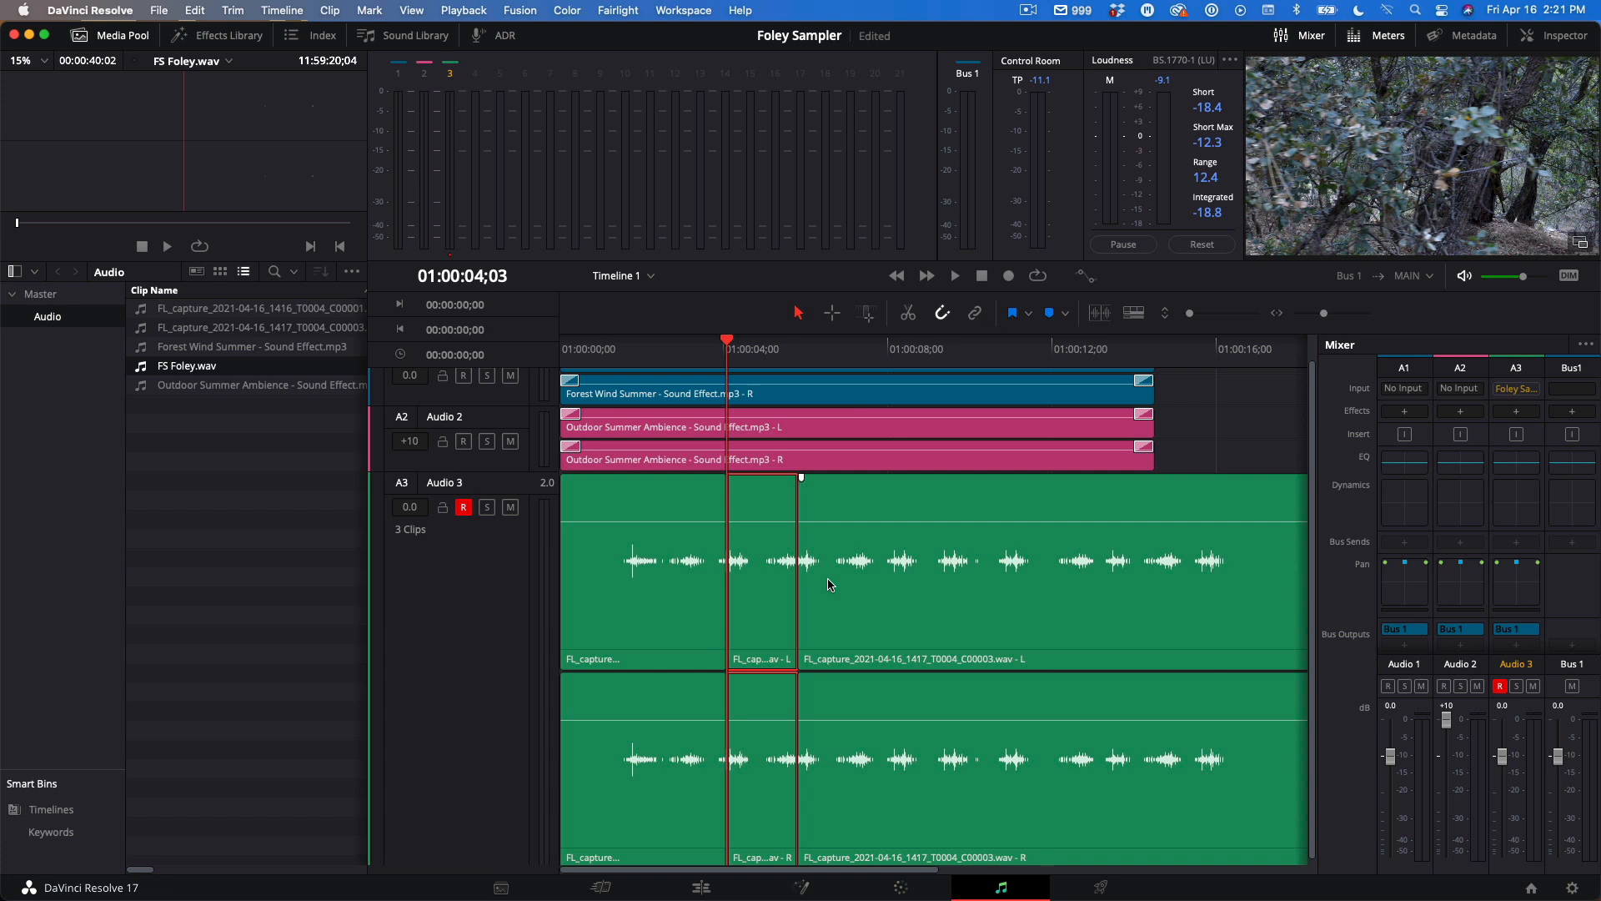
pyautogui.moveTo(811, 591)
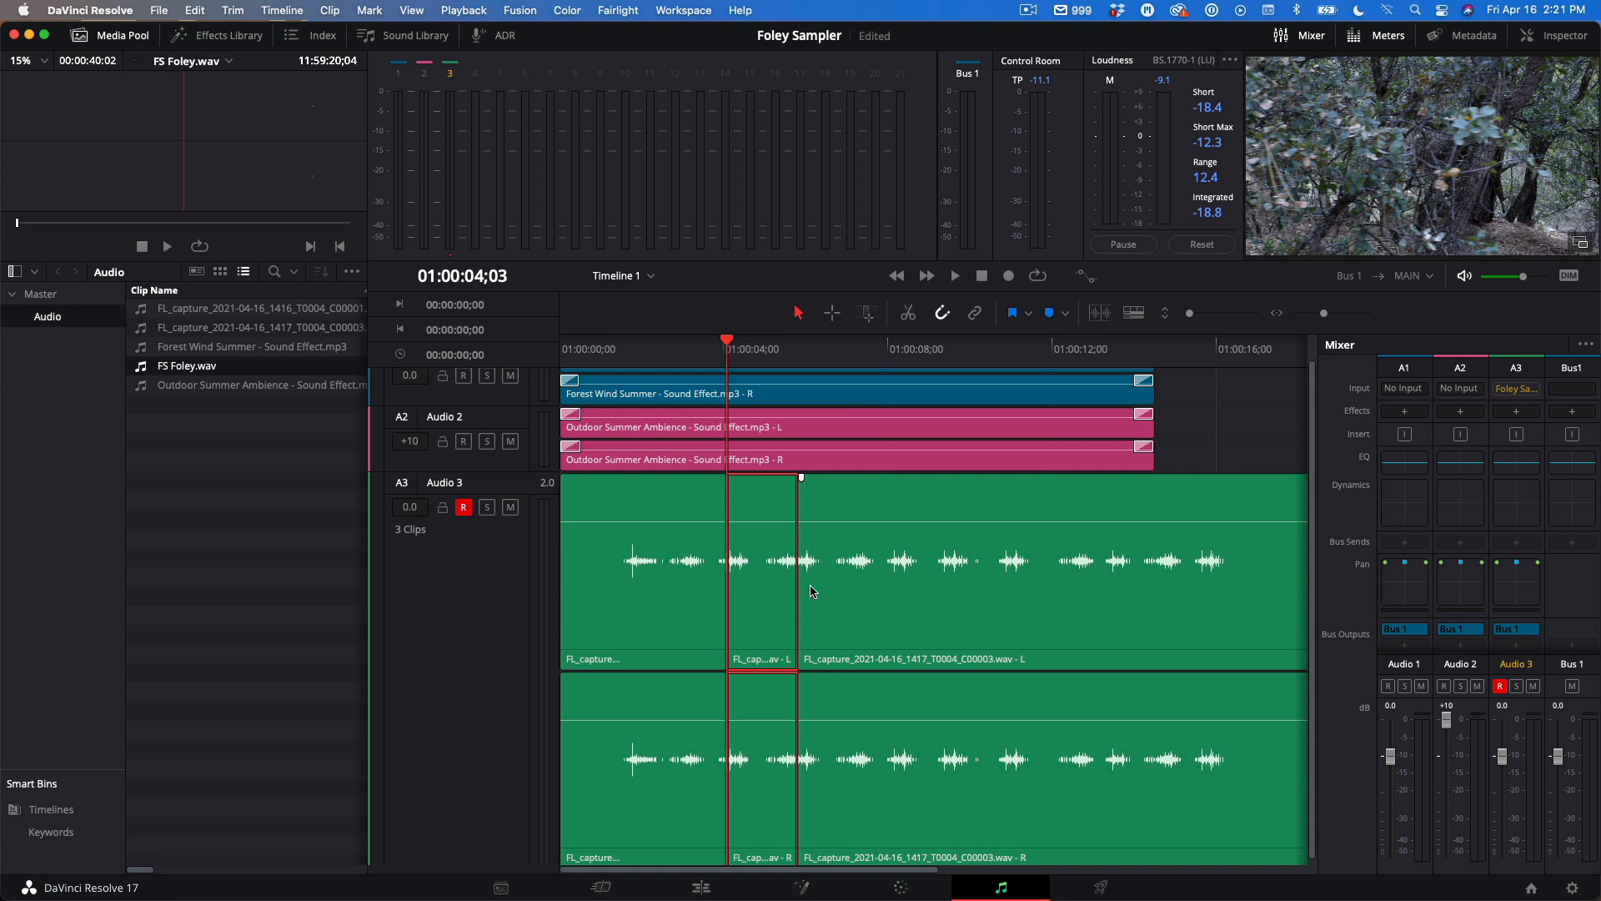
# Show the audio track layers, hide them again, and play back from near the beginning
pyautogui.click(413, 10)
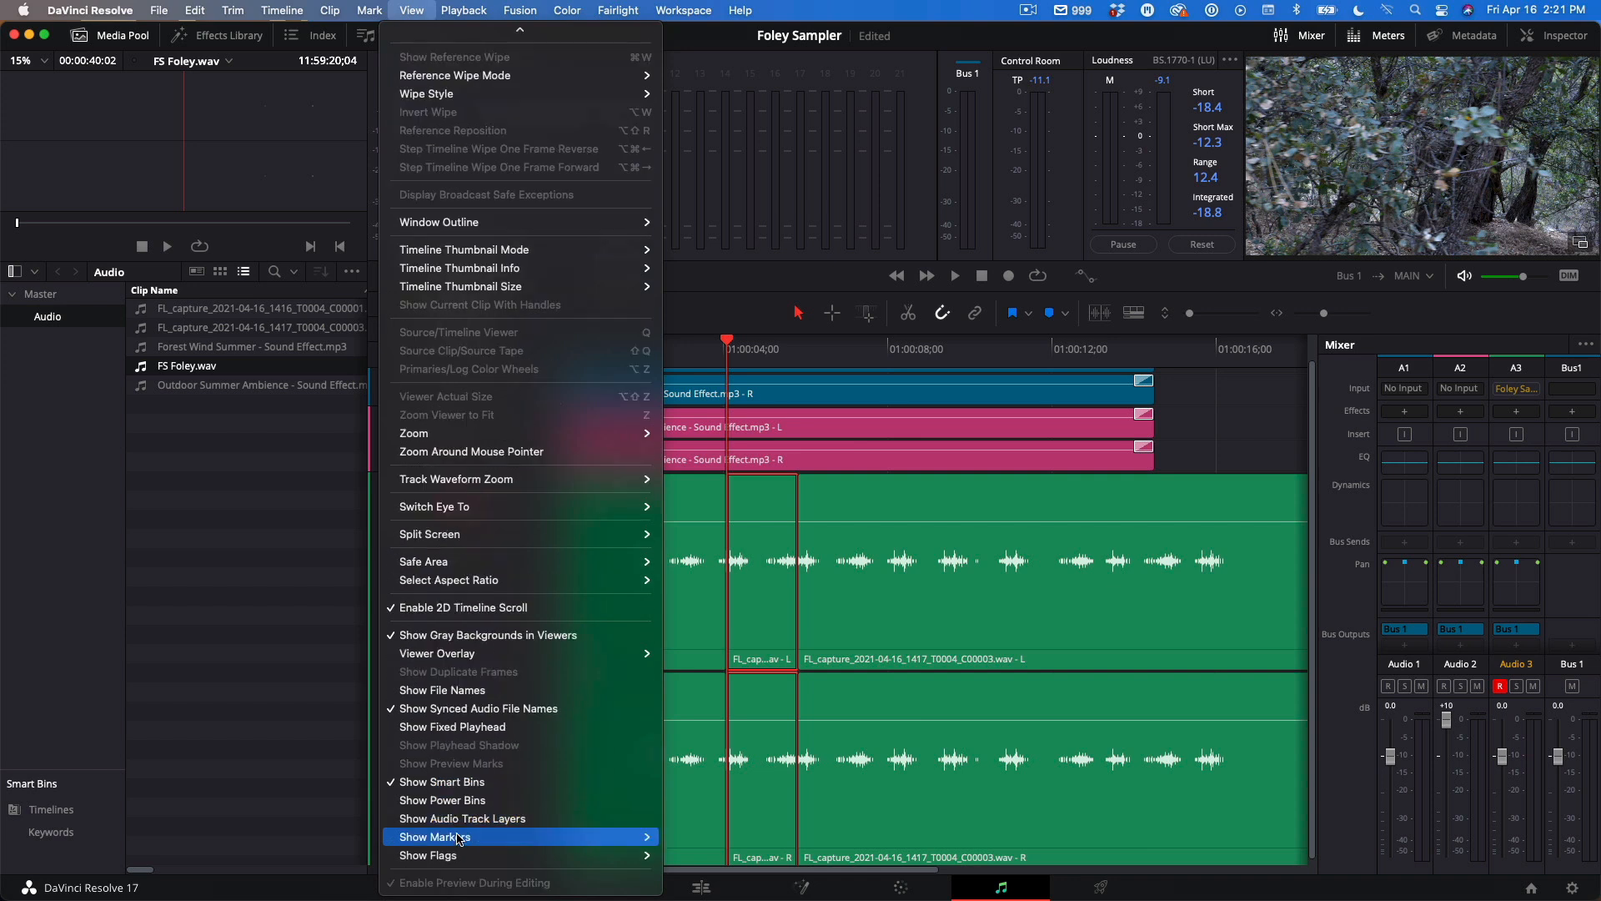
pyautogui.click(461, 819)
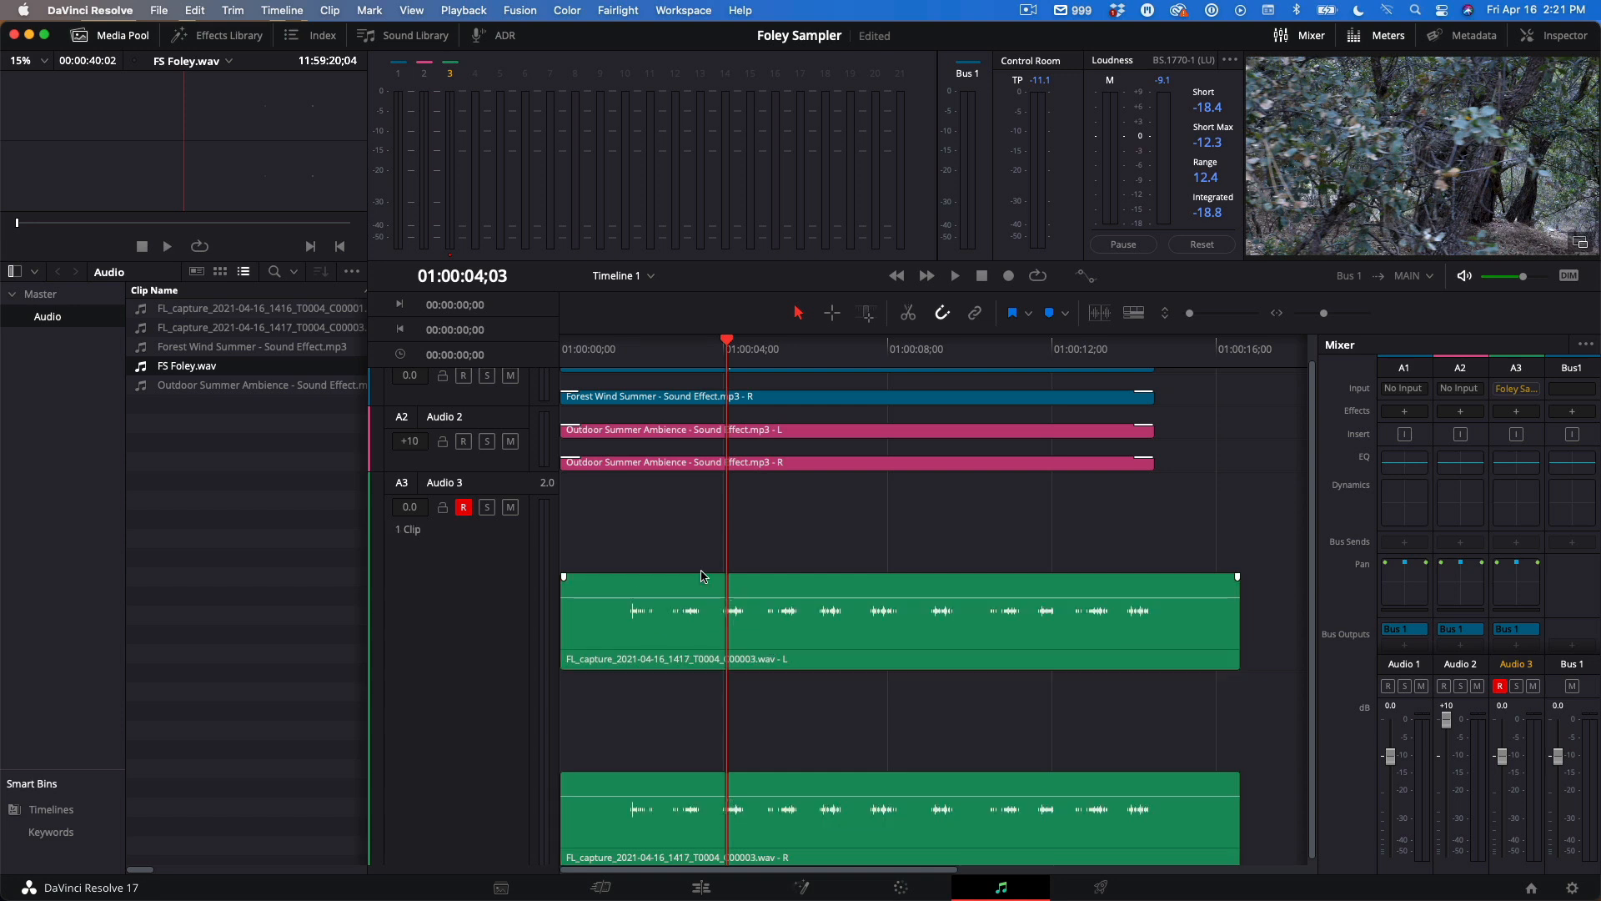
pyautogui.click(411, 10)
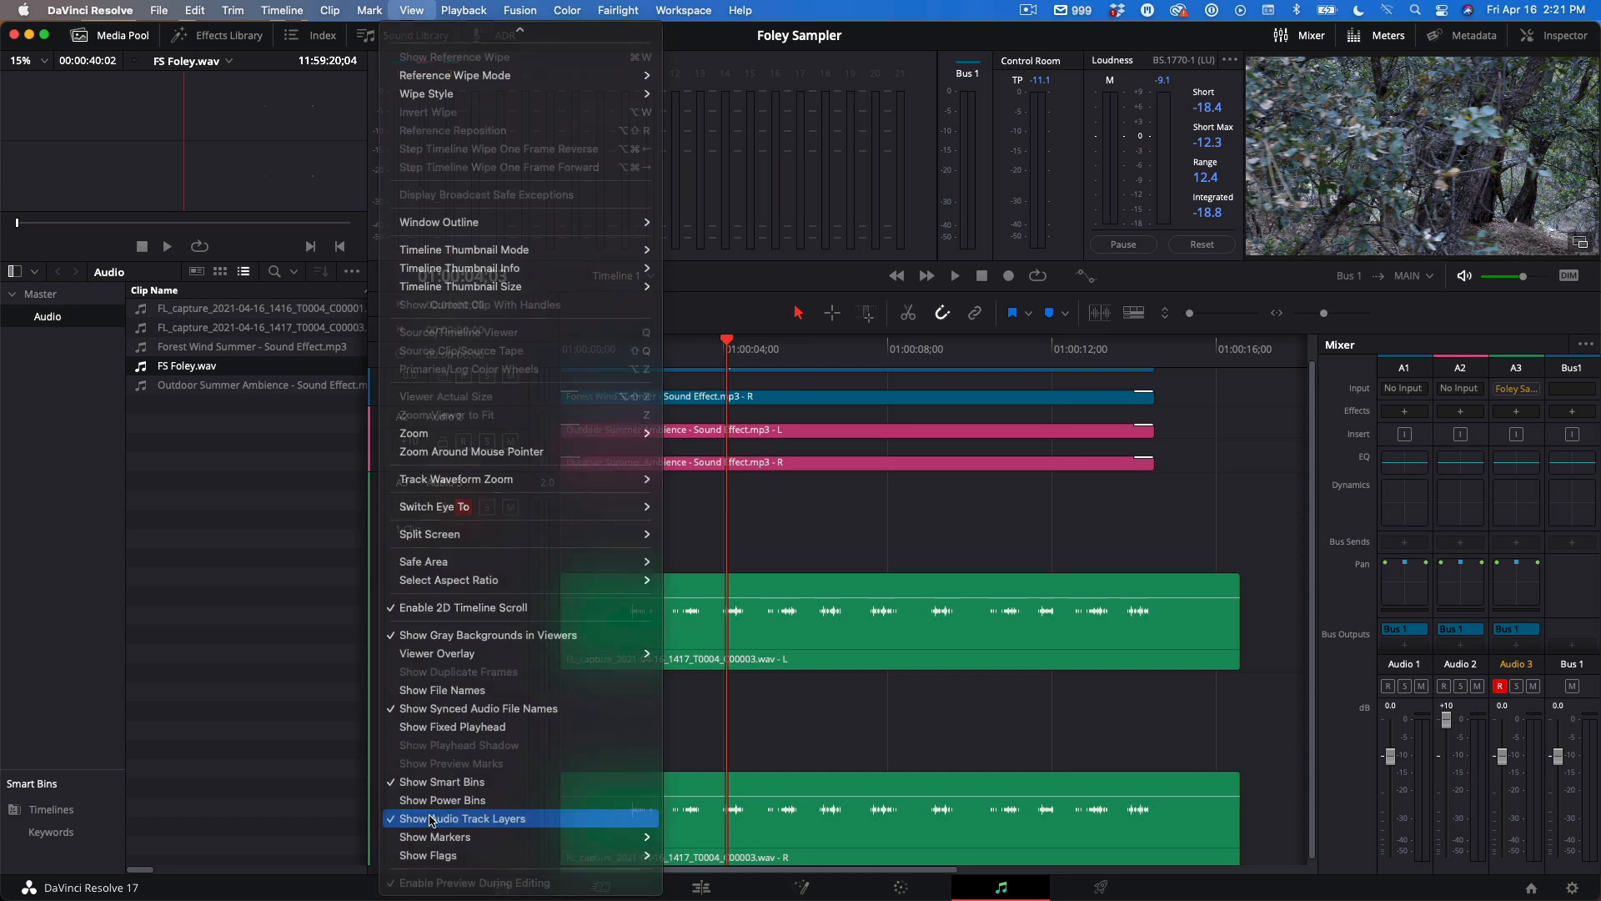
pyautogui.click(463, 818)
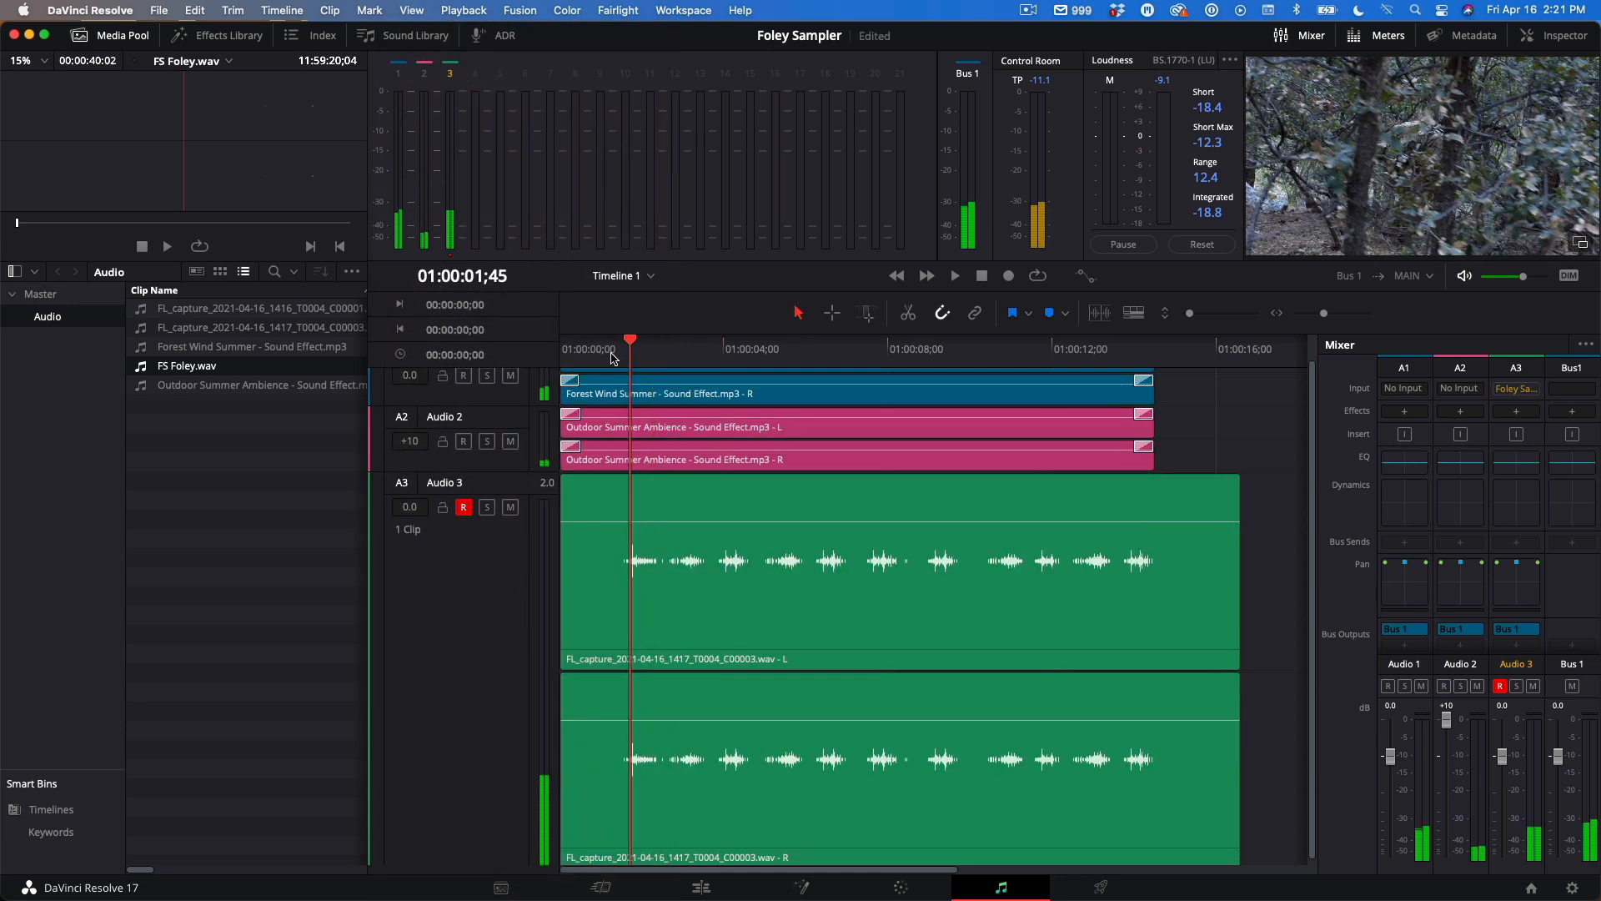
pyautogui.click(953, 275)
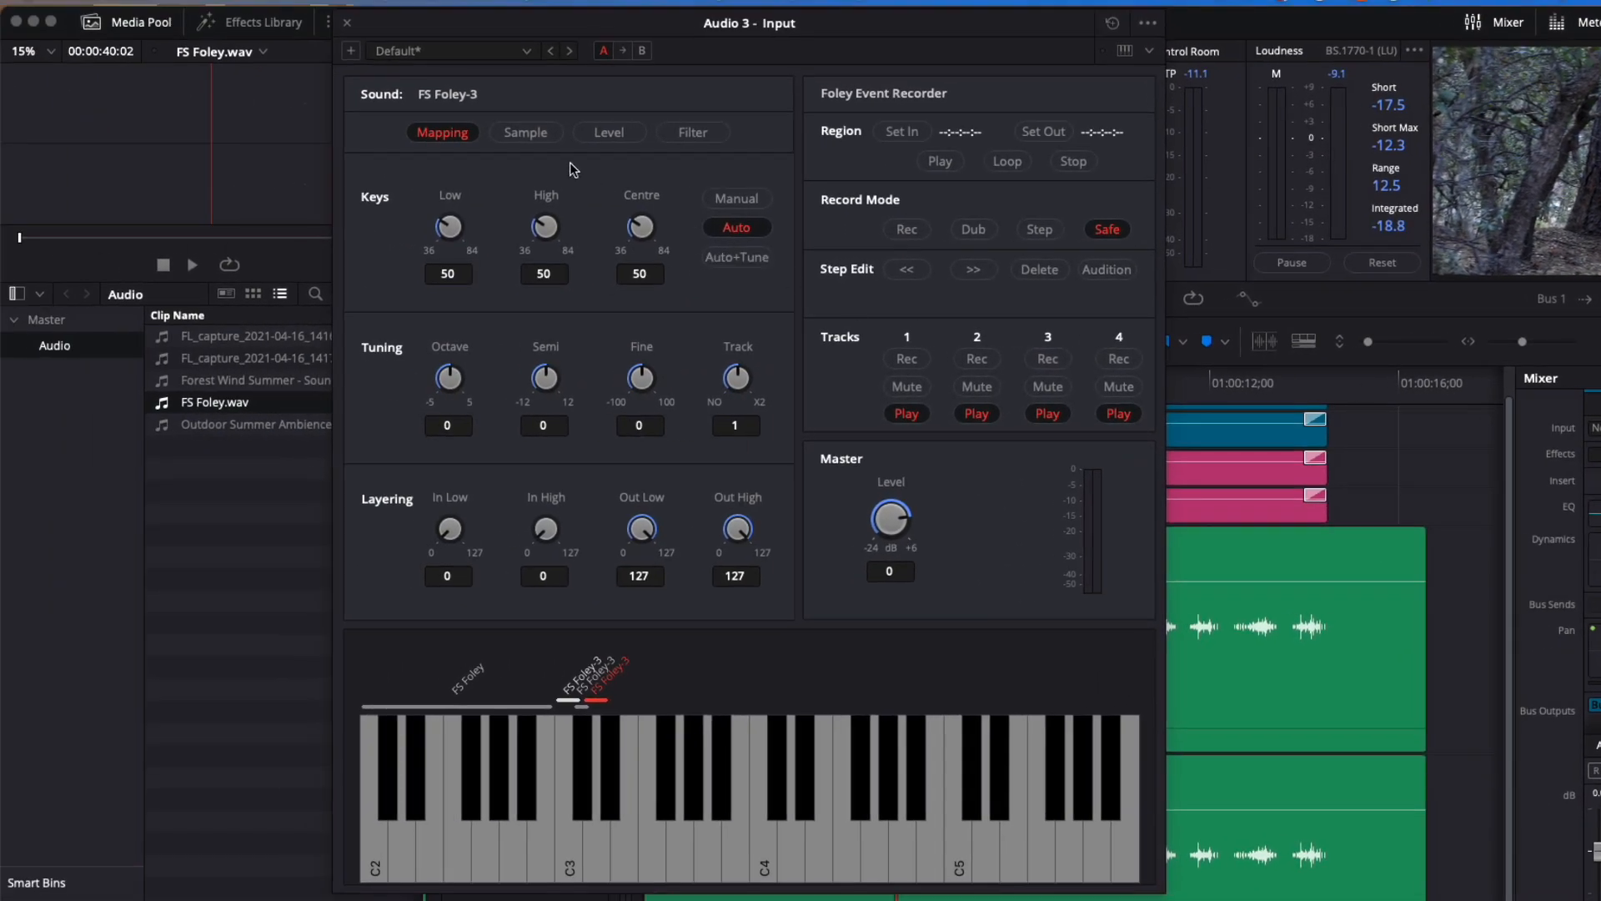
# Turn on looping for FS Foley-3, with loop points at 71.78 and 89.64
pyautogui.click(525, 132)
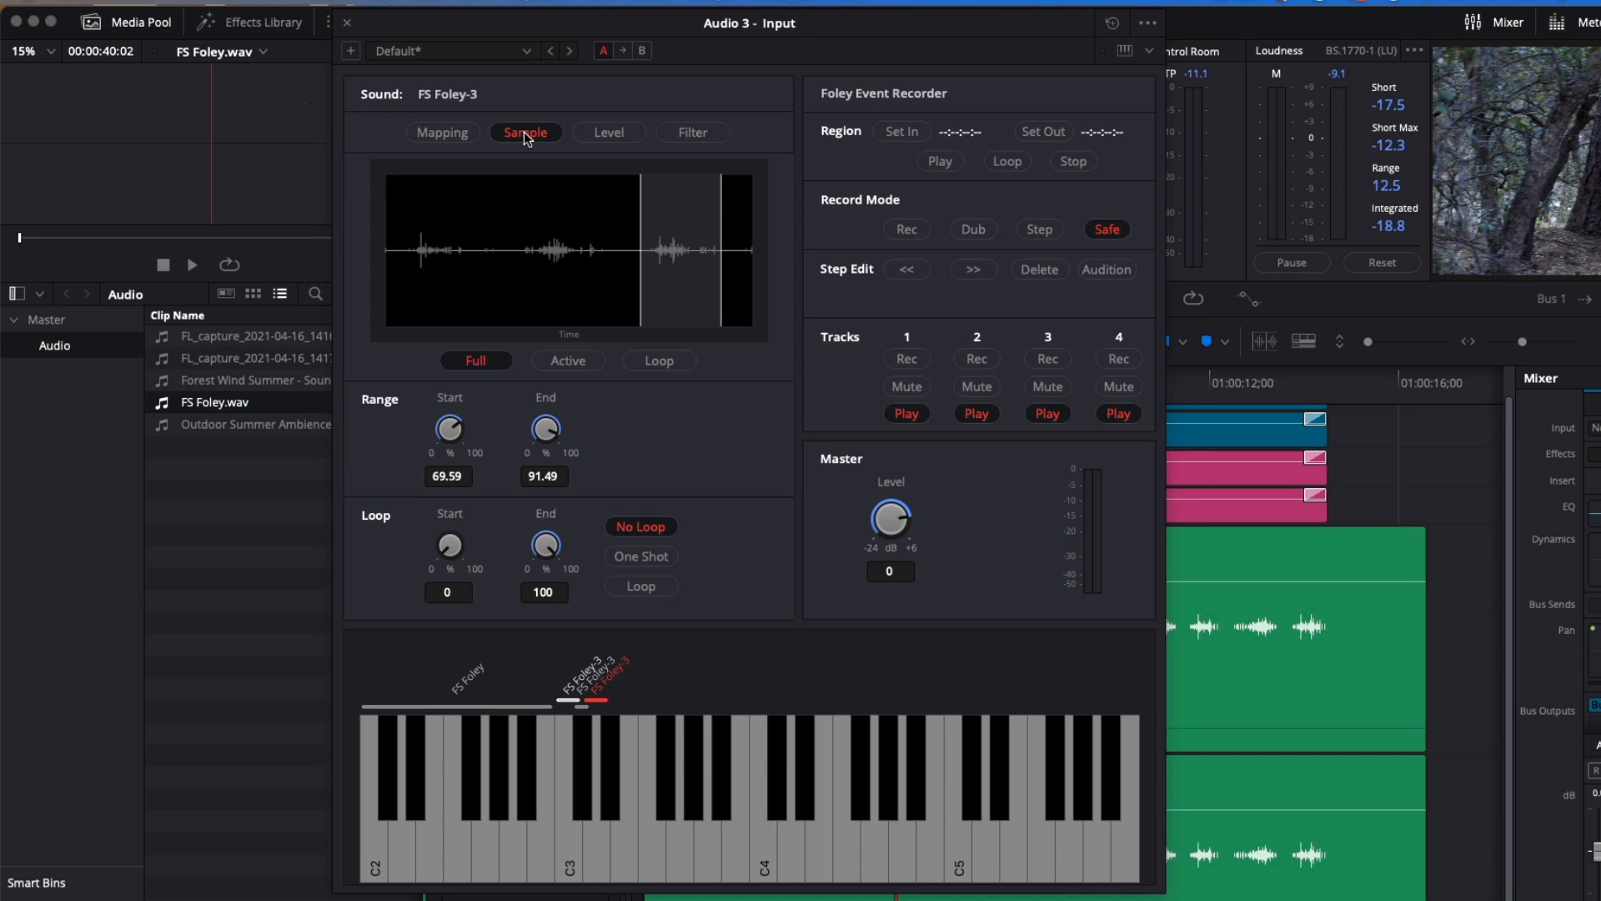
pyautogui.moveTo(673, 767)
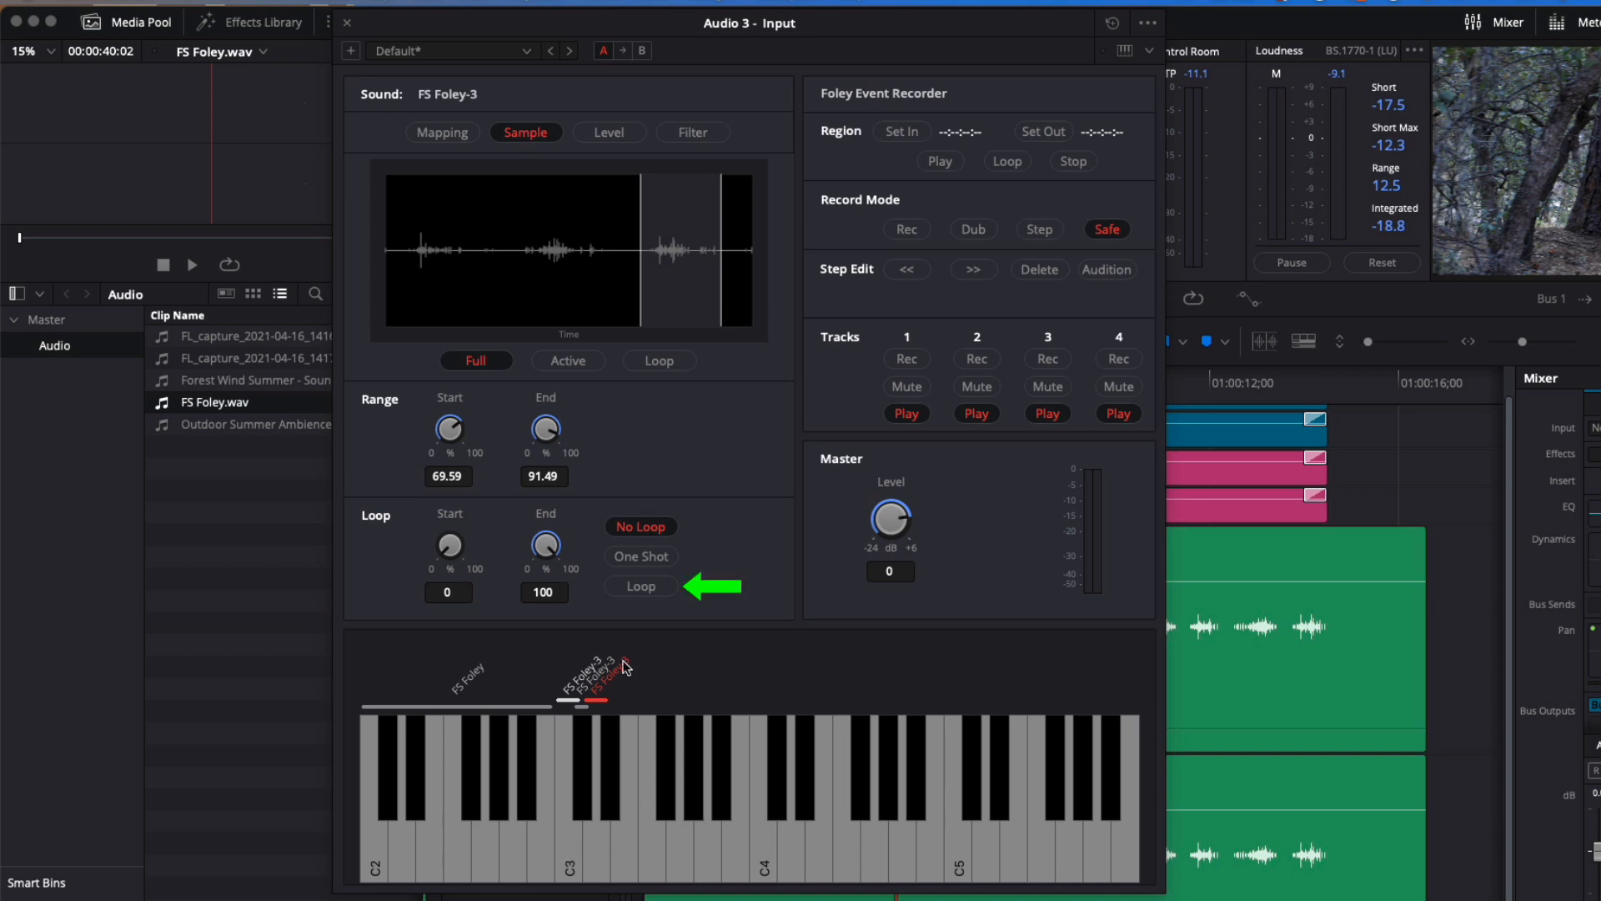
pyautogui.click(642, 586)
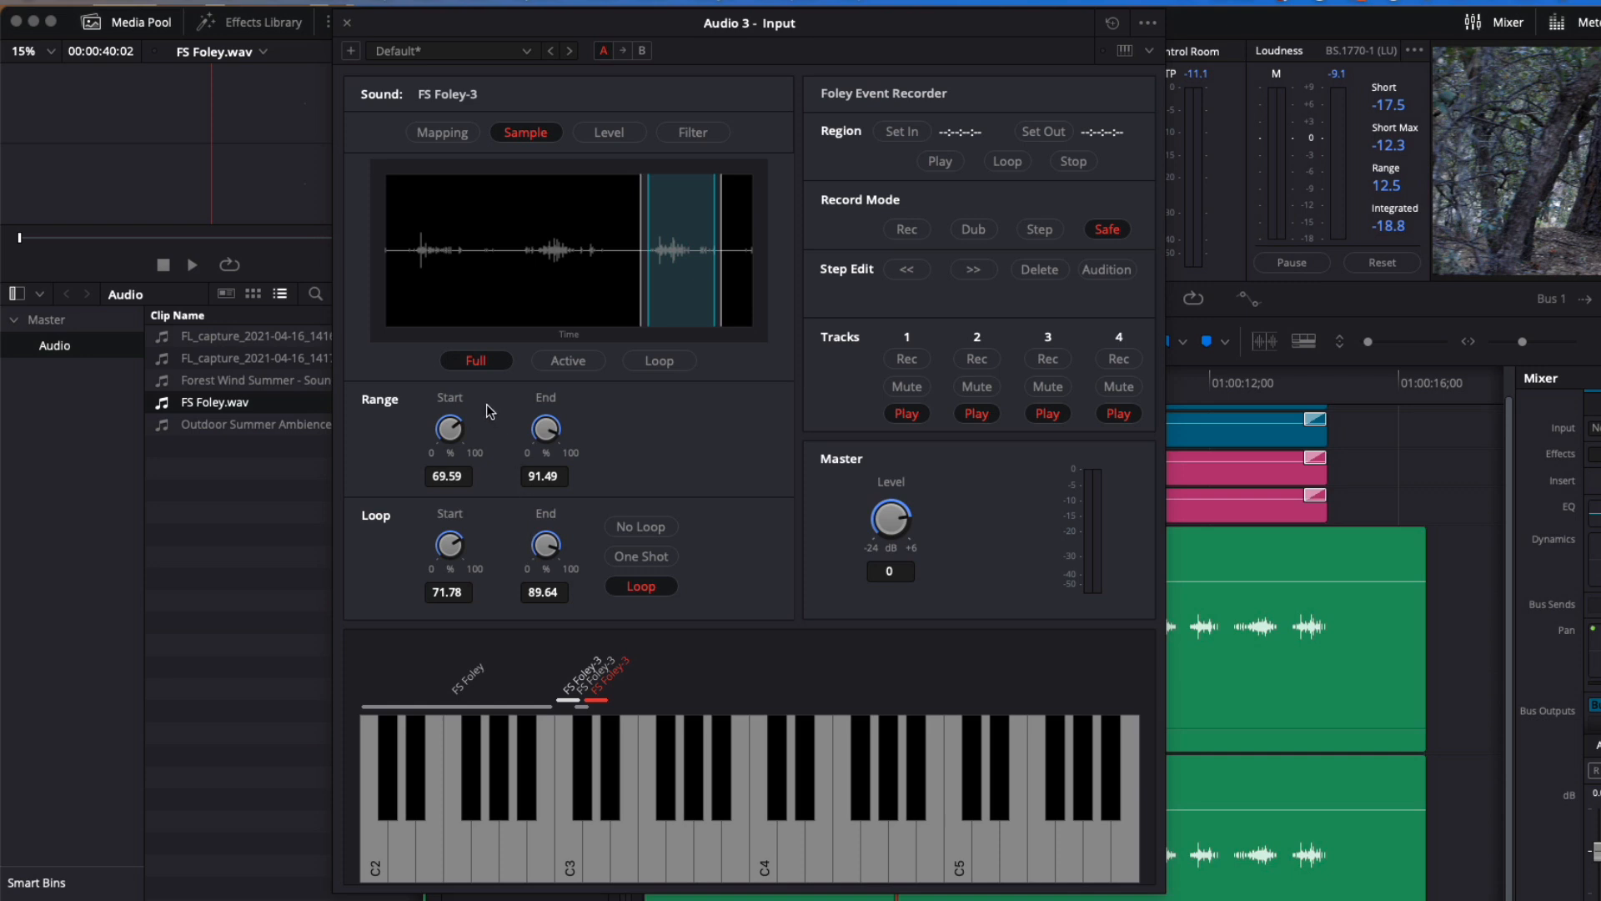
pyautogui.moveTo(617, 894)
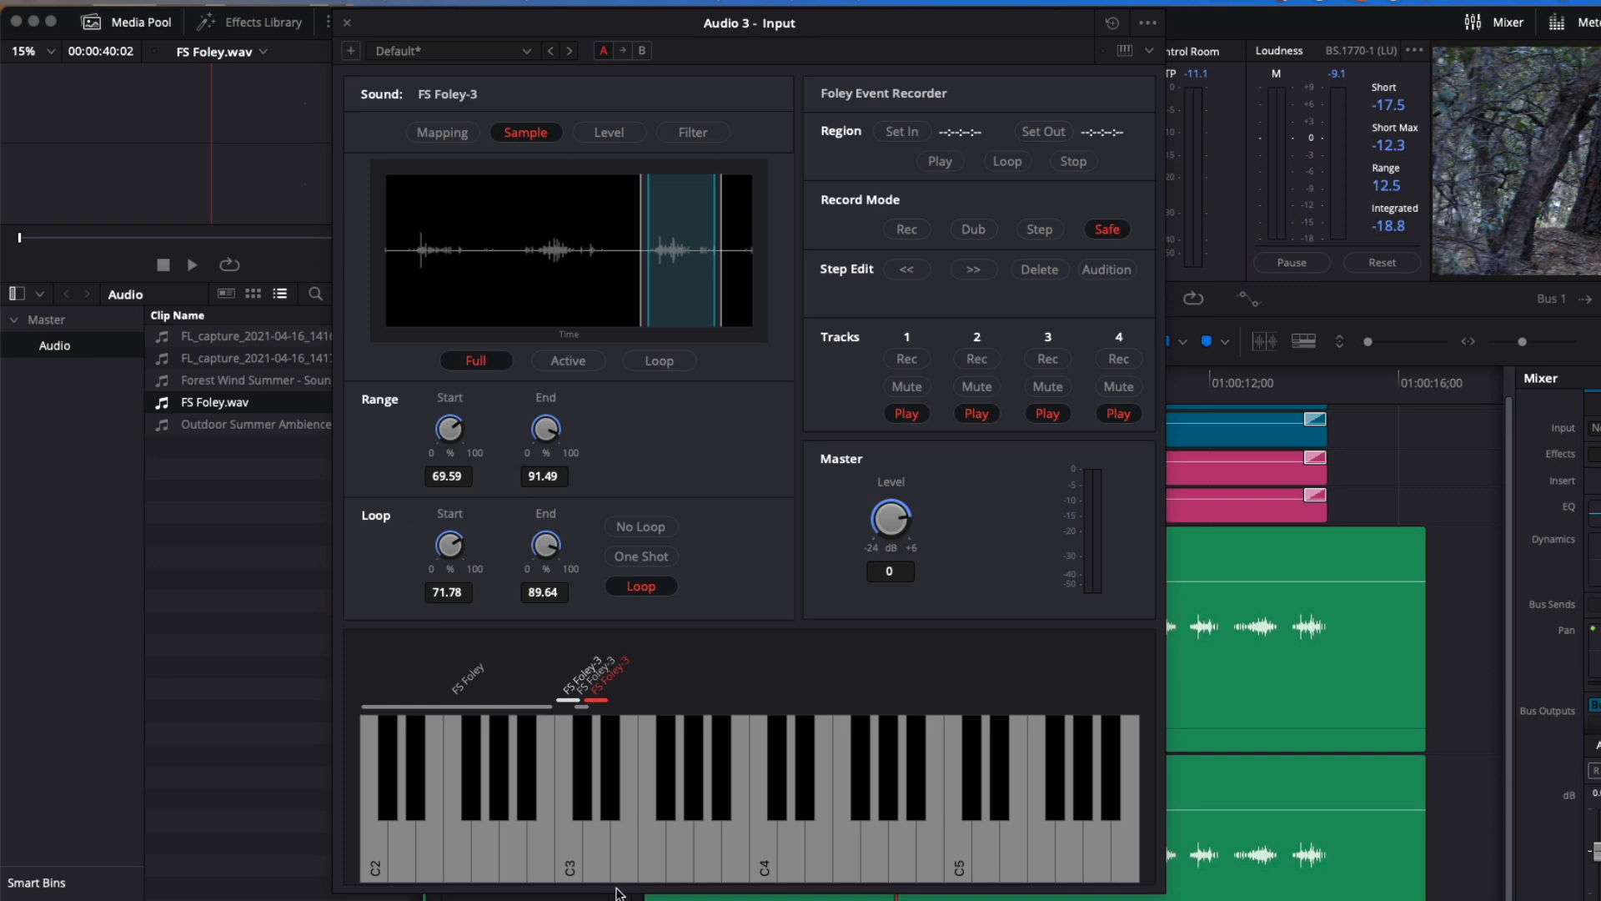